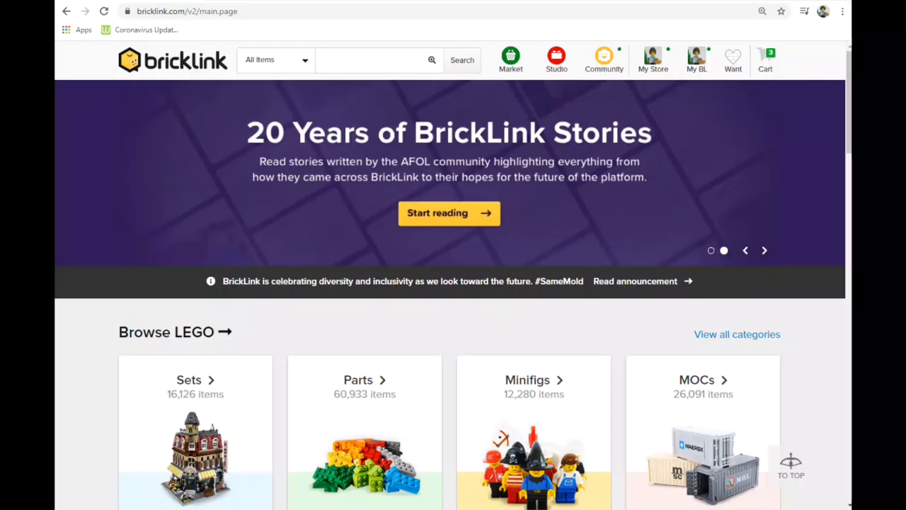
{"action": "mouse_move", "coordinate": [242, 22]}
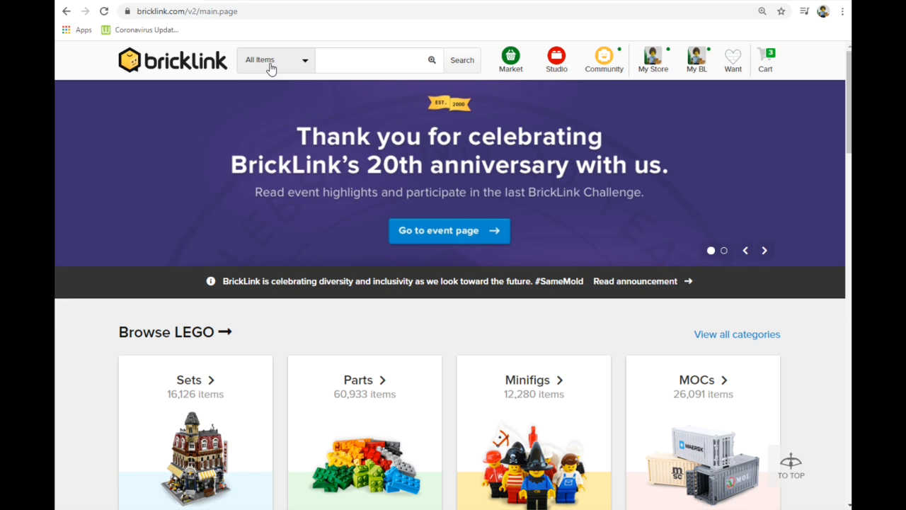
Step: Limit the search scope to Catalog Items and enter the query 87079*
{"action": "left_click", "coordinate": [764, 249]}
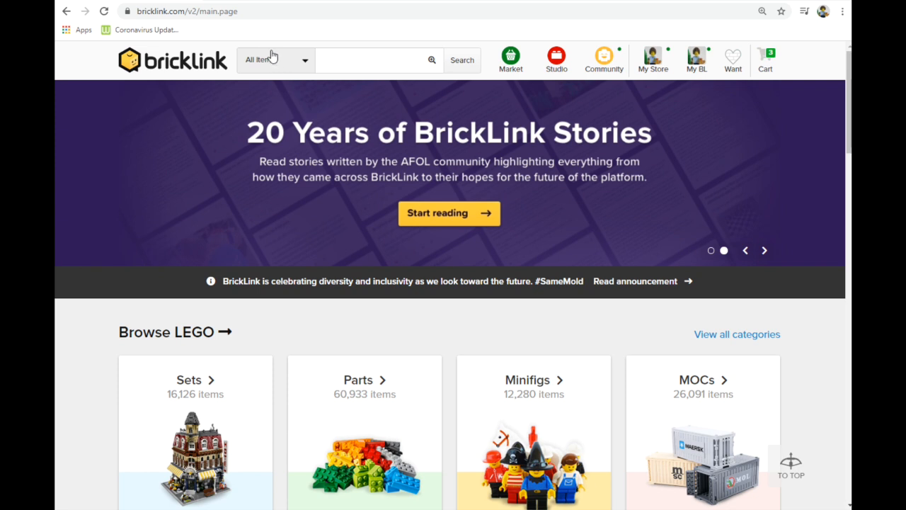
{"action": "left_click", "coordinate": [275, 59]}
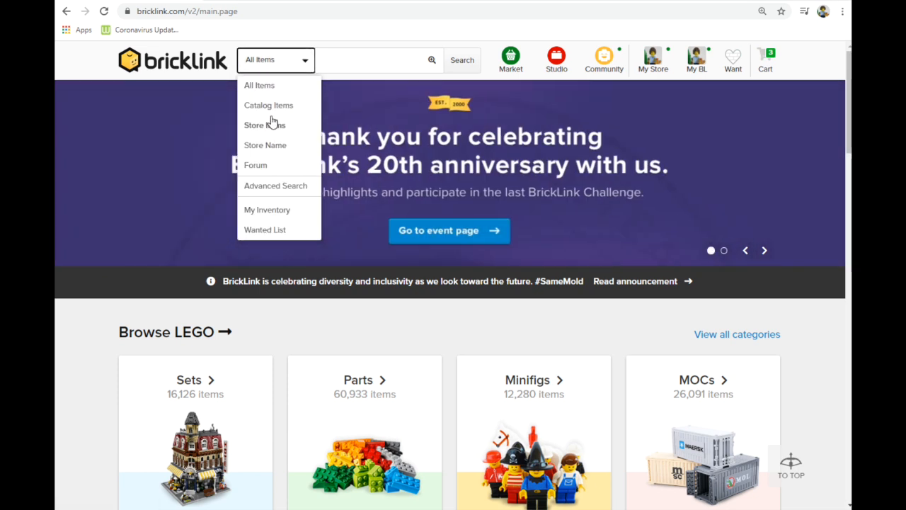
{"action": "left_click", "coordinate": [269, 105]}
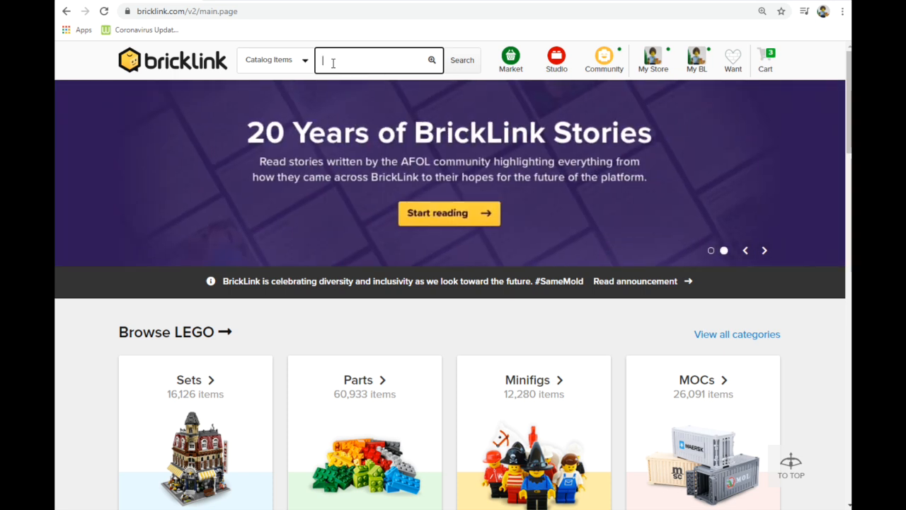
{"action": "type", "text": "87079"}
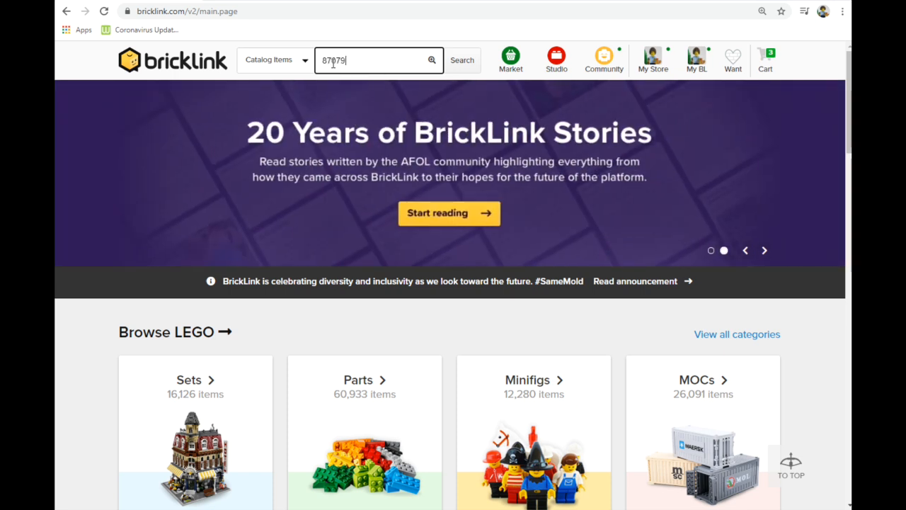
{"action": "type", "text": "*"}
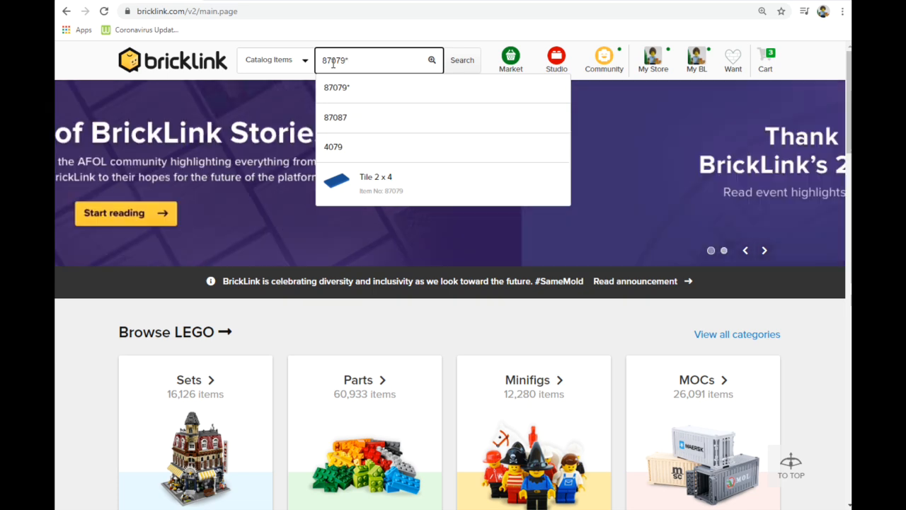
Step: Run the 87079* search and sort the 787 results by item number, descending
{"action": "left_click", "coordinate": [461, 59]}
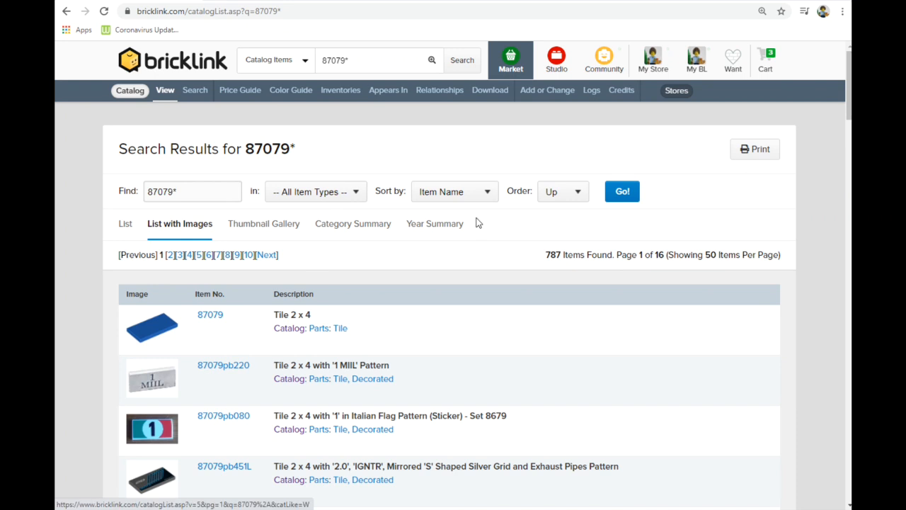
{"action": "left_click", "coordinate": [453, 192]}
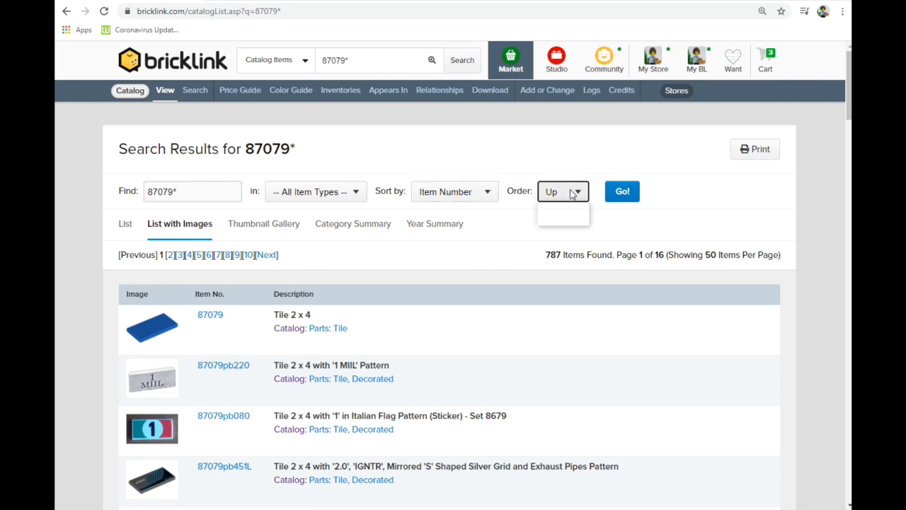
{"action": "left_click", "coordinate": [558, 191]}
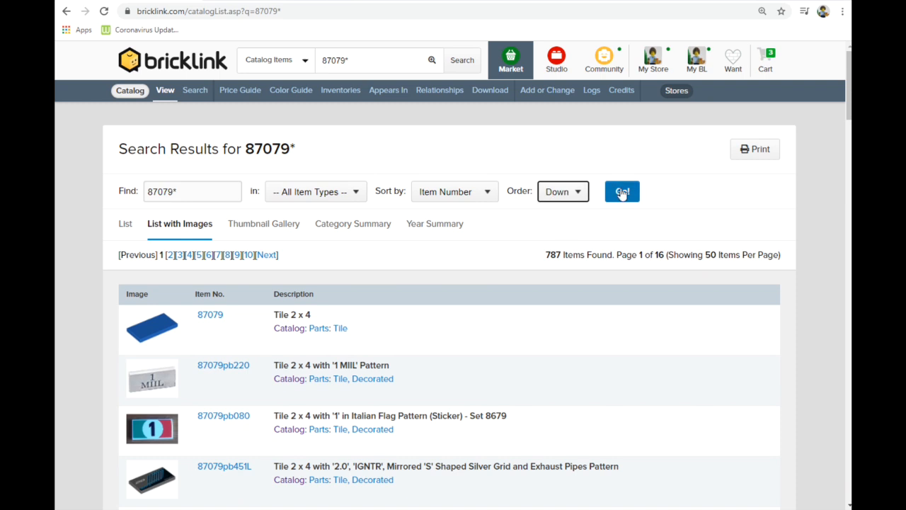
{"action": "left_click", "coordinate": [621, 192]}
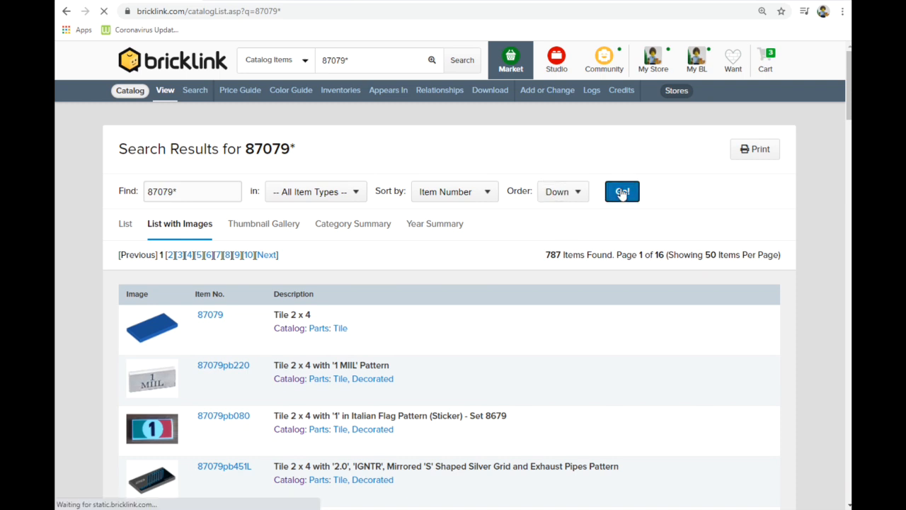
{"action": "left_click", "coordinate": [620, 191]}
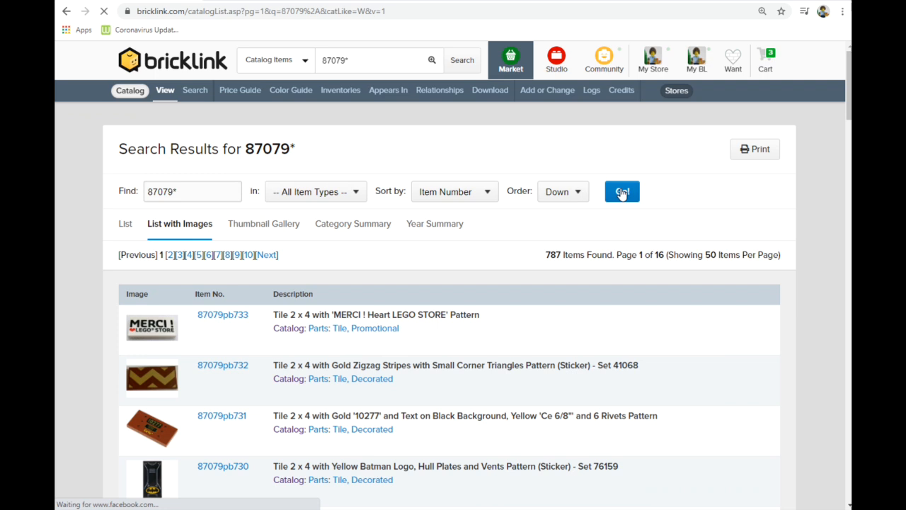
{"action": "mouse_move", "coordinate": [244, 473]}
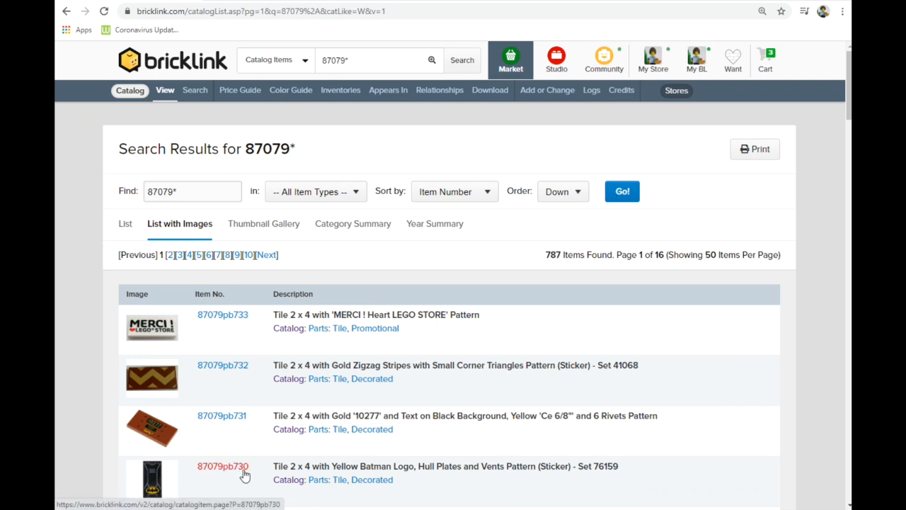
{"action": "mouse_move", "coordinate": [260, 360]}
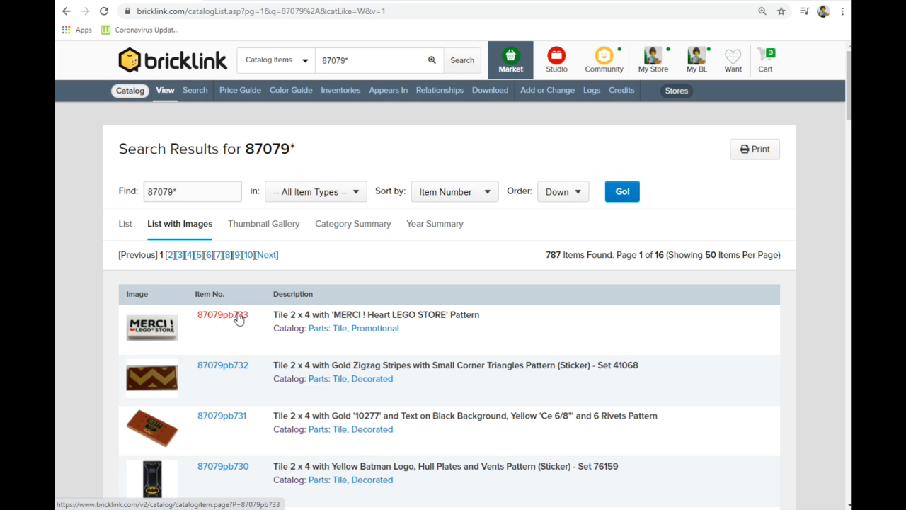
{"action": "mouse_move", "coordinate": [620, 99]}
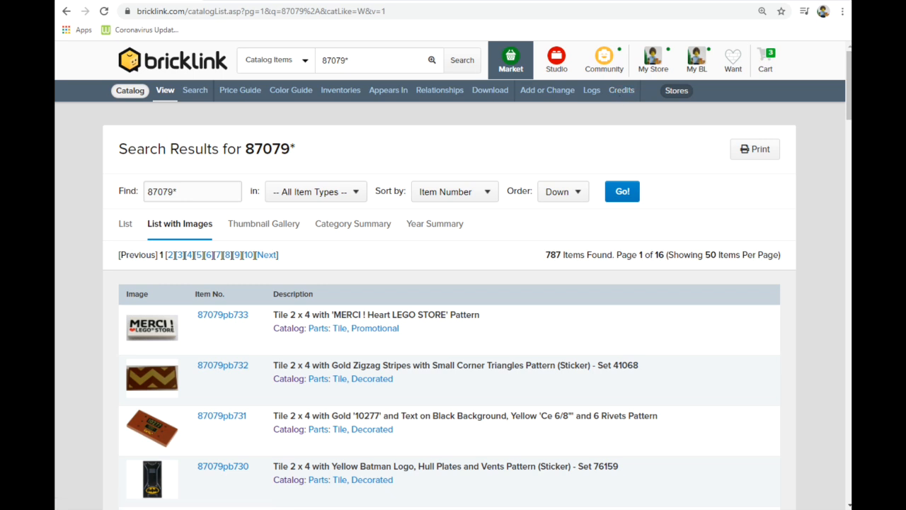
{"action": "mouse_move", "coordinate": [547, 91]}
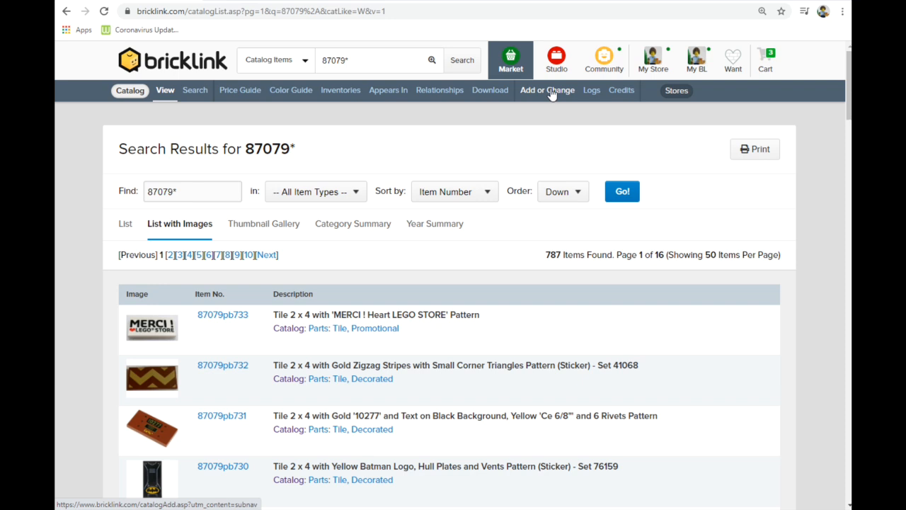
{"action": "mouse_move", "coordinate": [572, 97]}
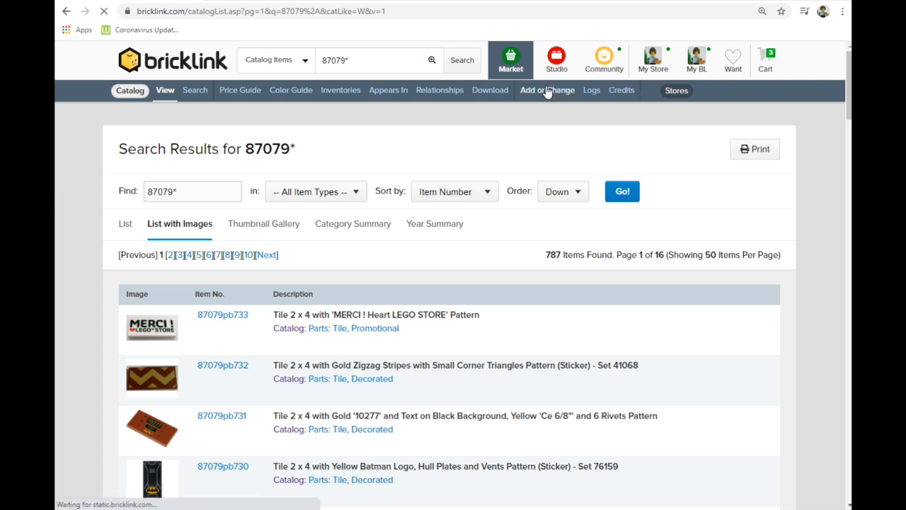
Step: Start an Add Item: Part form with category Tile, Decorated and item number 87079pb734
{"action": "left_click", "coordinate": [547, 91]}
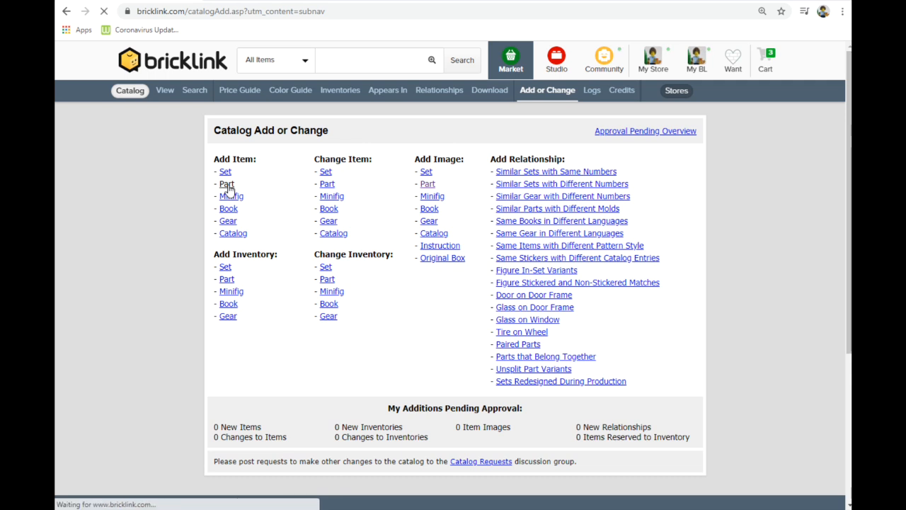
{"action": "left_click", "coordinate": [226, 184]}
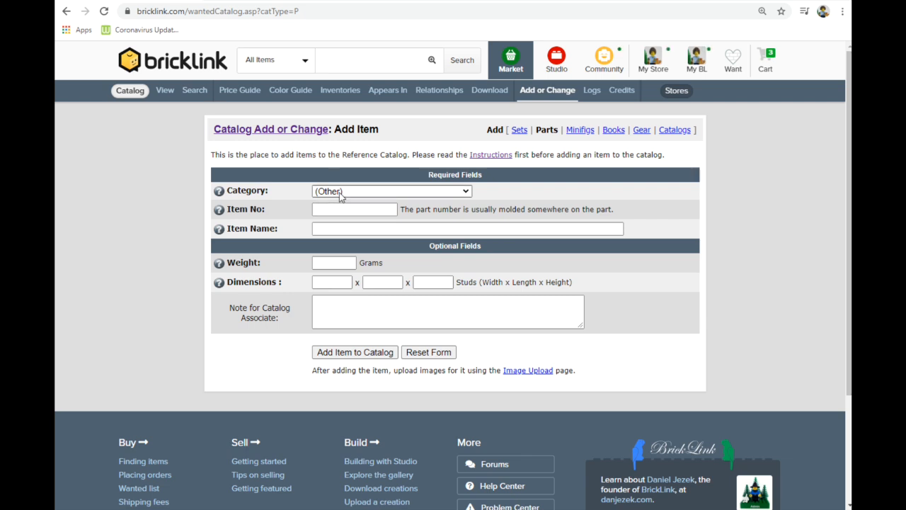
{"action": "left_click", "coordinate": [66, 12]}
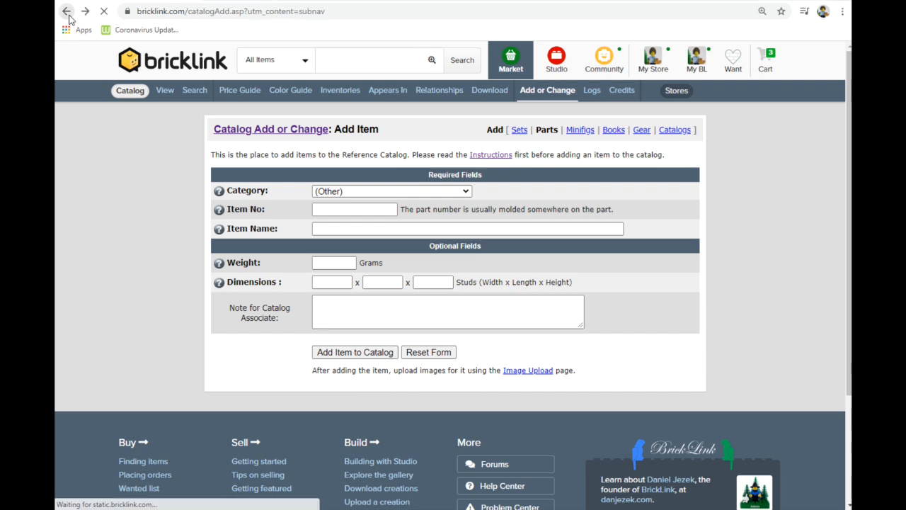
{"action": "left_click", "coordinate": [68, 12]}
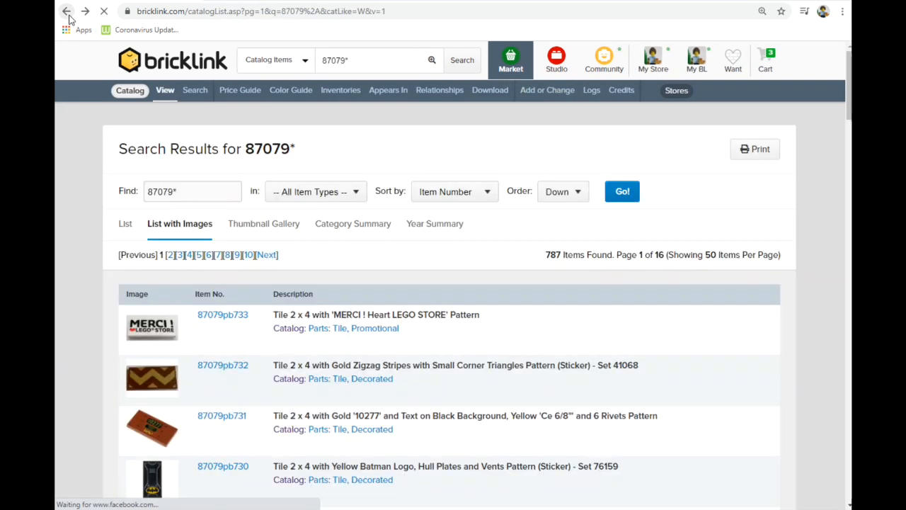
{"action": "mouse_move", "coordinate": [374, 328]}
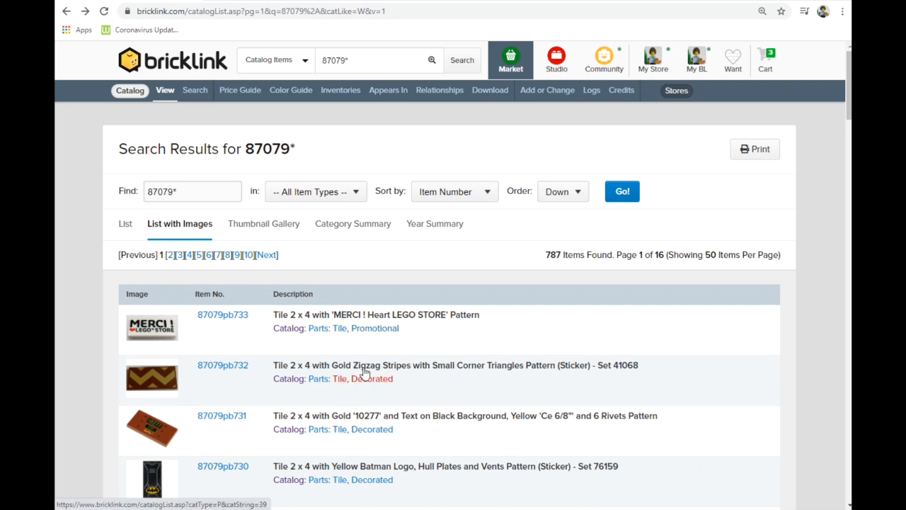
{"action": "scroll", "scroll_direction": "down", "scroll_amount": 3}
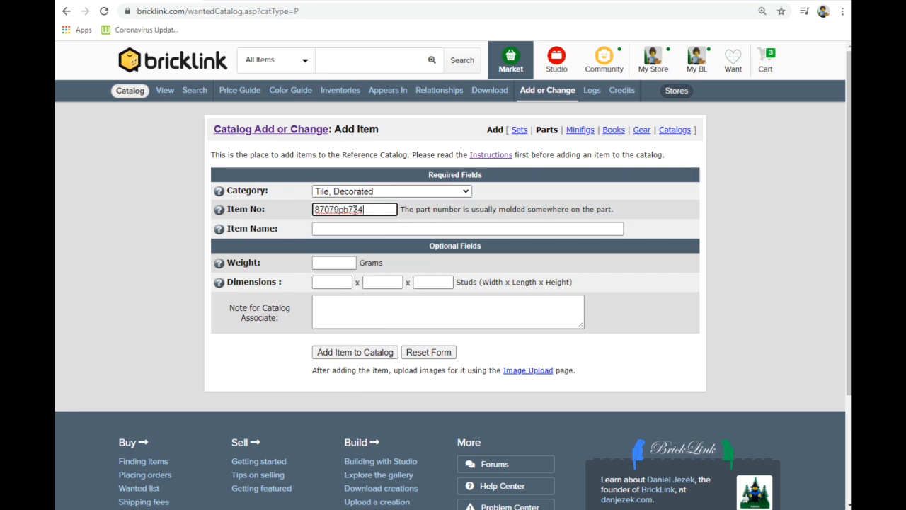
{"action": "left_click", "coordinate": [467, 228]}
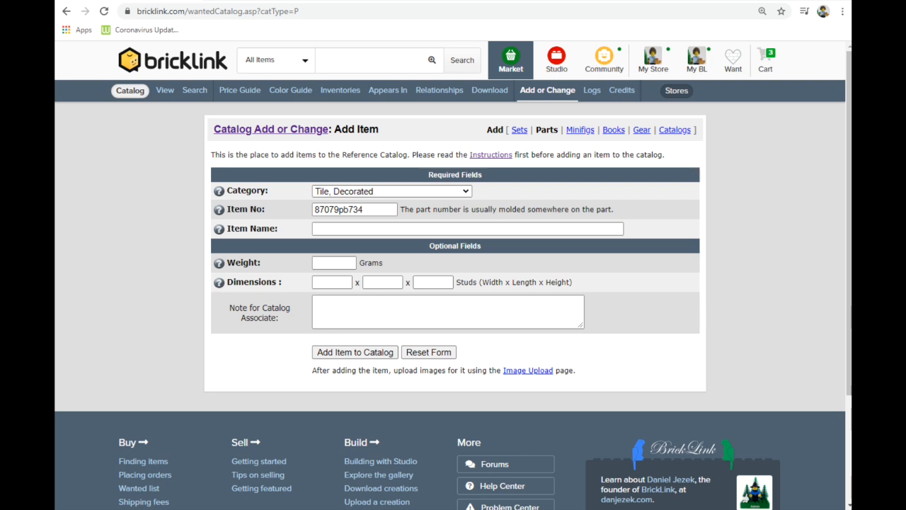
Step: View the 57th JUSTICE Anniversary sticker photo for reference, then close the viewer
{"action": "left_click", "coordinate": [467, 228]}
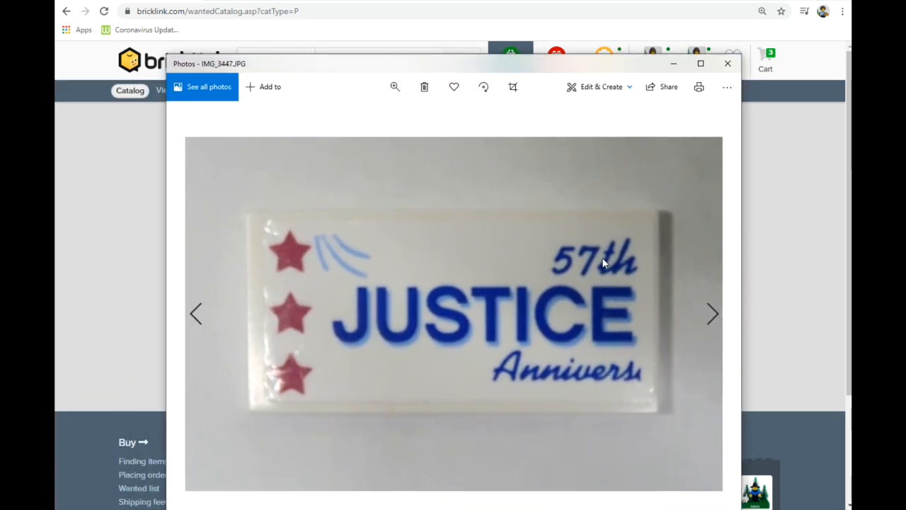
{"action": "mouse_move", "coordinate": [626, 119]}
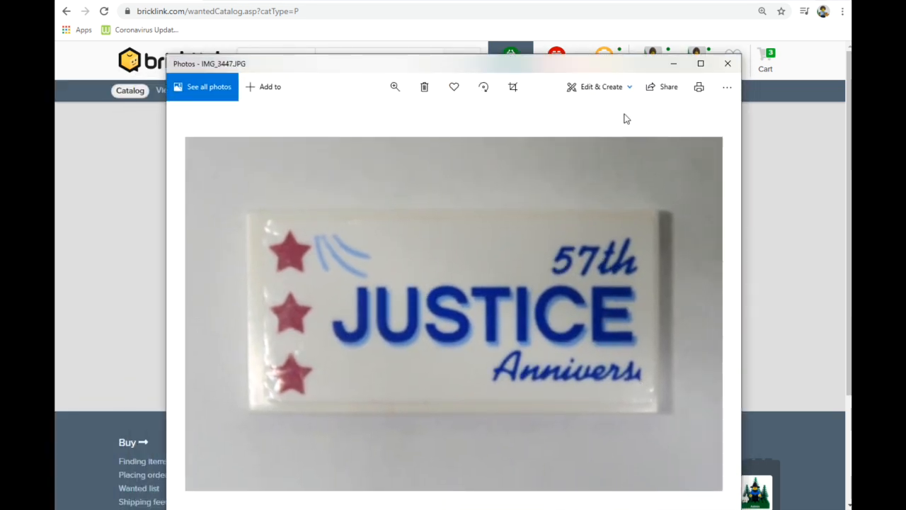
{"action": "left_click", "coordinate": [728, 62]}
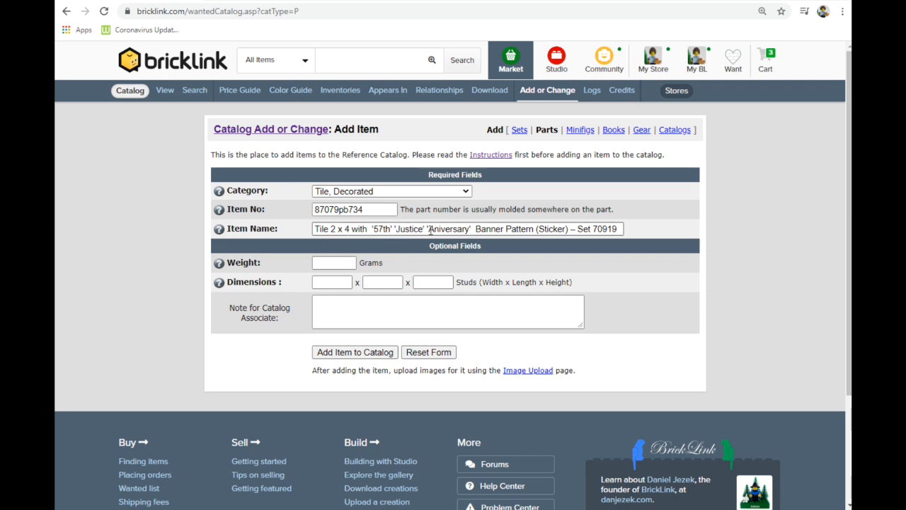
{"action": "mouse_move", "coordinate": [133, 68]}
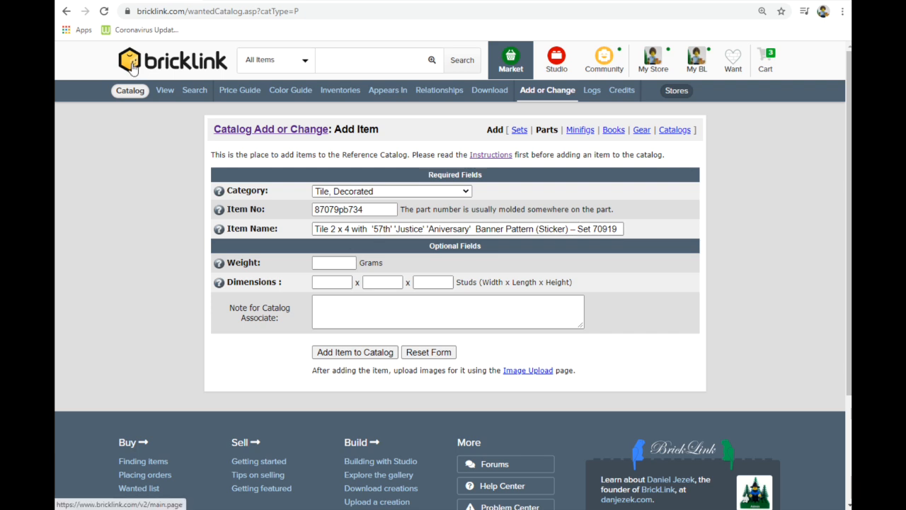
{"action": "mouse_move", "coordinate": [204, 62]}
{"action": "type", "text": "87079pb732"}
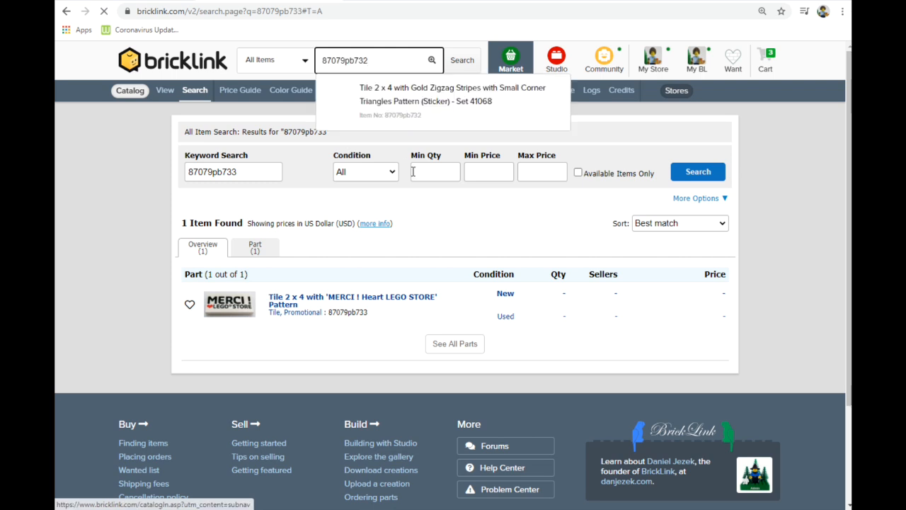
Step: Check an existing zigzag stripes sticker part for reference and return to the add-part form
{"action": "left_click", "coordinate": [445, 94]}
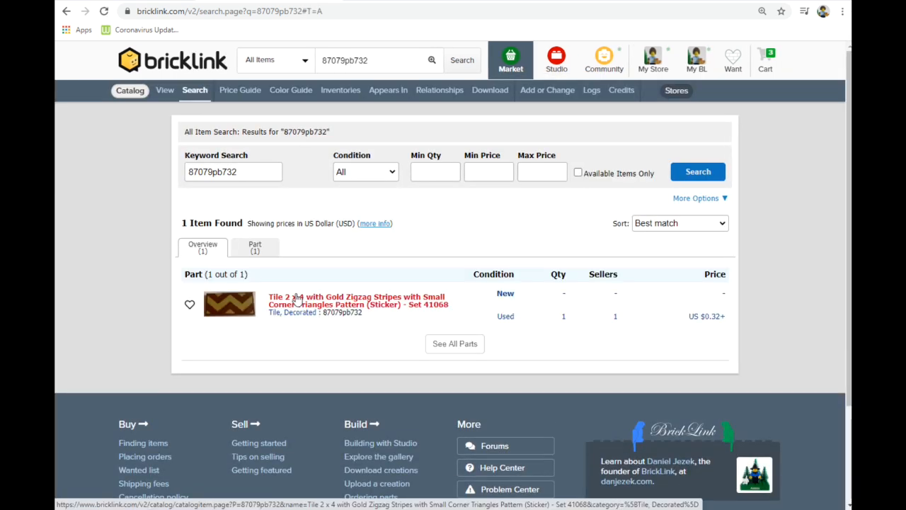
{"action": "left_click", "coordinate": [357, 300]}
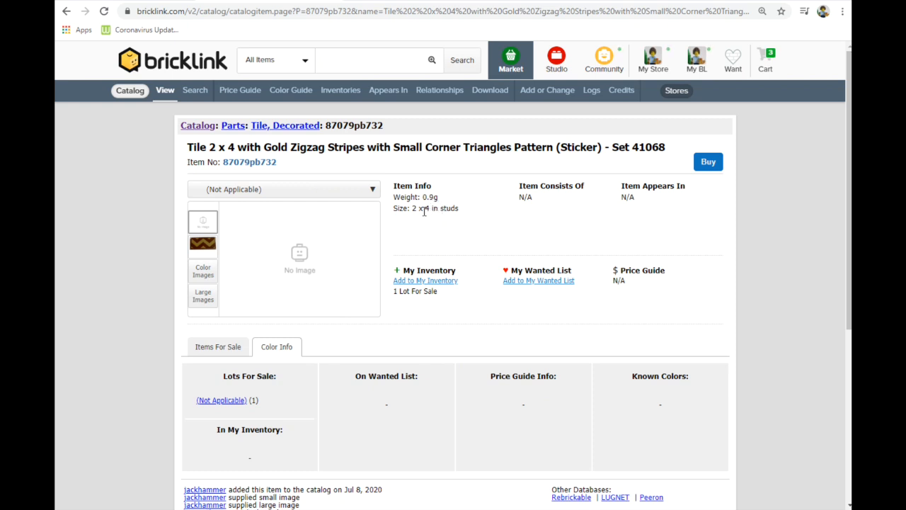
{"action": "left_click", "coordinate": [546, 91]}
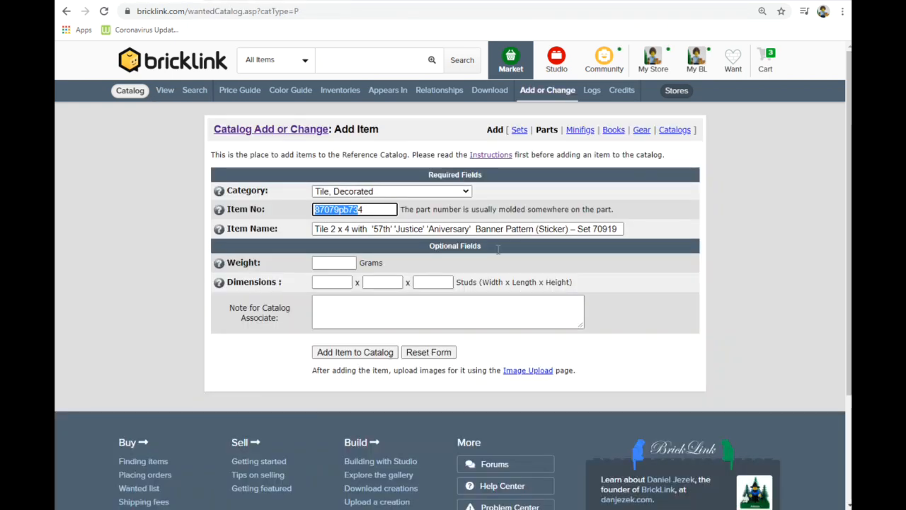
{"action": "left_click", "coordinate": [334, 262]}
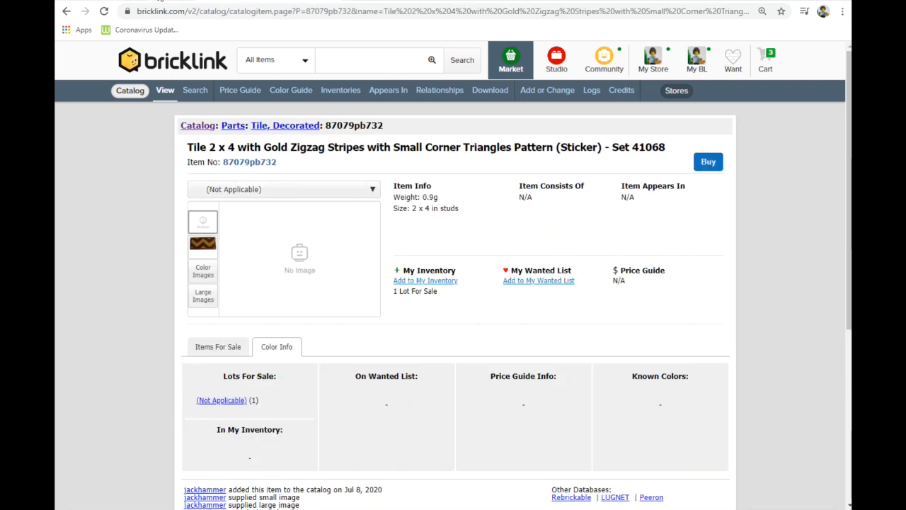
{"action": "left_click", "coordinate": [547, 91]}
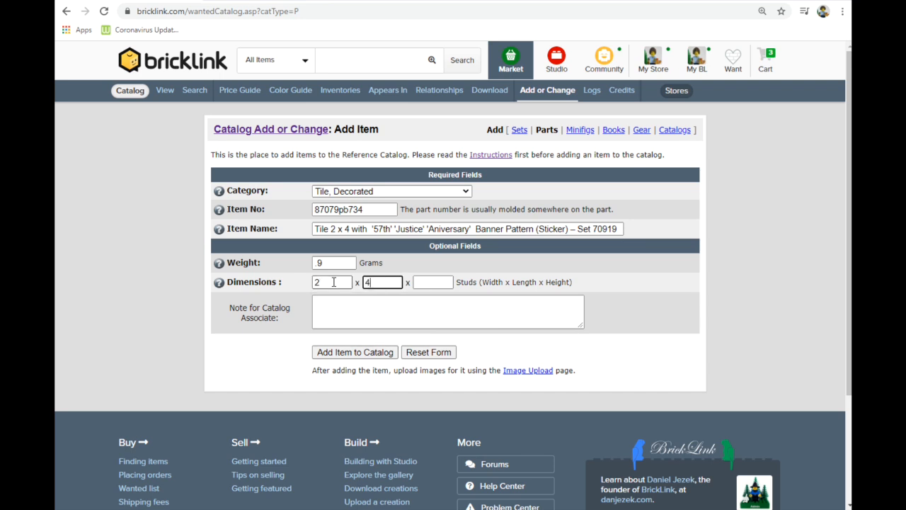
Step: Submit part 87079pb734 with weight 9 g and dimensions 2 x 4 to the catalog
{"action": "left_click", "coordinate": [447, 311]}
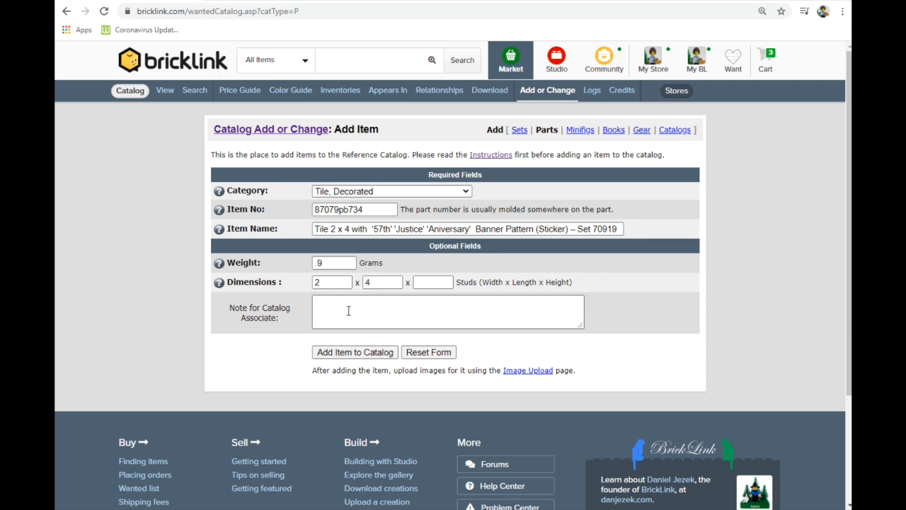
{"action": "left_click", "coordinate": [354, 352]}
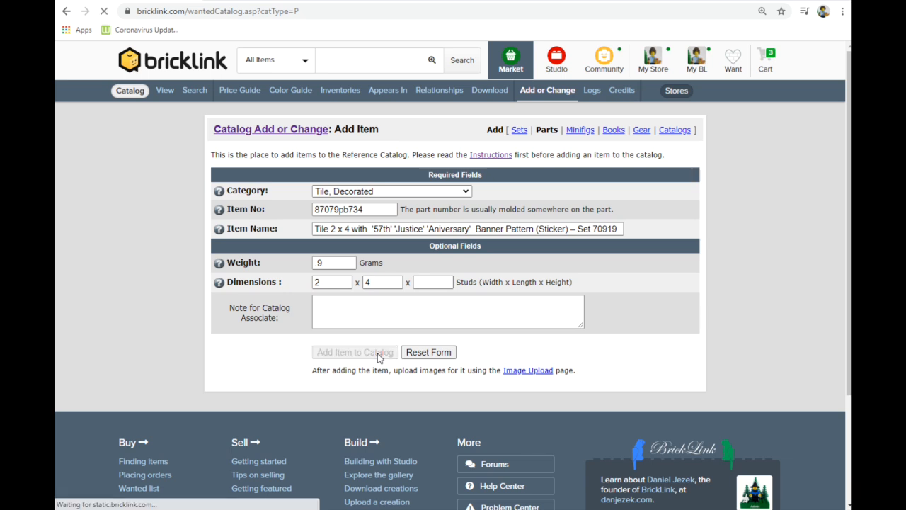
{"action": "left_click", "coordinate": [354, 351]}
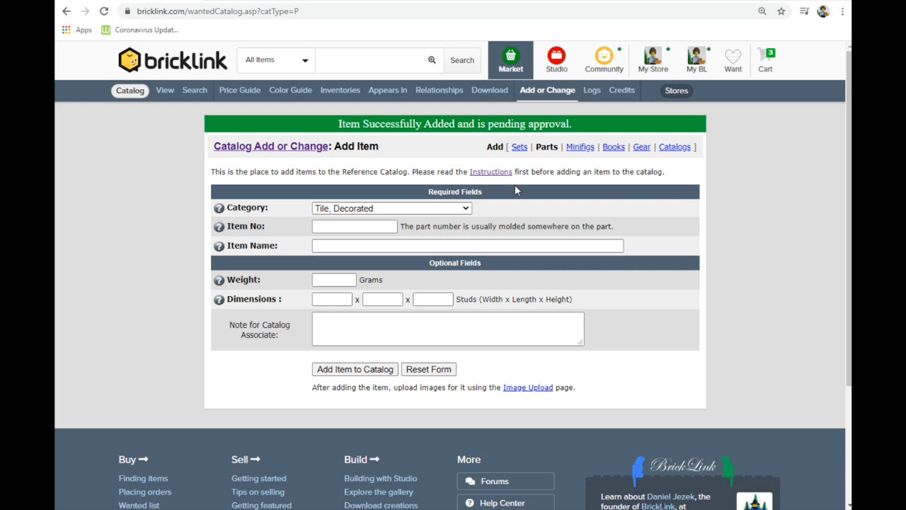
Step: Submit part 87079pb735, Tile 2 x 4 'Annual' 'League' 'Party' banner sticker, weight 9, 2 x 4
{"action": "left_click", "coordinate": [354, 226]}
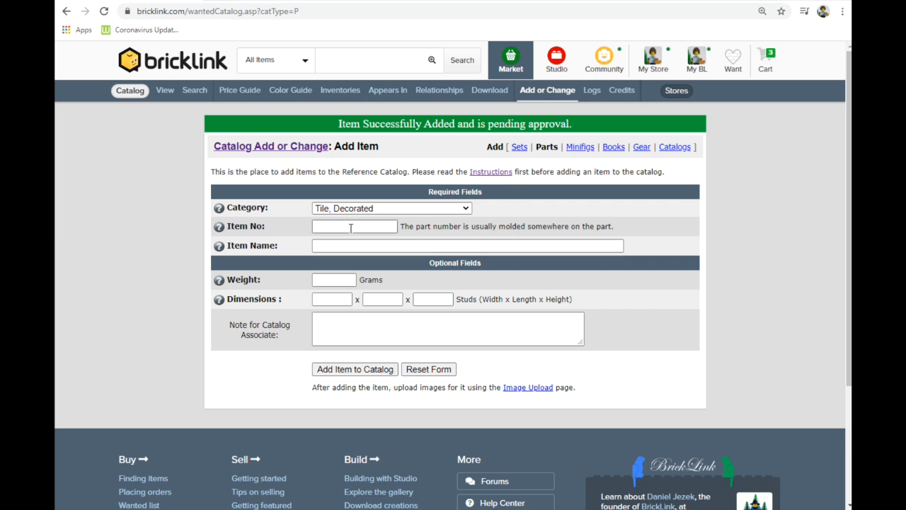
{"action": "left_click", "coordinate": [334, 279]}
{"action": "type", "text": "2"}
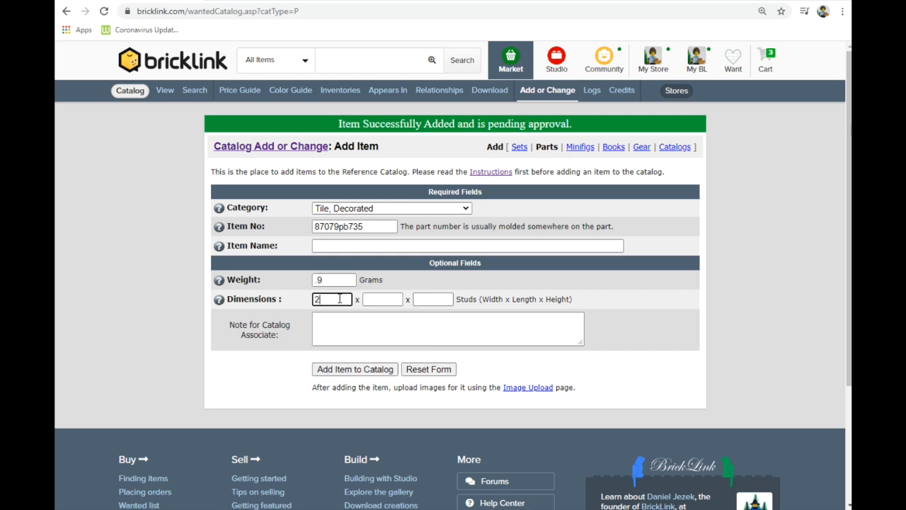
{"action": "left_click", "coordinate": [468, 245]}
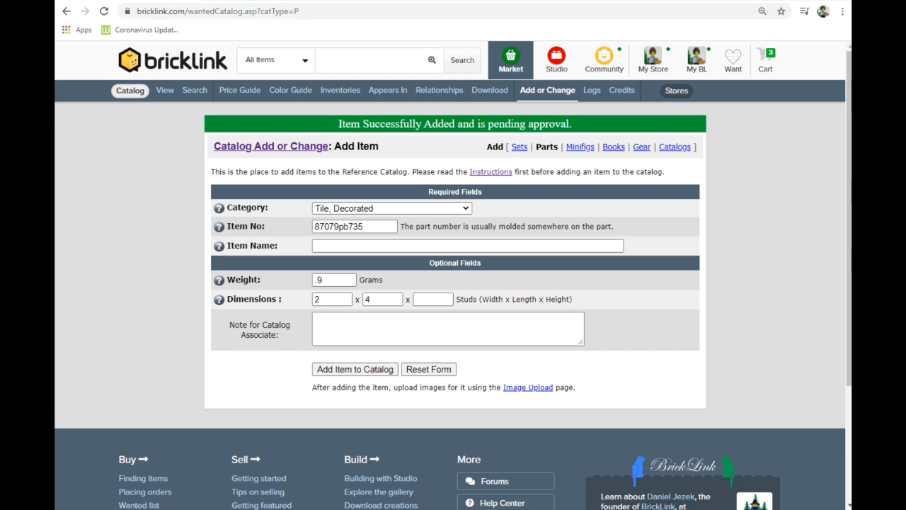
{"action": "type", "text": "Tile 2 x 4 with 'Annual' 'League' 'Party' Banner Pattern (Sticker) – Set 70919"}
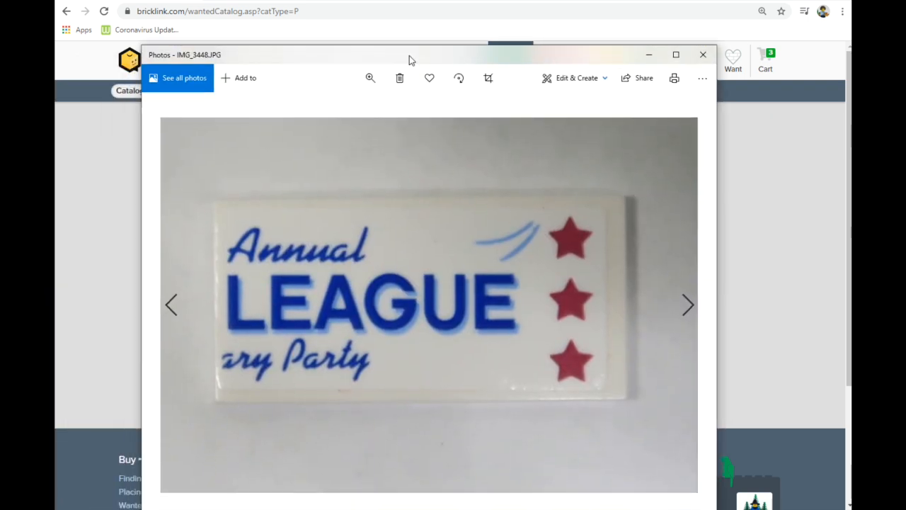
{"action": "left_click", "coordinate": [703, 54]}
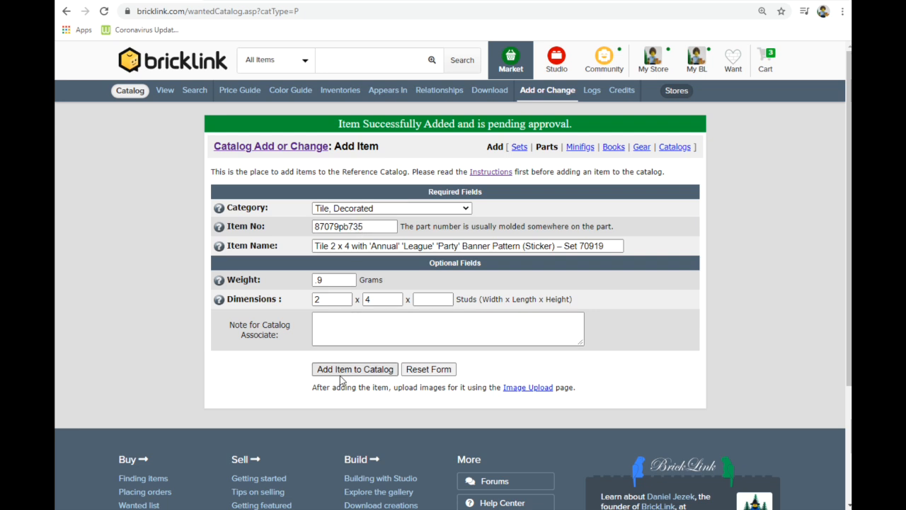
{"action": "left_click", "coordinate": [354, 368]}
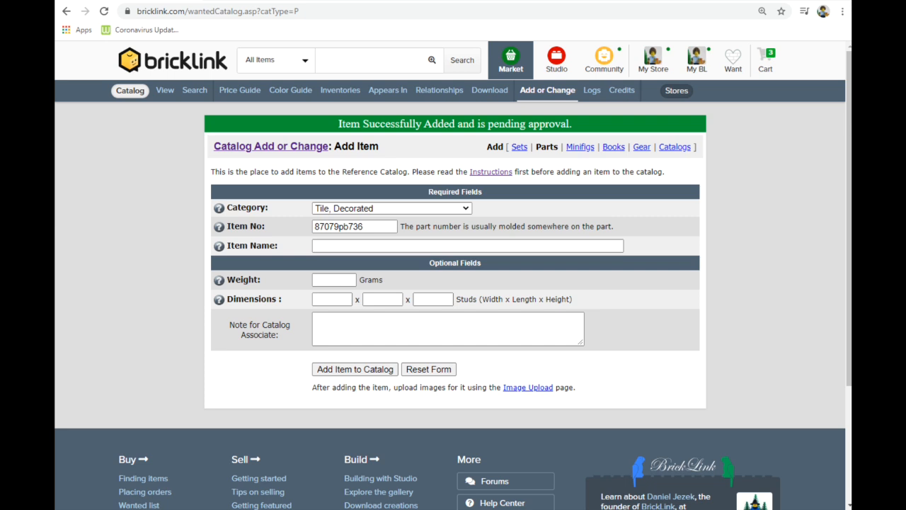
Step: Submit part 87079pb736, Audio Mixing Console Control Panel sticker tile, weight 9, 2 x 4
{"action": "left_click", "coordinate": [467, 245]}
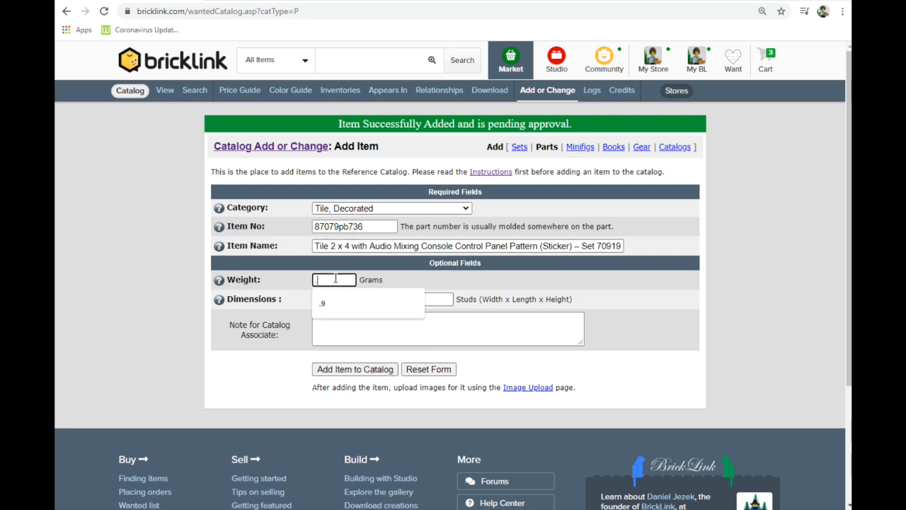
{"action": "left_click", "coordinate": [333, 299]}
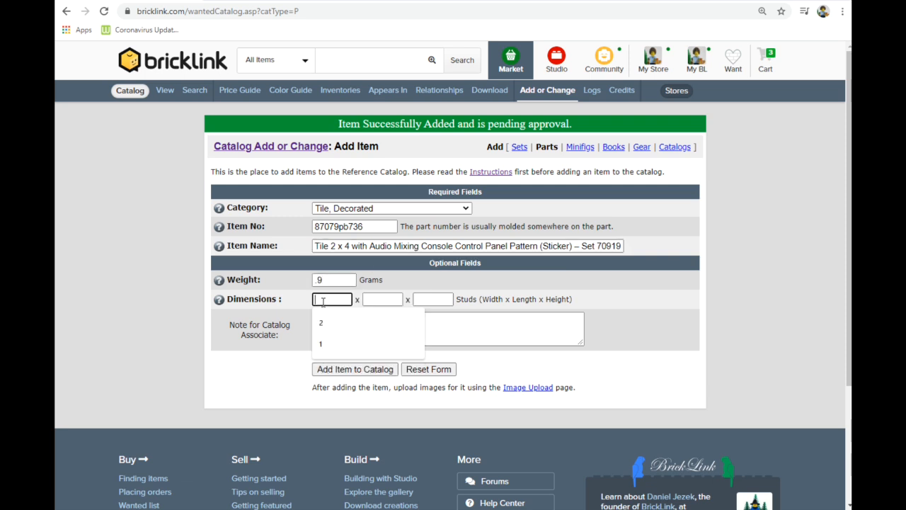
{"action": "left_click", "coordinate": [320, 322]}
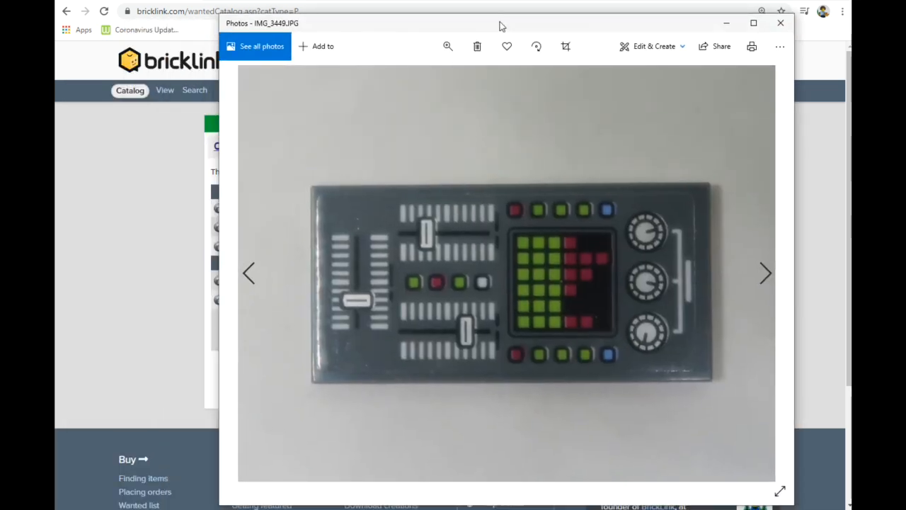
{"action": "mouse_move", "coordinate": [648, 278]}
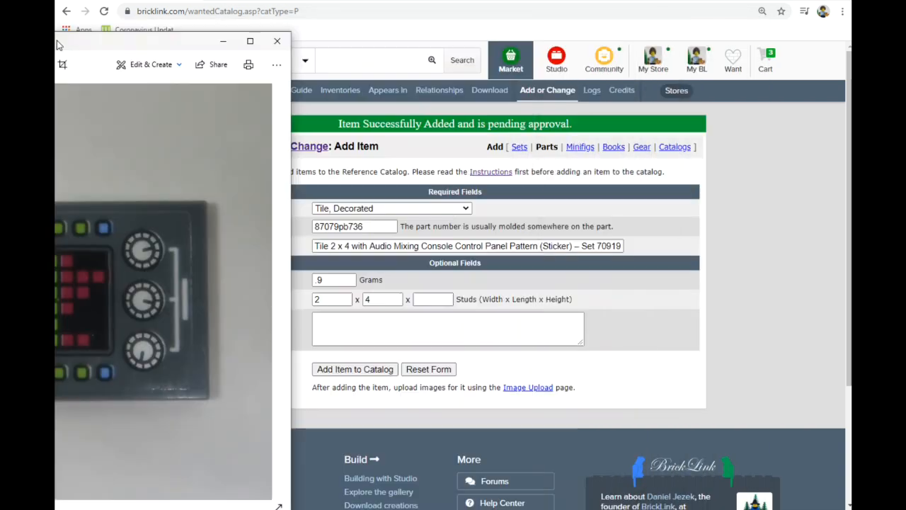
{"action": "left_click", "coordinate": [278, 40]}
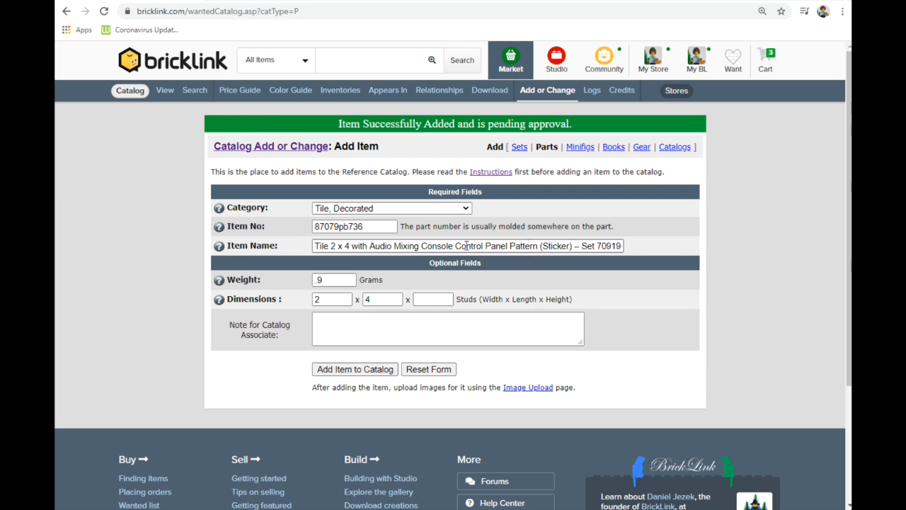
{"action": "left_click", "coordinate": [354, 368]}
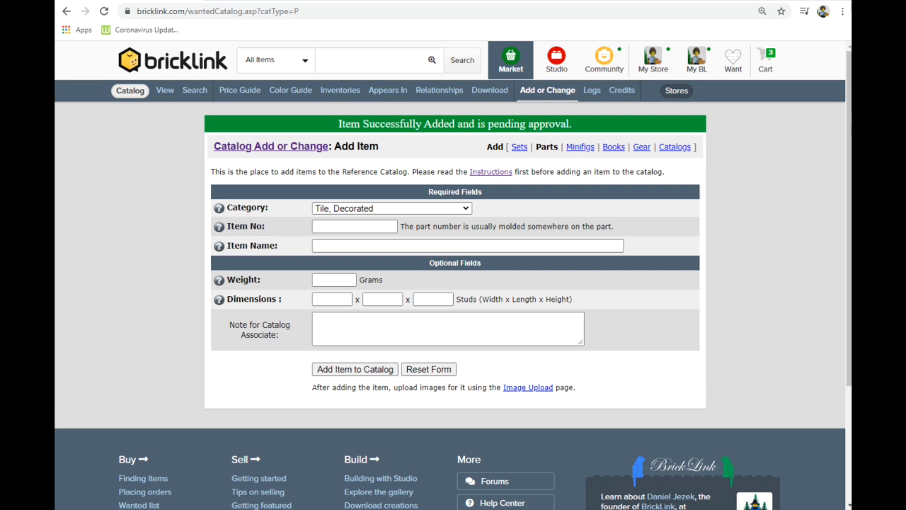
Step: Enter item number 85984pb266 in the add form and select it for lookup
{"action": "type", "text": "85984pb266"}
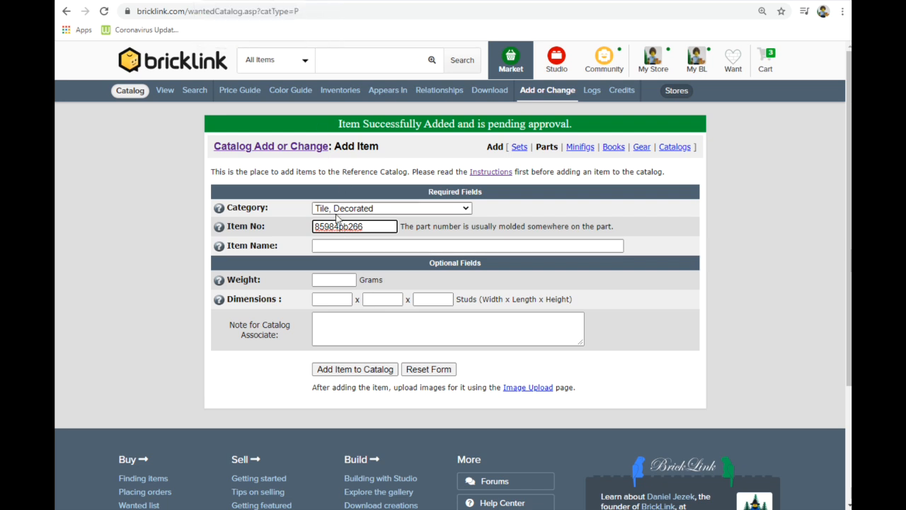
{"action": "double_click", "coordinate": [326, 227]}
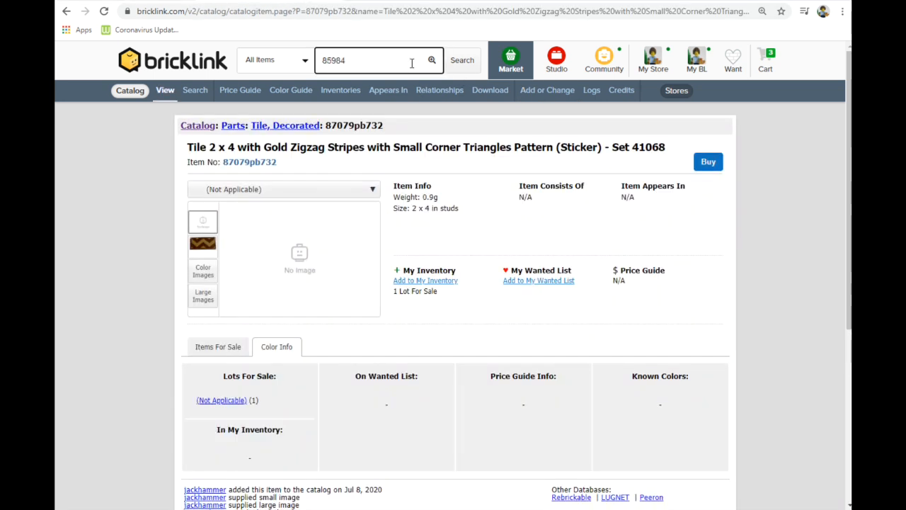
Step: Search catalog items for 85984* and sort the 287 results by item number, descending
{"action": "type", "text": "*"}
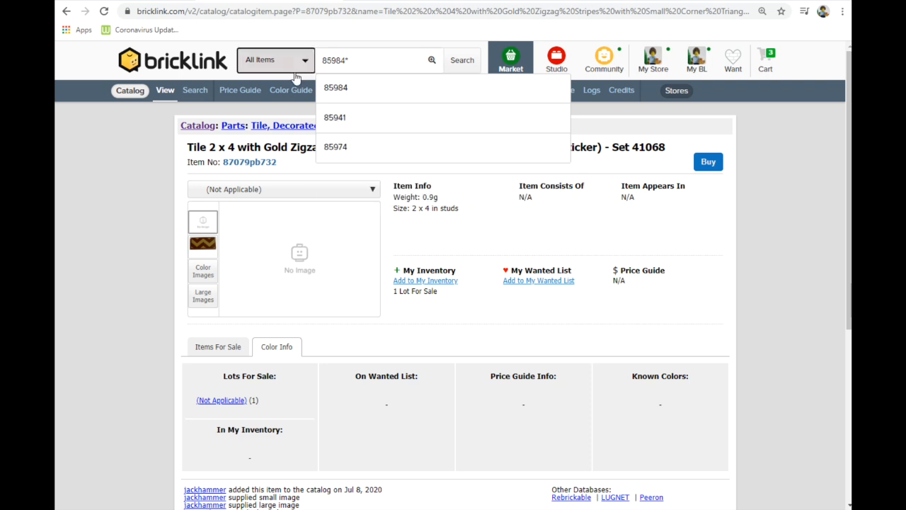
{"action": "left_click", "coordinate": [462, 60]}
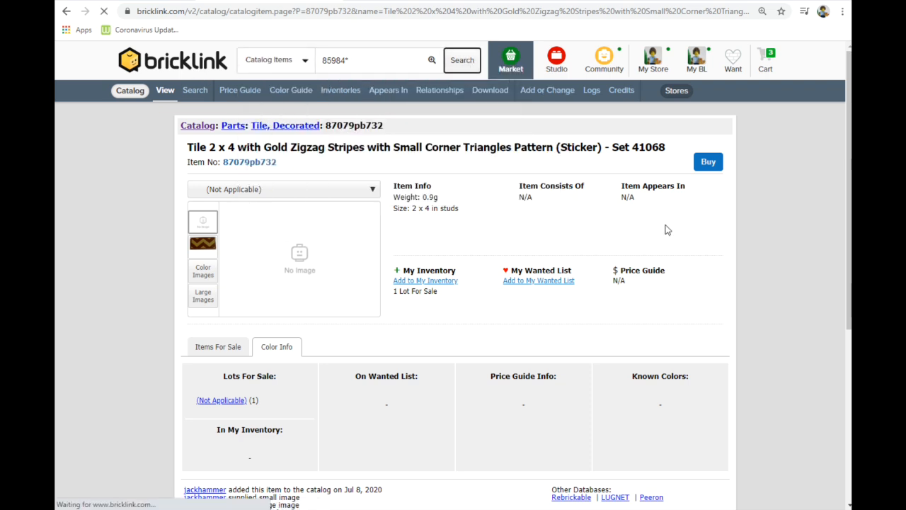
{"action": "left_click", "coordinate": [462, 59]}
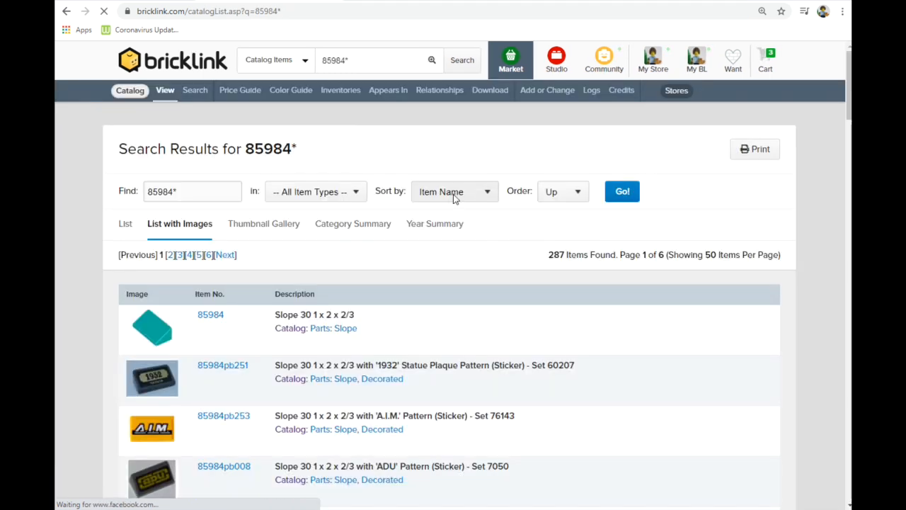
{"action": "left_click", "coordinate": [564, 191]}
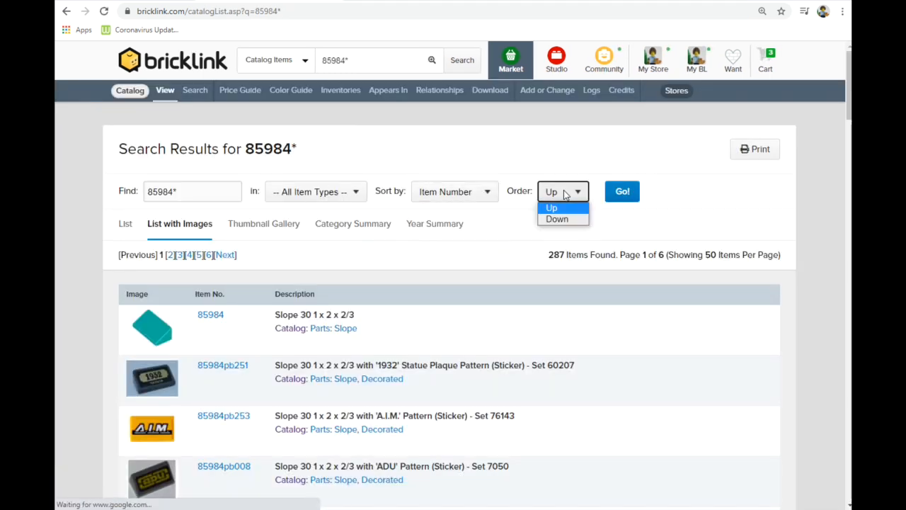
{"action": "left_click", "coordinate": [556, 218]}
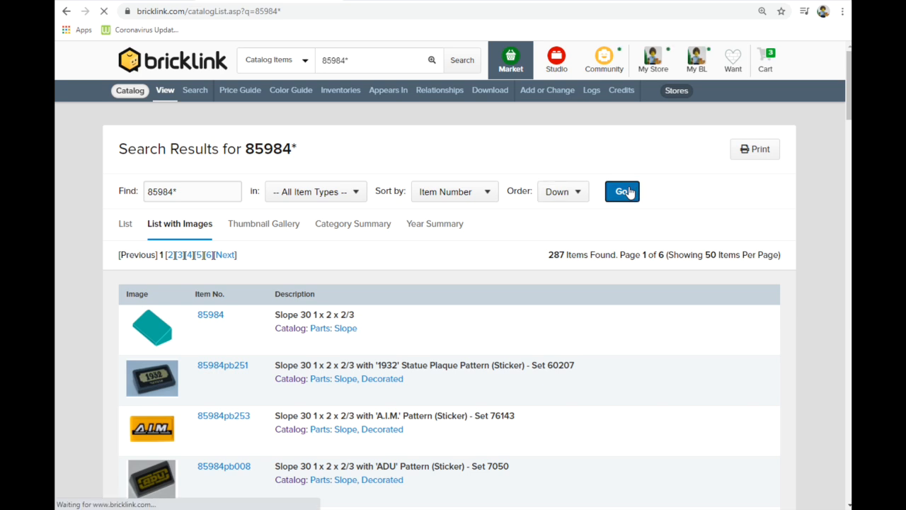
{"action": "left_click", "coordinate": [622, 191]}
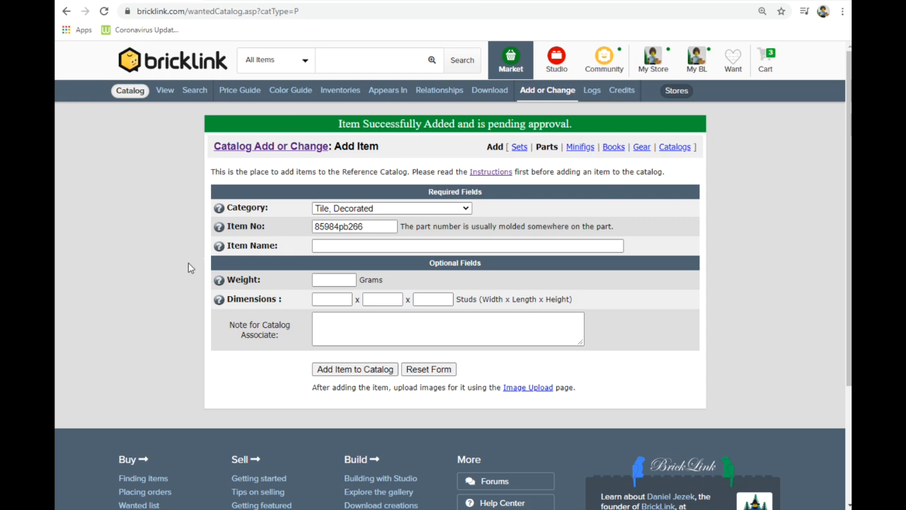
Step: Name the part Audio Mixing Volume Control Panel sticker, weight 34, 1 x 2 x .67, and submit 85984pb266
{"action": "type", "text": "Audio Mixing Volume Control Panel Pattern (Sticker) – Set 70919"}
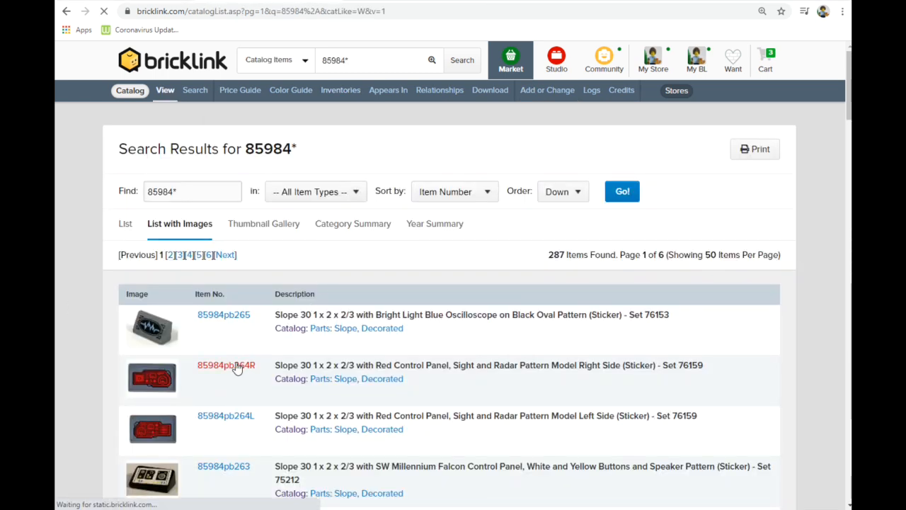
{"action": "left_click", "coordinate": [227, 365]}
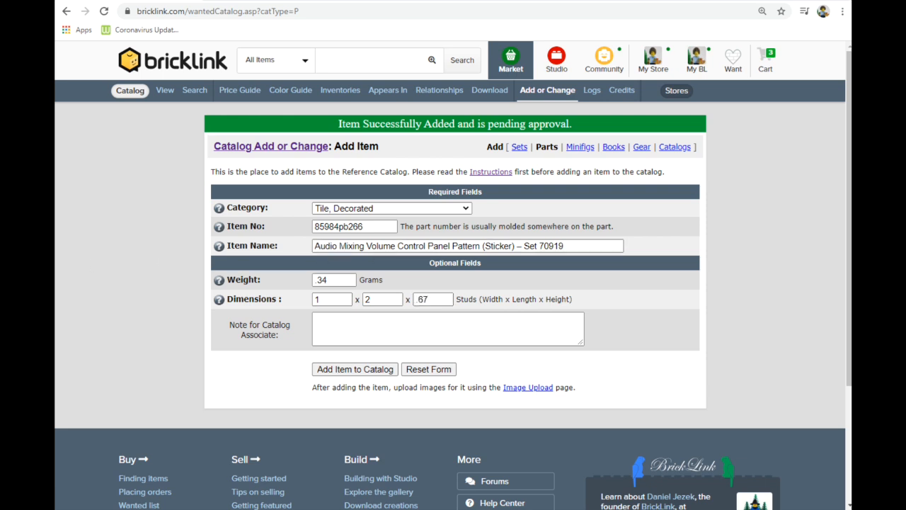
{"action": "left_click", "coordinate": [433, 299]}
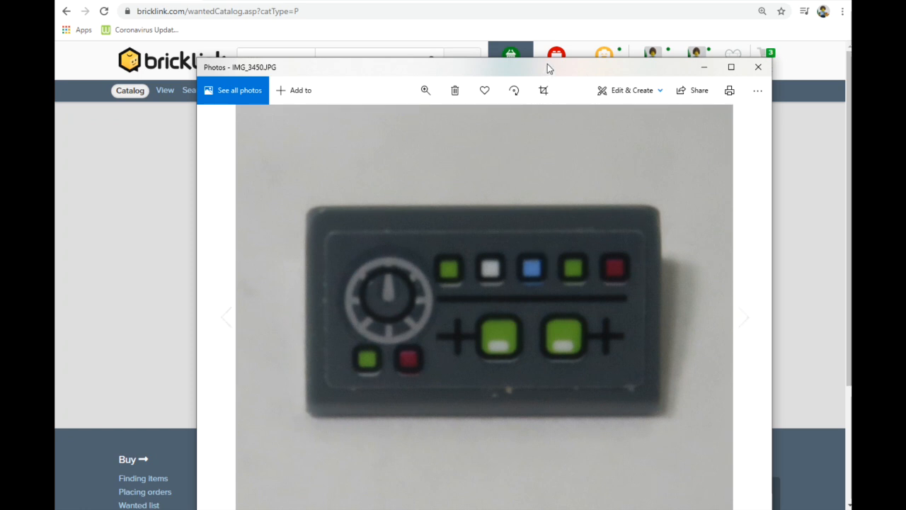
{"action": "mouse_move", "coordinate": [538, 80]}
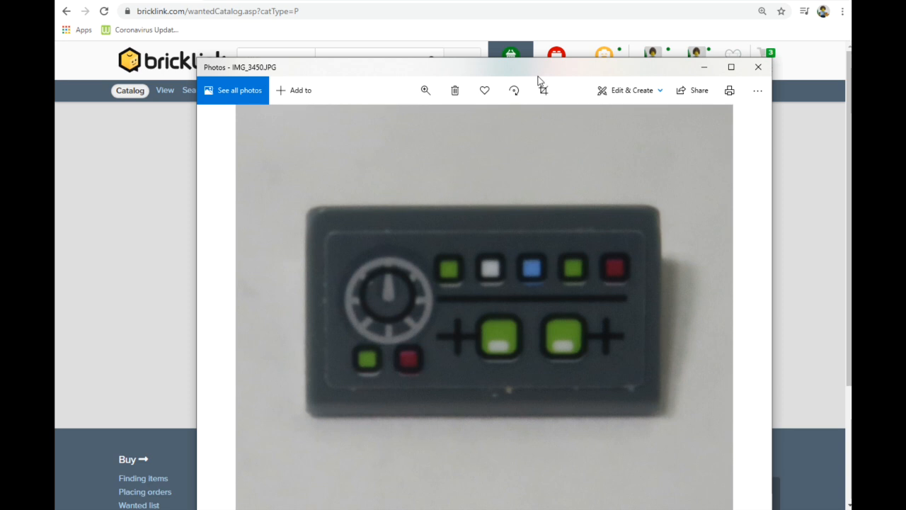
{"action": "left_click", "coordinate": [759, 66]}
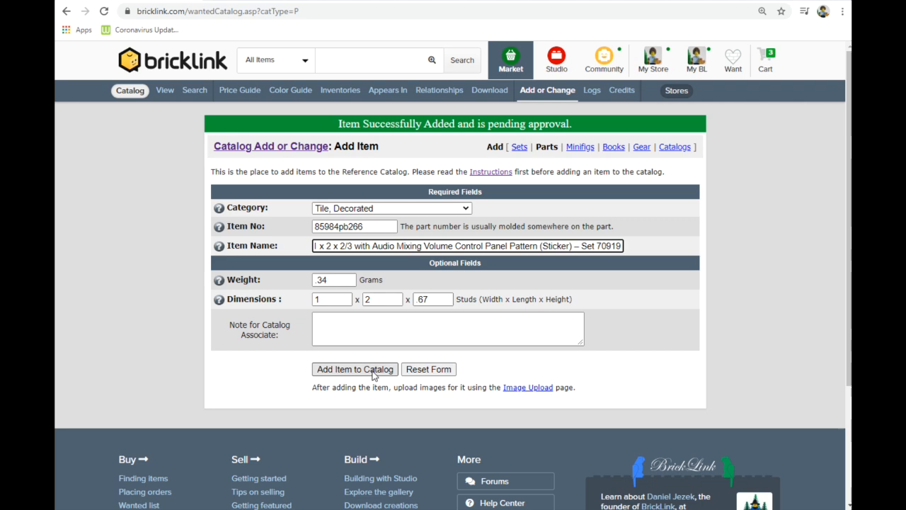
{"action": "left_click", "coordinate": [354, 369]}
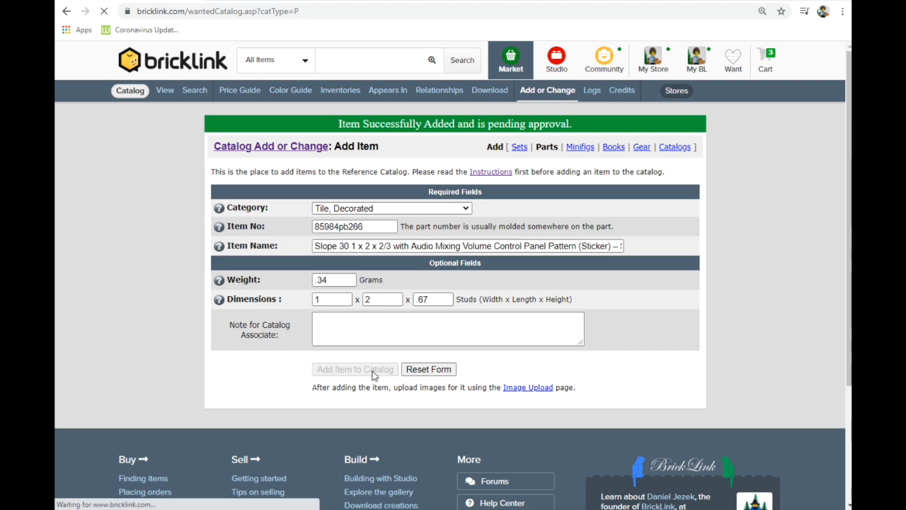
{"action": "left_click", "coordinate": [592, 91]}
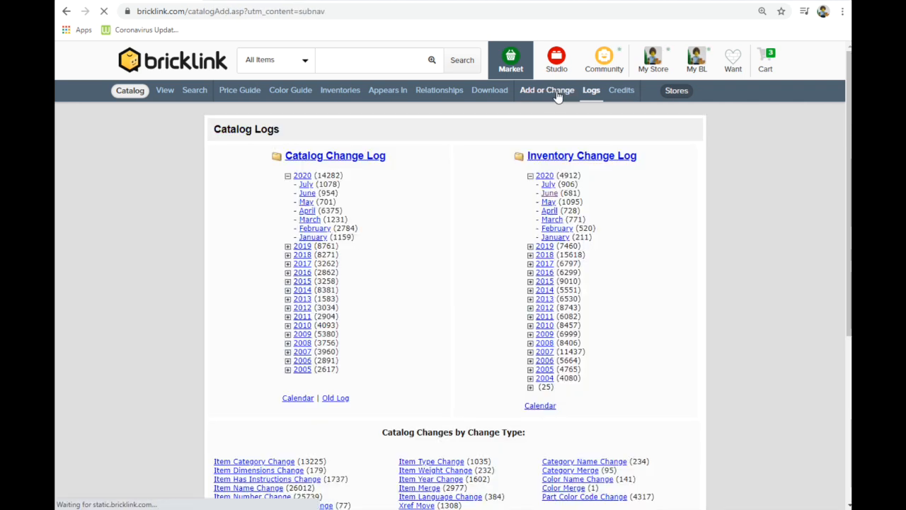
Step: Review the four pending parts (85984pb266 and three 87079 tiles), then start an Add Image request for a Part
{"action": "left_click", "coordinate": [547, 91]}
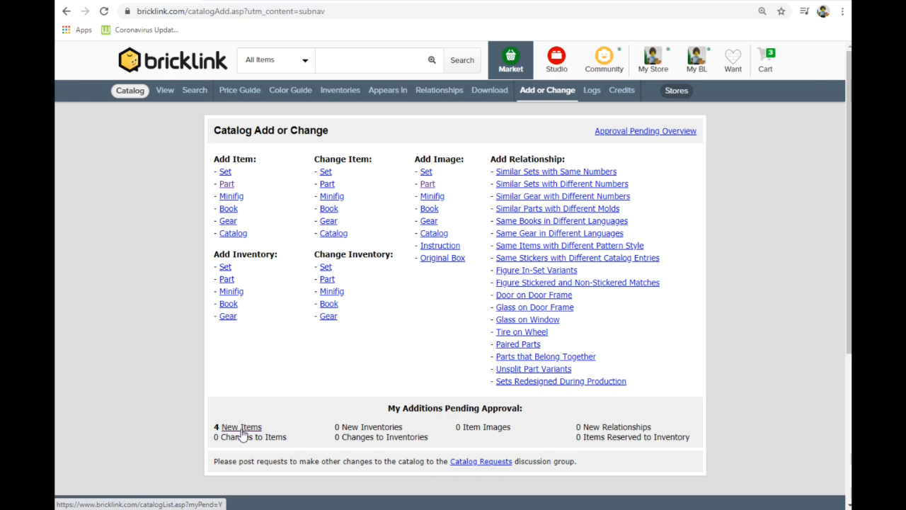
{"action": "left_click", "coordinate": [241, 426]}
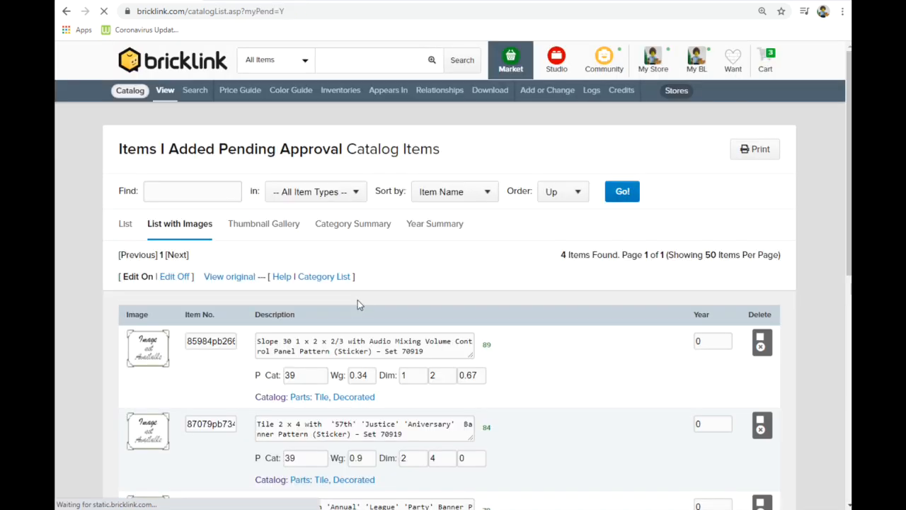
{"action": "scroll", "scroll_direction": "down", "scroll_amount": 3}
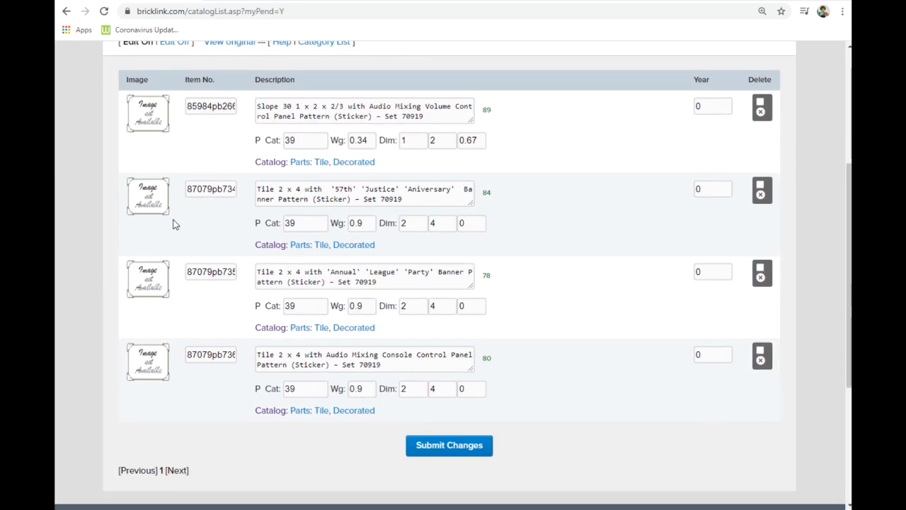
{"action": "scroll", "scroll_direction": "up", "scroll_amount": 3}
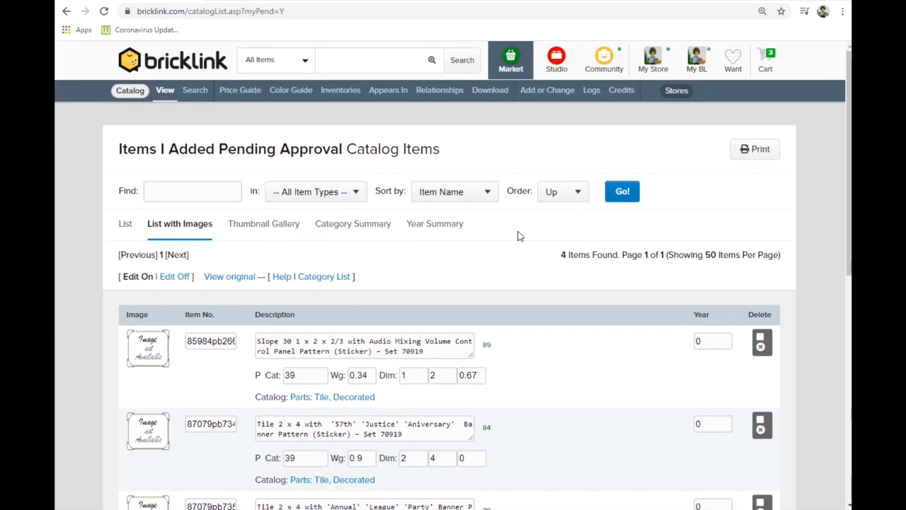
{"action": "left_click", "coordinate": [547, 90]}
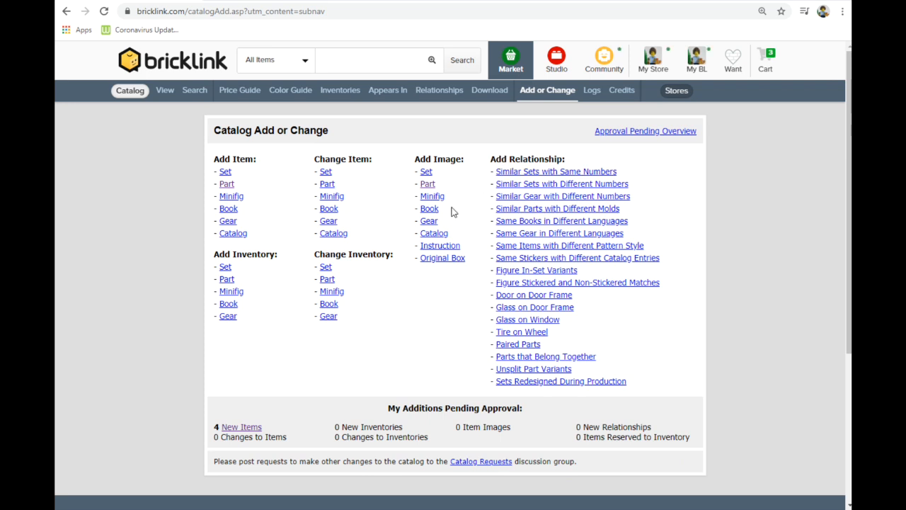
{"action": "left_click", "coordinate": [428, 184]}
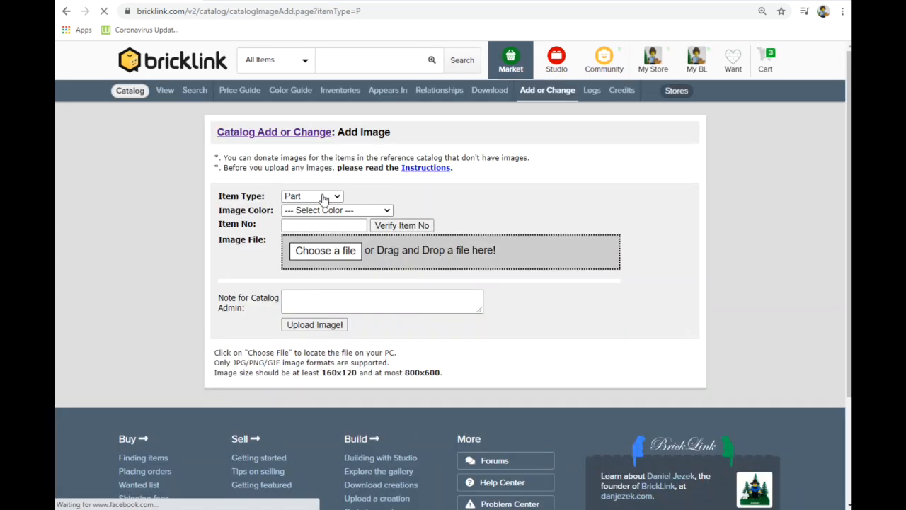
Step: Donate a White image for verified part 87079pb734, uploading the photo successfully, then return to the home page
{"action": "left_click", "coordinate": [337, 209]}
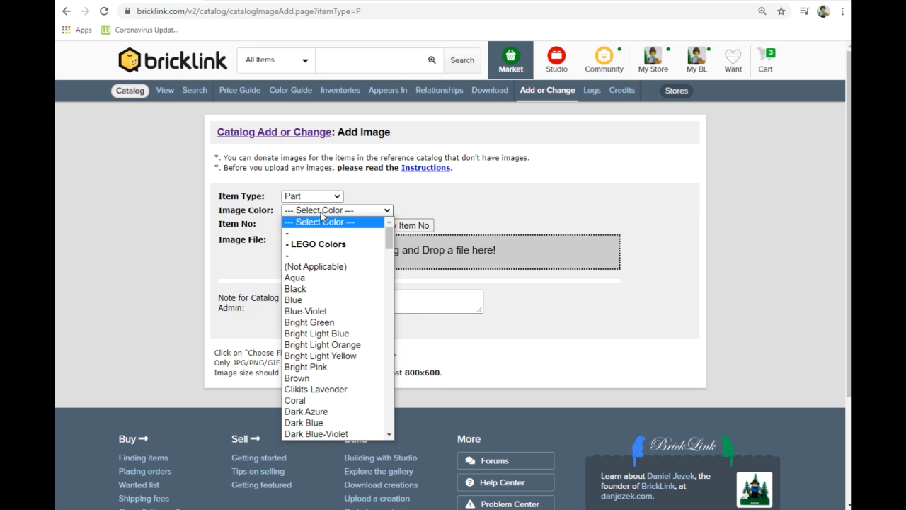
{"action": "left_click", "coordinate": [337, 209]}
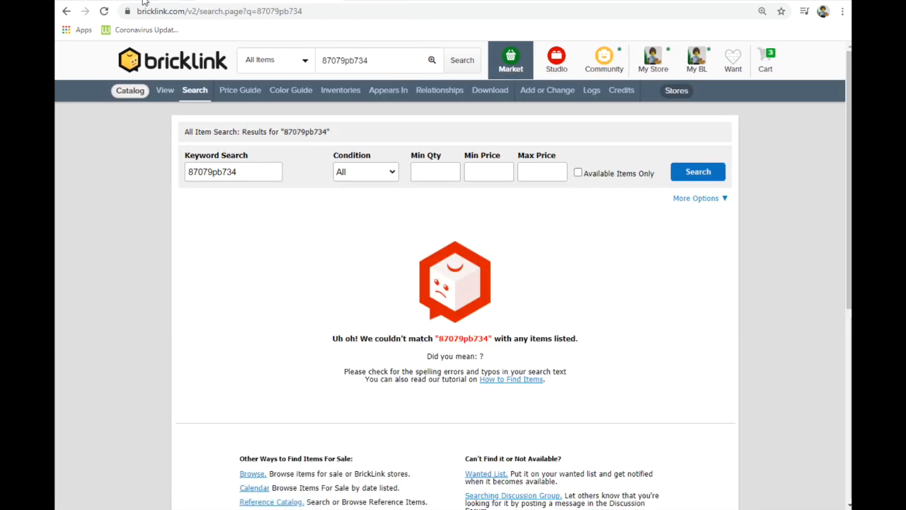
{"action": "left_click", "coordinate": [547, 90]}
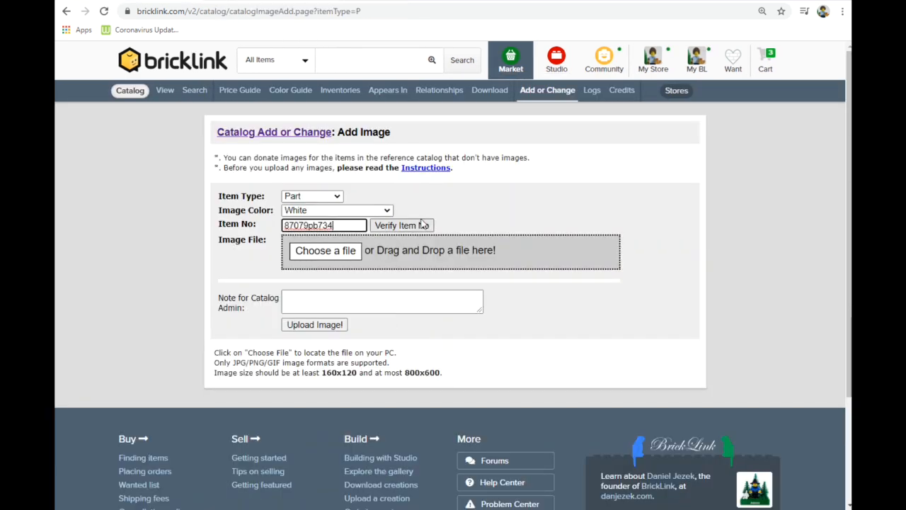
{"action": "left_click", "coordinate": [402, 225]}
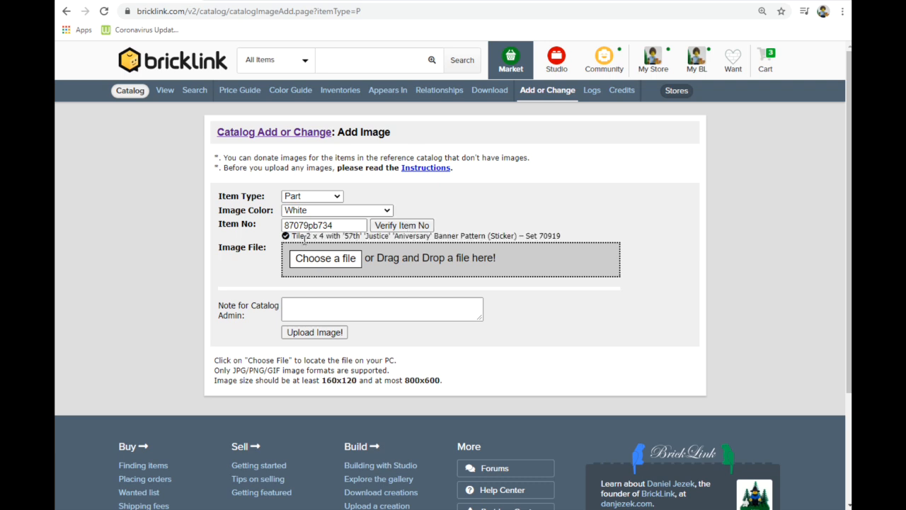
{"action": "mouse_move", "coordinate": [527, 232]}
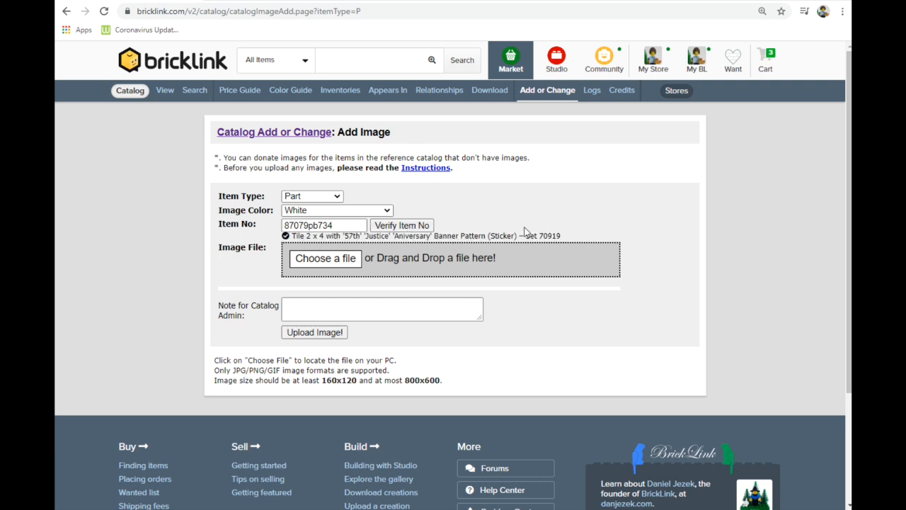
{"action": "mouse_move", "coordinate": [326, 258]}
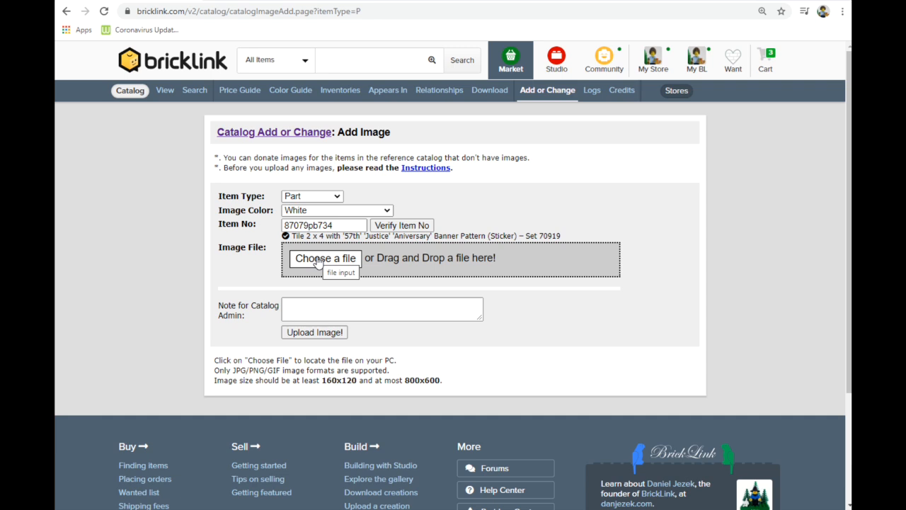
{"action": "left_click", "coordinate": [326, 257]}
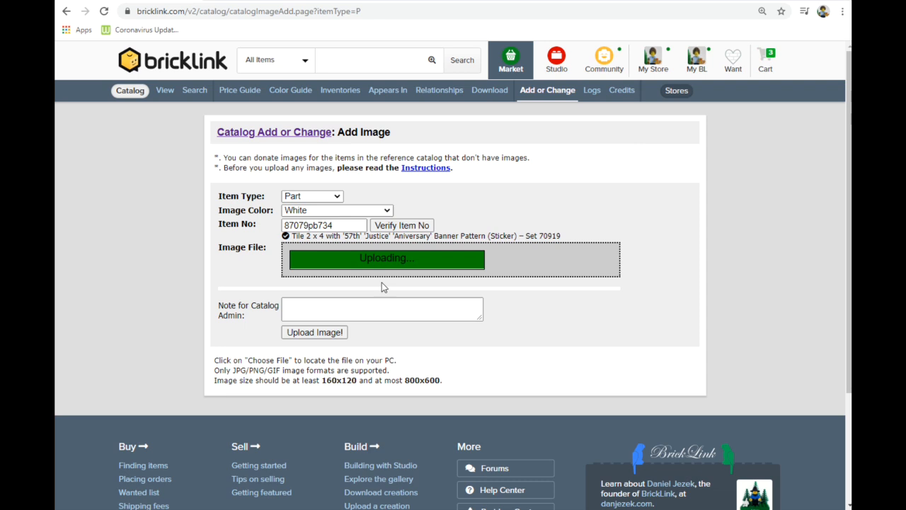
{"action": "mouse_move", "coordinate": [590, 328]}
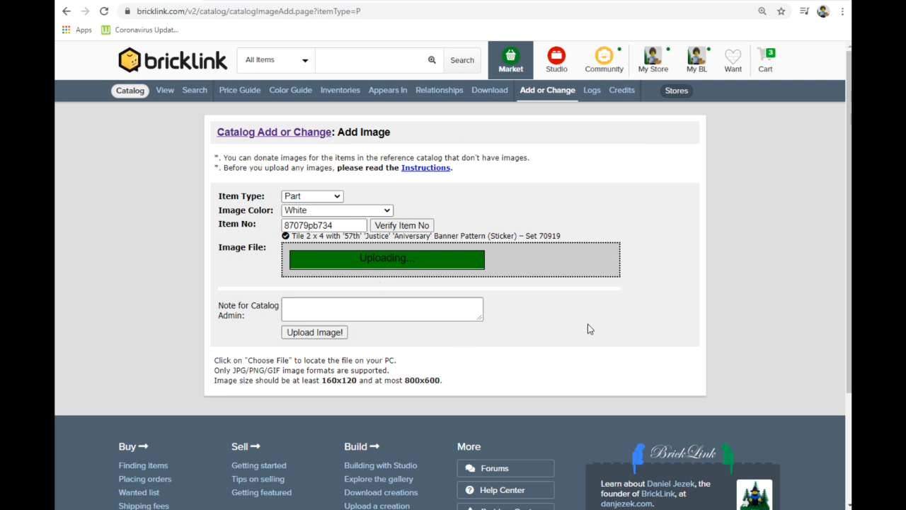
{"action": "mouse_move", "coordinate": [668, 262]}
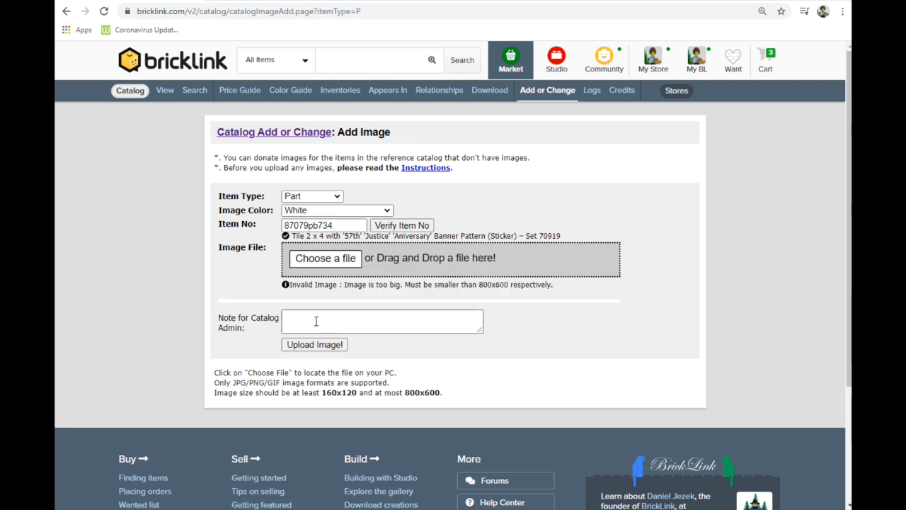
{"action": "mouse_move", "coordinate": [379, 308]}
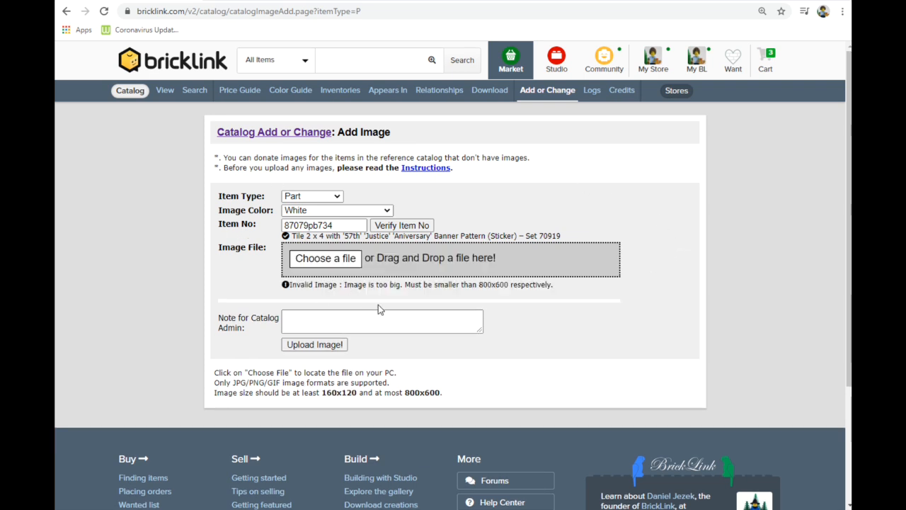
{"action": "mouse_move", "coordinate": [361, 277]}
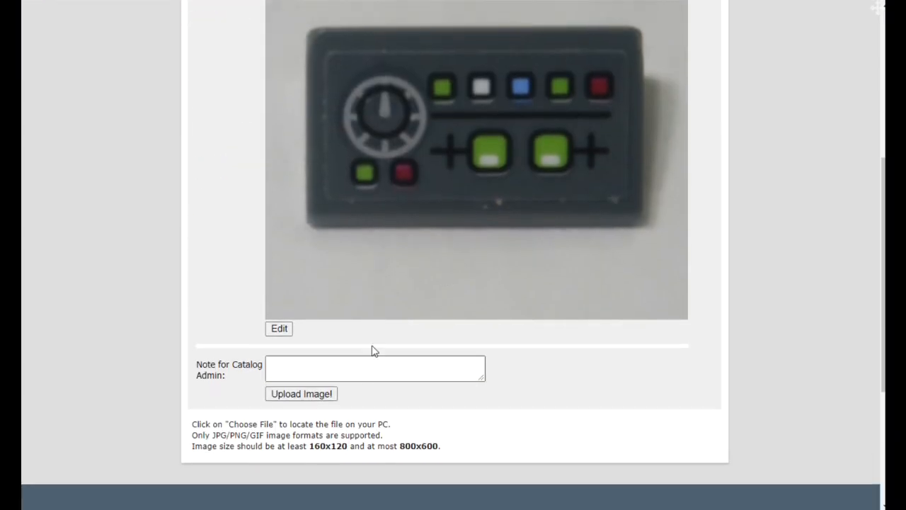
{"action": "scroll", "scroll_direction": "down", "scroll_amount": 3}
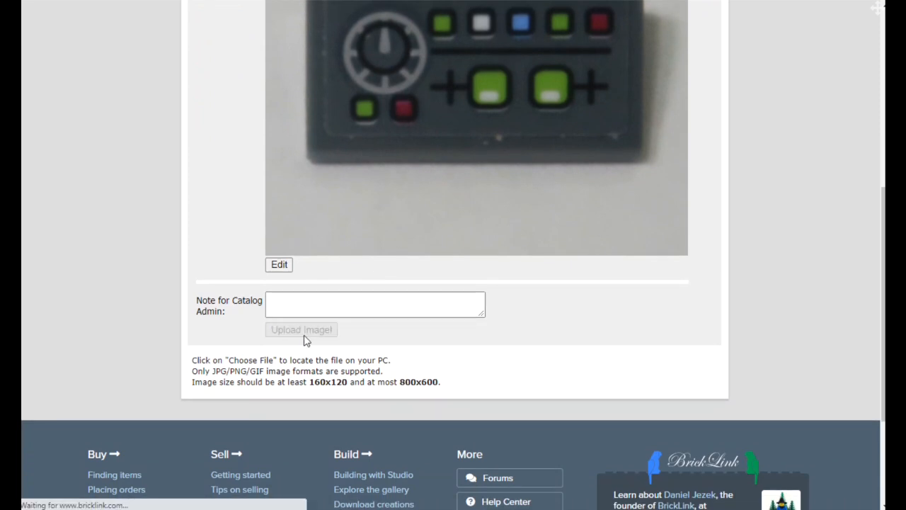
{"action": "left_click", "coordinate": [300, 329]}
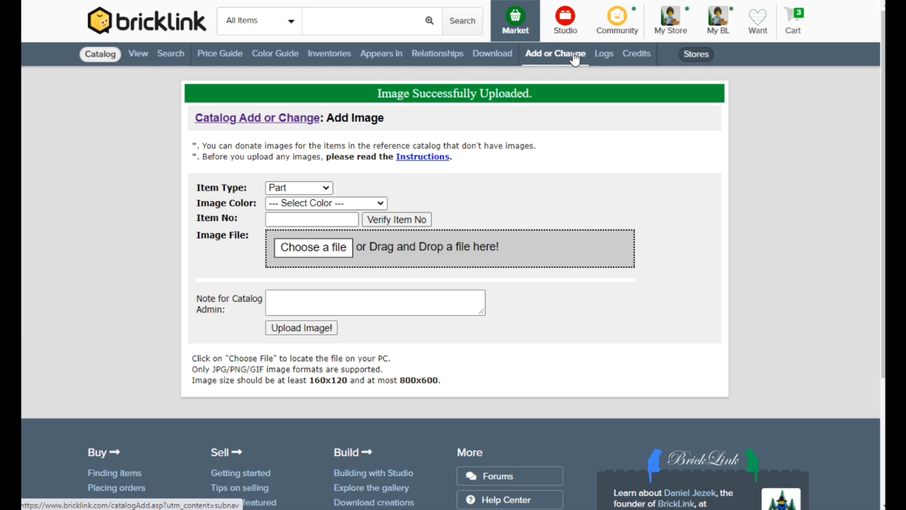
{"action": "left_click", "coordinate": [150, 23]}
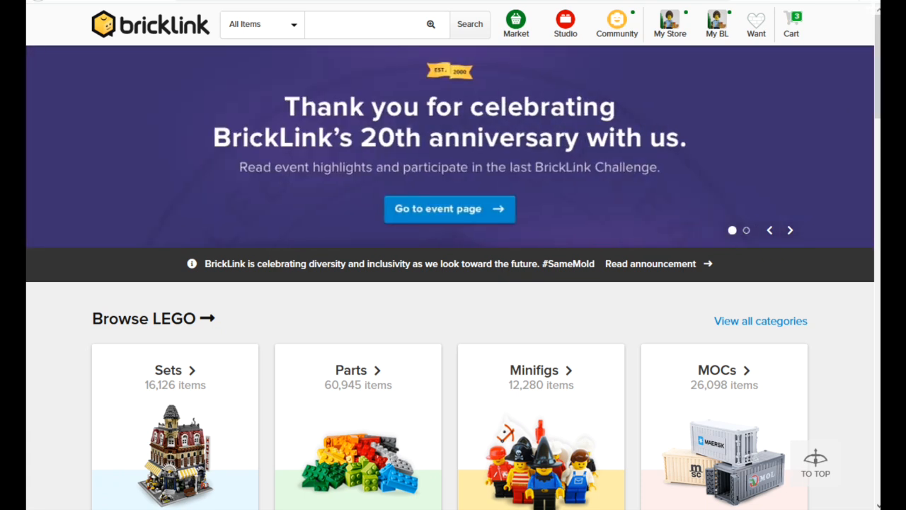
Step: Search the catalog for 70919 and open set 70919-1, The Justice League Anniversary Party
{"action": "left_click", "coordinate": [790, 229]}
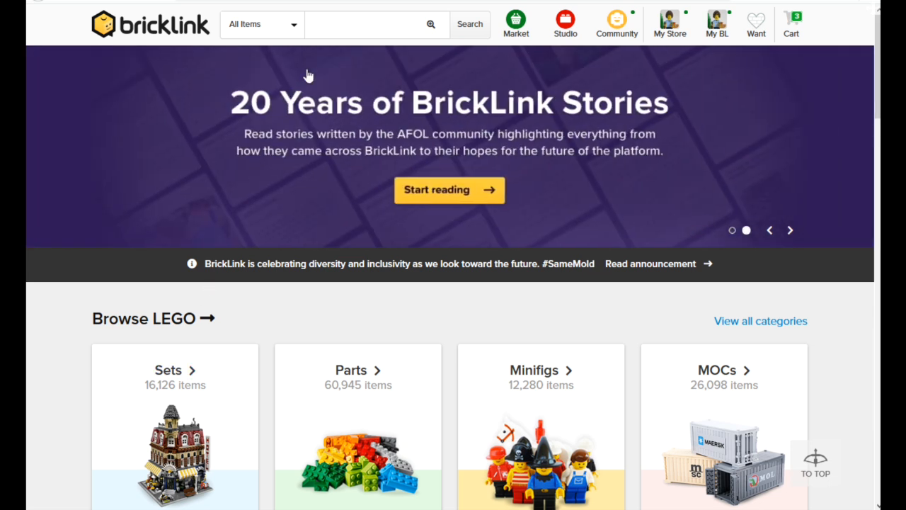
{"action": "left_click", "coordinate": [329, 24]}
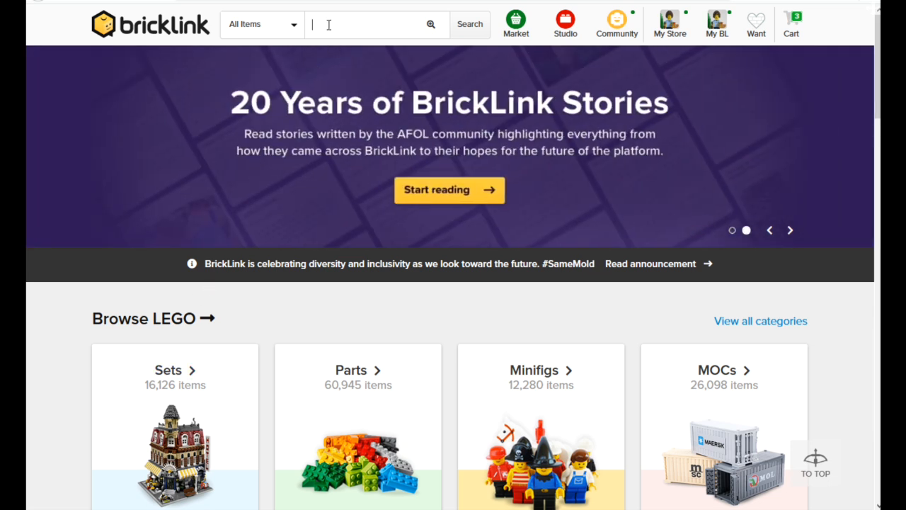
{"action": "type", "text": "70919"}
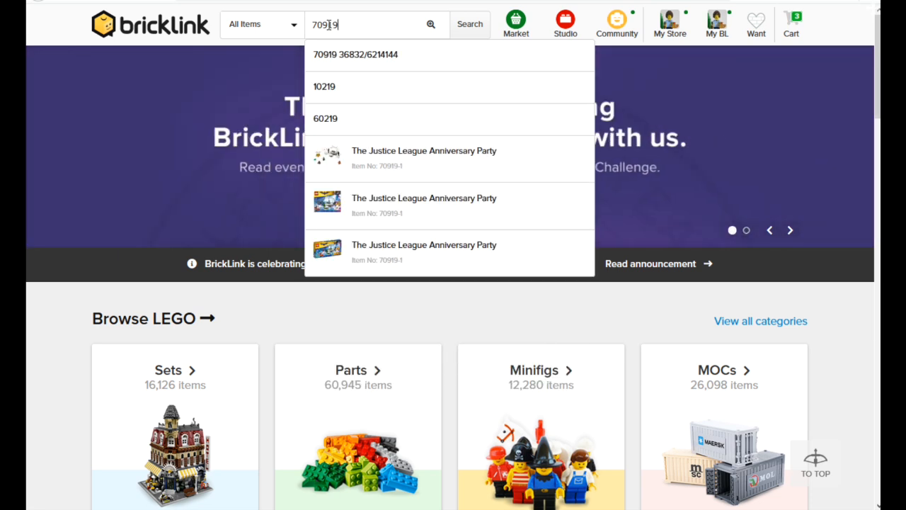
{"action": "left_click", "coordinate": [470, 22]}
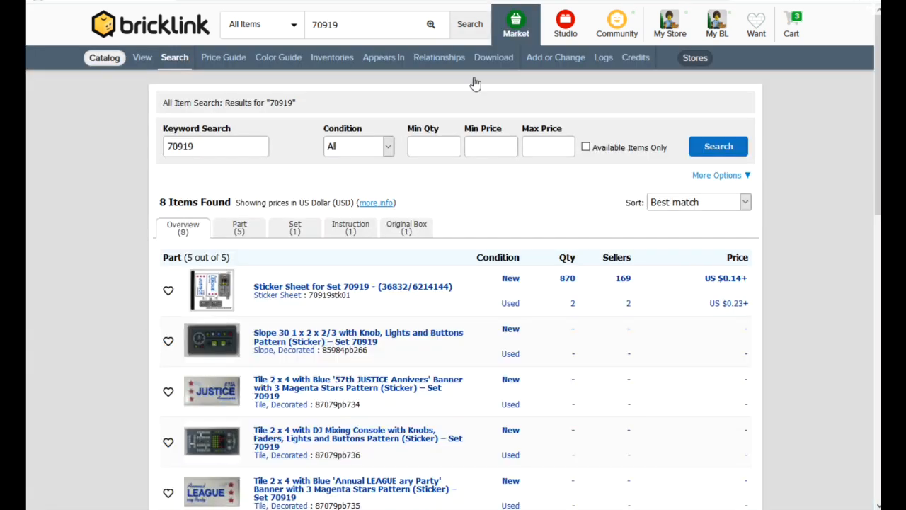
{"action": "scroll", "scroll_direction": "down", "scroll_amount": 3}
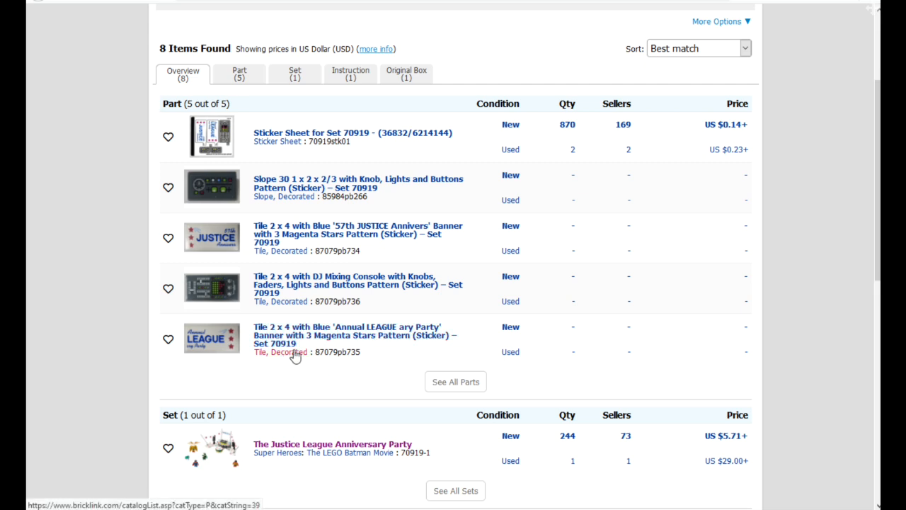
{"action": "left_click", "coordinate": [332, 445]}
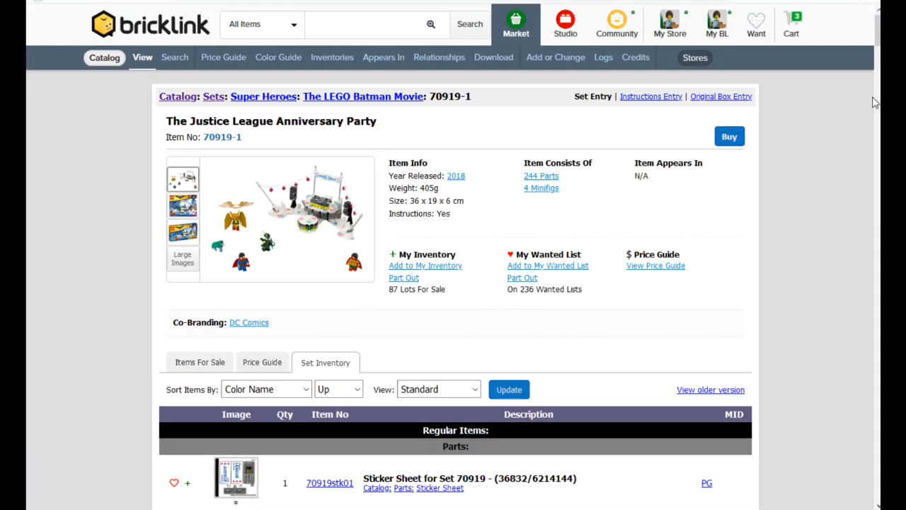
Step: Look through the set page, then start an Inventory Change Request for a Set from Catalog Add or Change
{"action": "scroll", "scroll_direction": "down", "scroll_amount": 3}
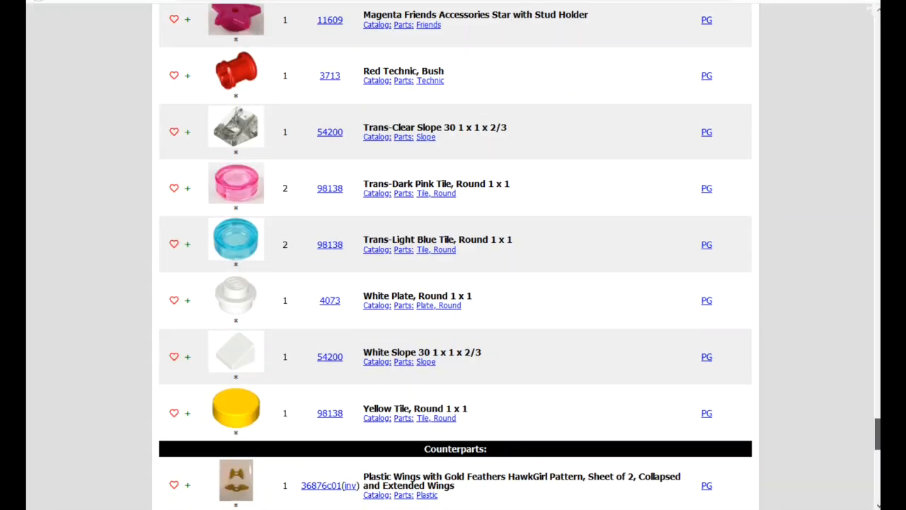
{"action": "scroll", "scroll_direction": "down", "scroll_amount": 3}
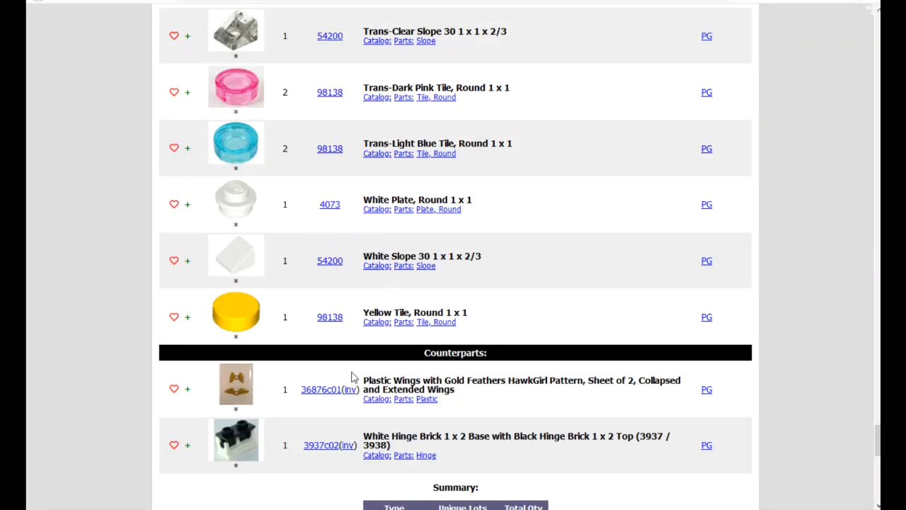
{"action": "scroll", "scroll_direction": "down", "scroll_amount": 3}
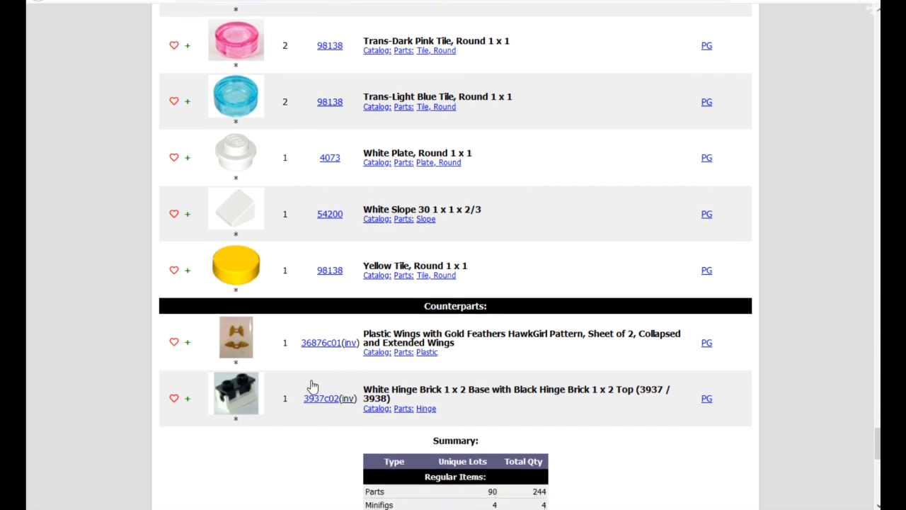
{"action": "scroll", "scroll_direction": "down", "scroll_amount": 3}
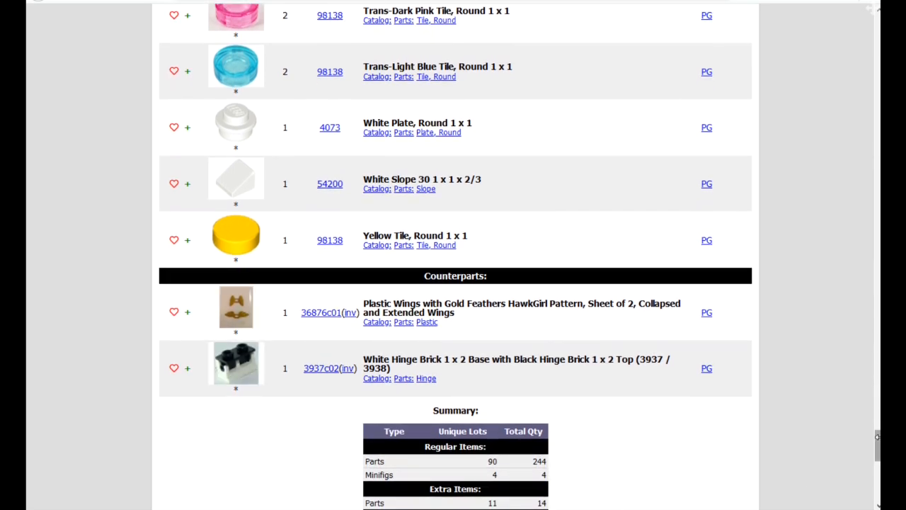
{"action": "scroll", "scroll_direction": "up", "scroll_amount": 3}
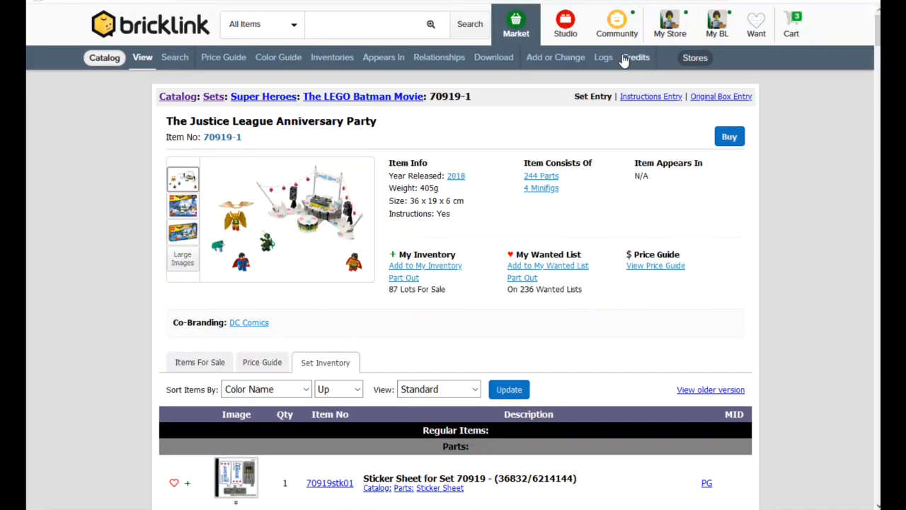
{"action": "left_click", "coordinate": [555, 57]}
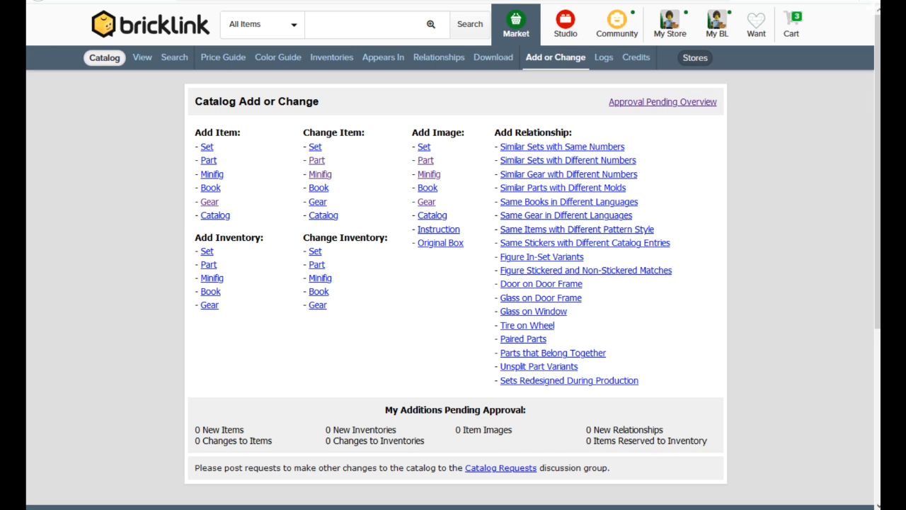
{"action": "mouse_move", "coordinate": [186, 430]}
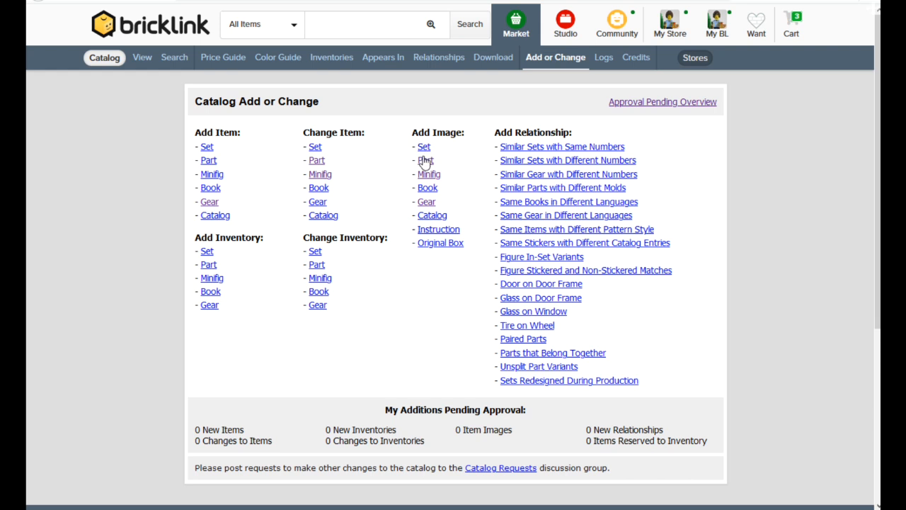
{"action": "mouse_move", "coordinate": [383, 254]}
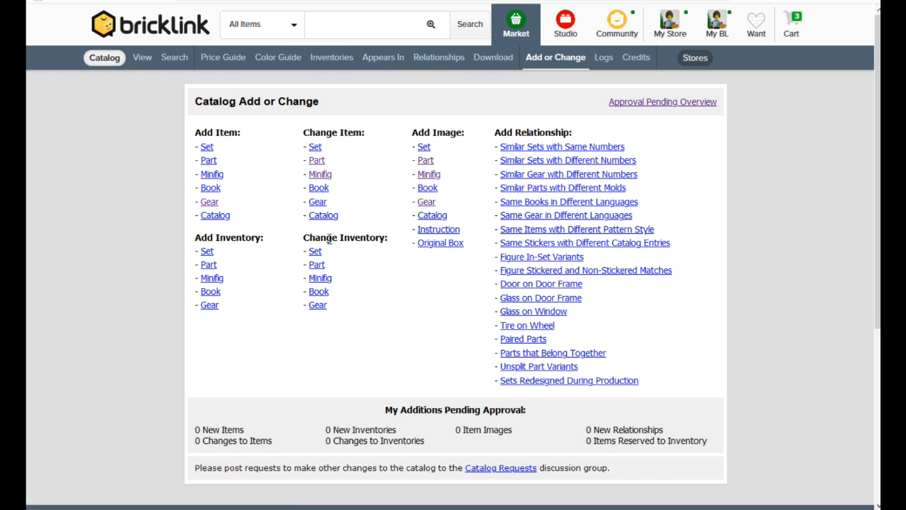
{"action": "left_click", "coordinate": [314, 251]}
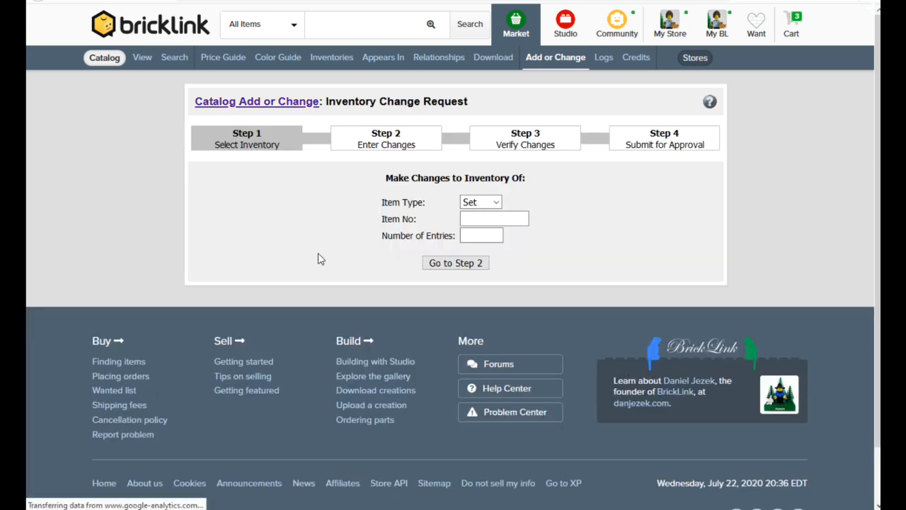
Step: Enter Item No 70919-1 with 4 entries and advance to Step 2, Enter Changes
{"action": "left_click", "coordinate": [493, 218]}
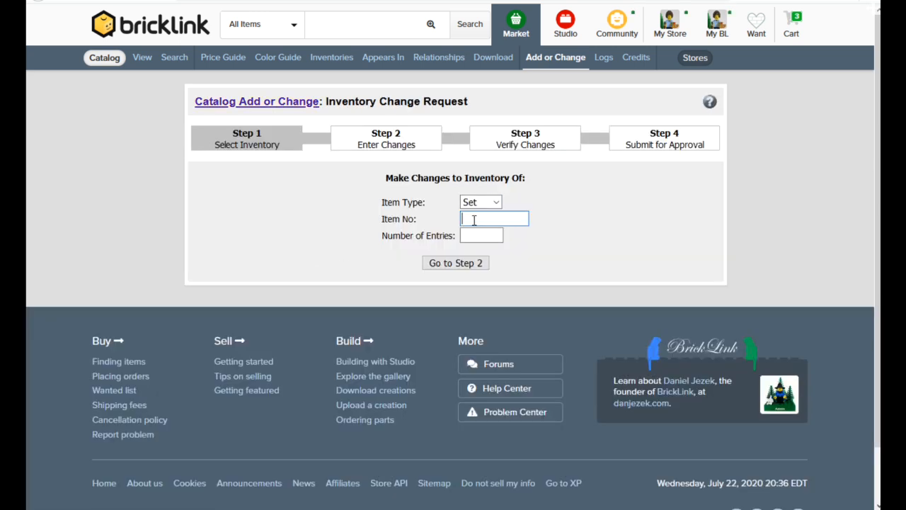
{"action": "type", "text": "70119-1"}
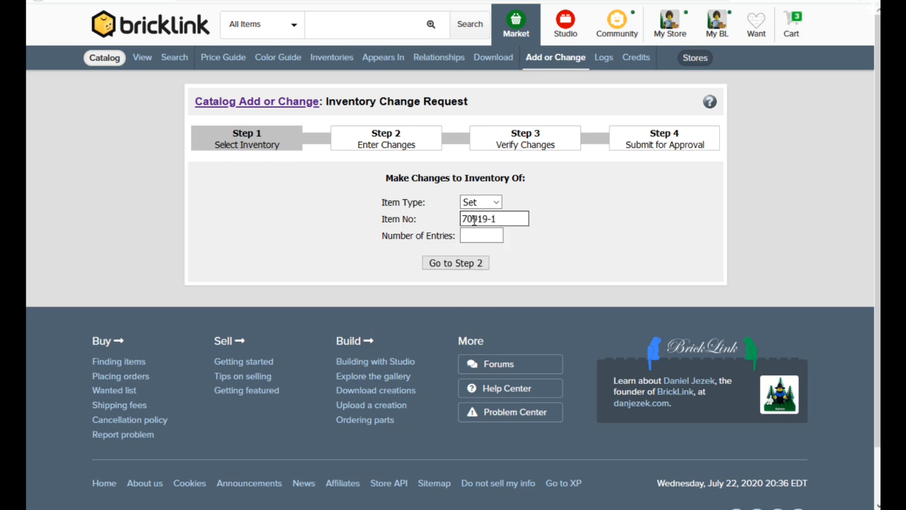
{"action": "type", "text": "4"}
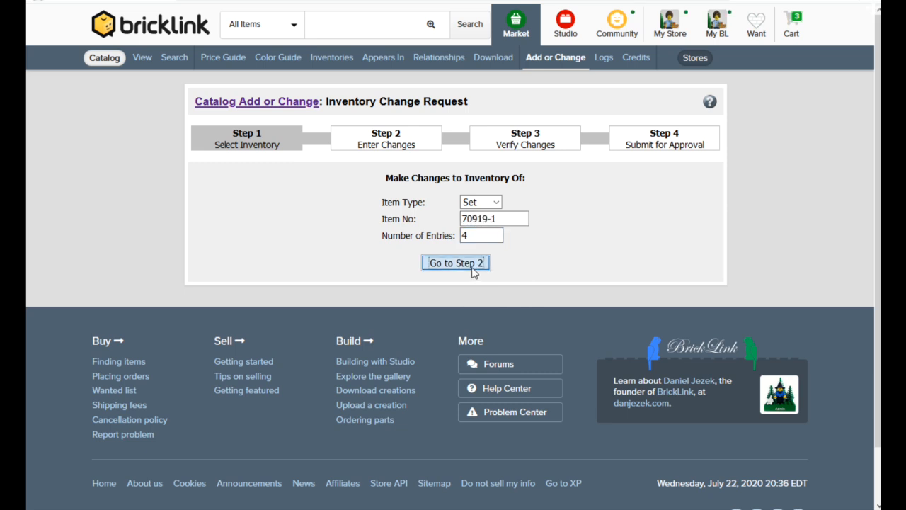
{"action": "left_click", "coordinate": [456, 262]}
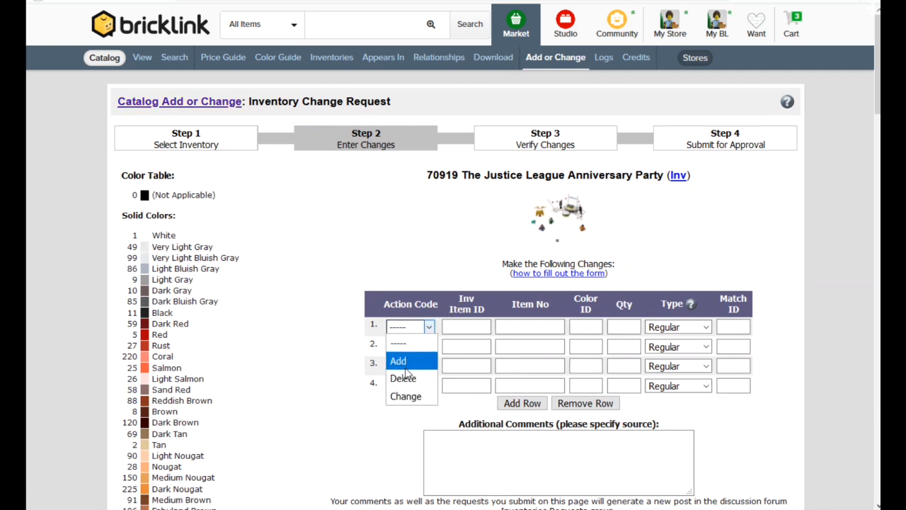
Step: Set the rows to Add and enter item numbers 87079pb734, 87079pb735, 87079pb736 and 85984pb266
{"action": "left_click", "coordinate": [397, 361]}
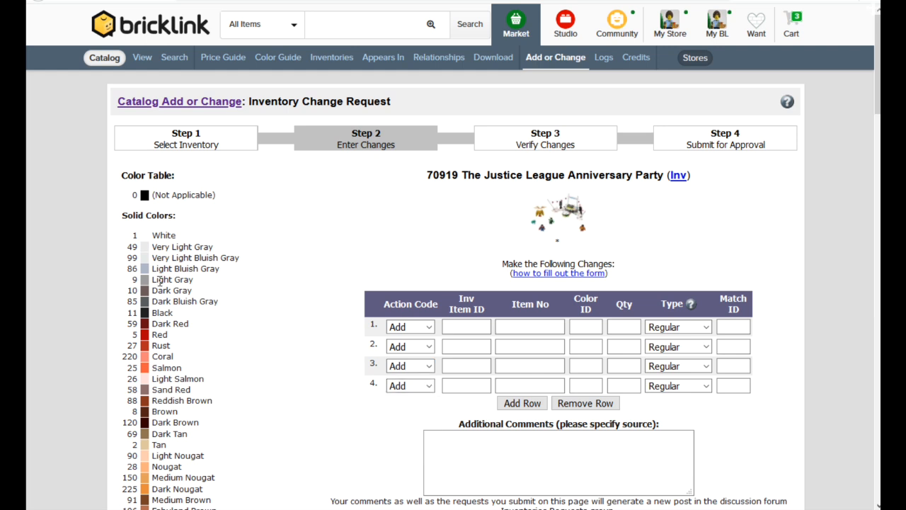
{"action": "mouse_move", "coordinate": [317, 313]}
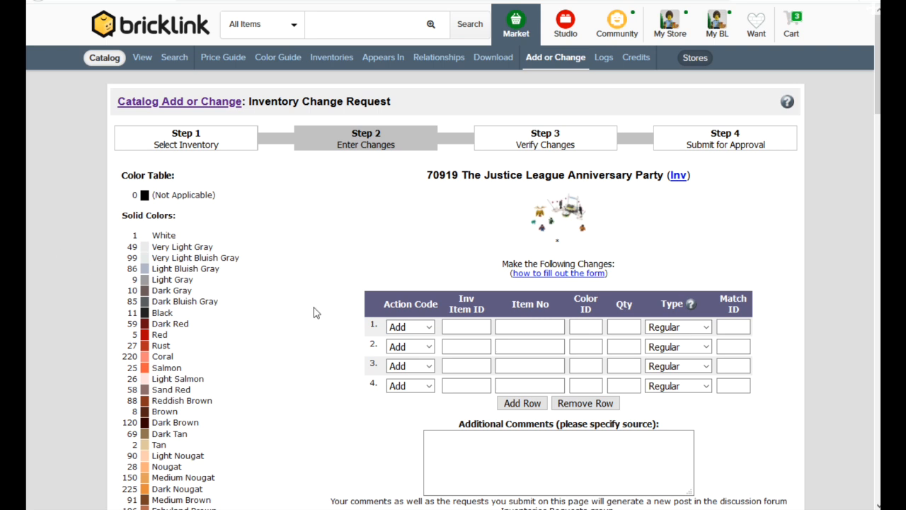
{"action": "type", "text": "87079pb734"}
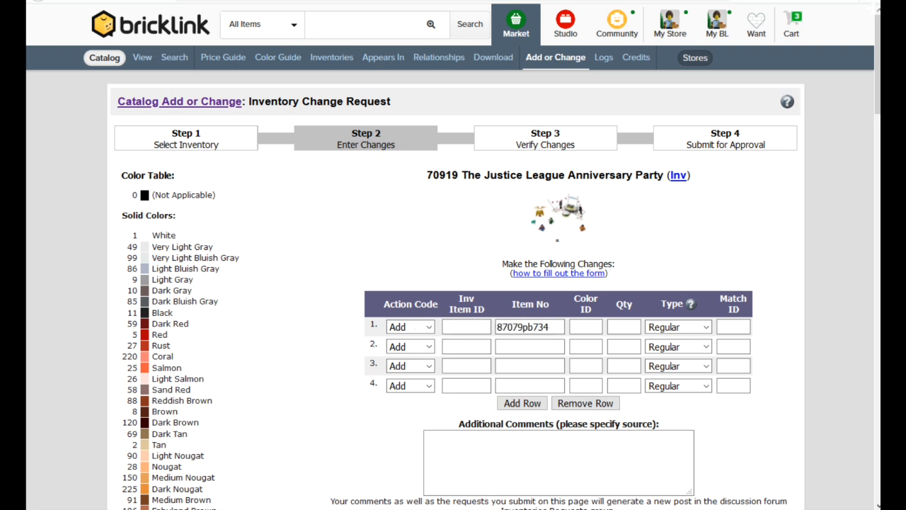
{"action": "type", "text": "87079pb735"}
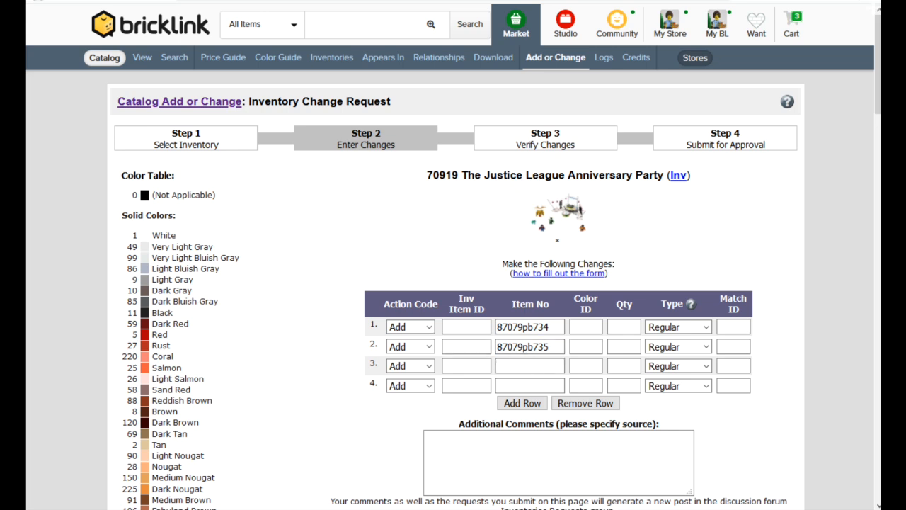
{"action": "type", "text": "87079pb736"}
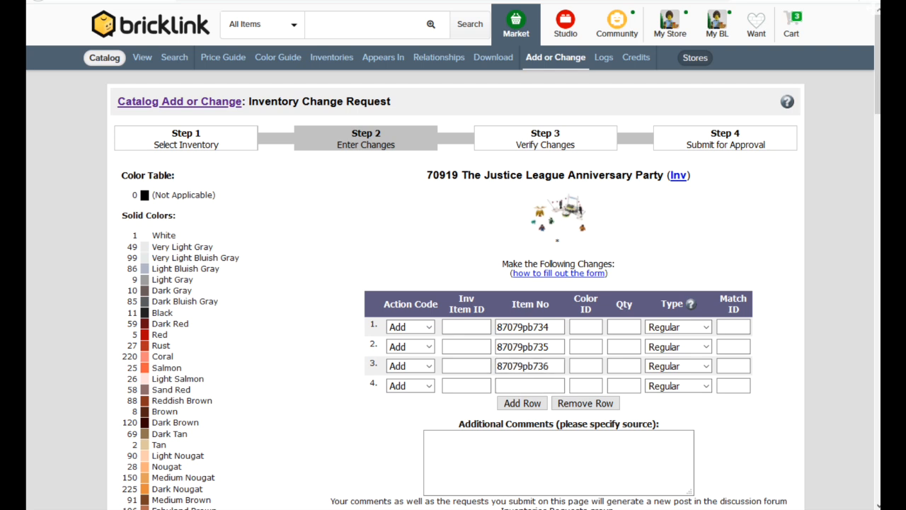
{"action": "type", "text": "85984pb266"}
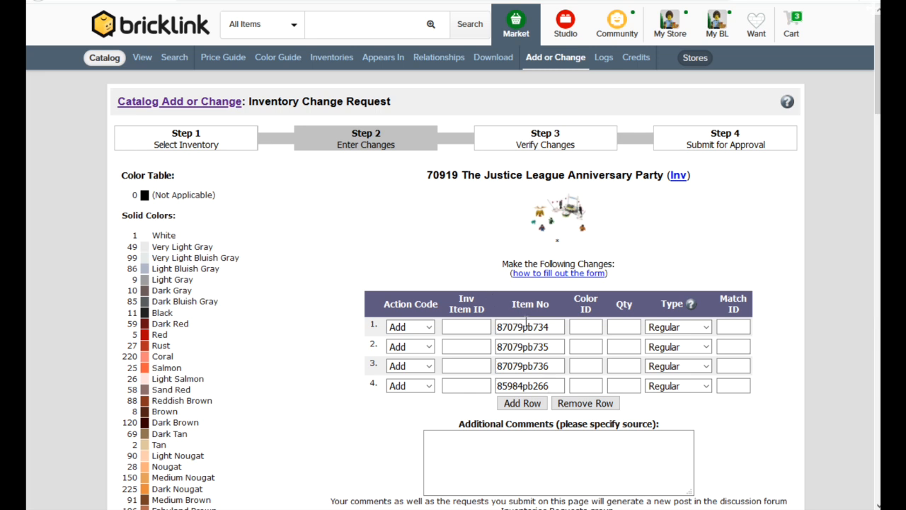
Step: Give colour IDs 1, 1, 85, 85, quantities 1, 1, 1, 2, type Counterpart, and send for verification
{"action": "type", "text": "1"}
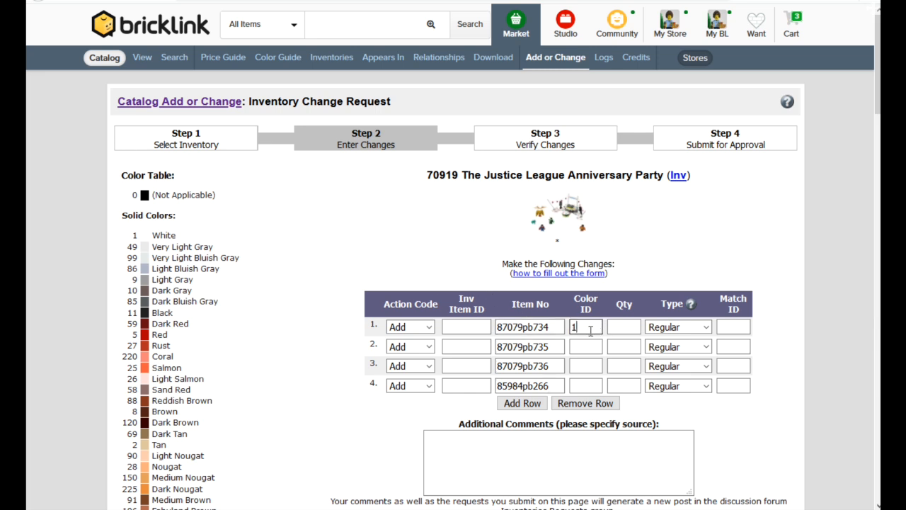
{"action": "left_click", "coordinate": [587, 345]}
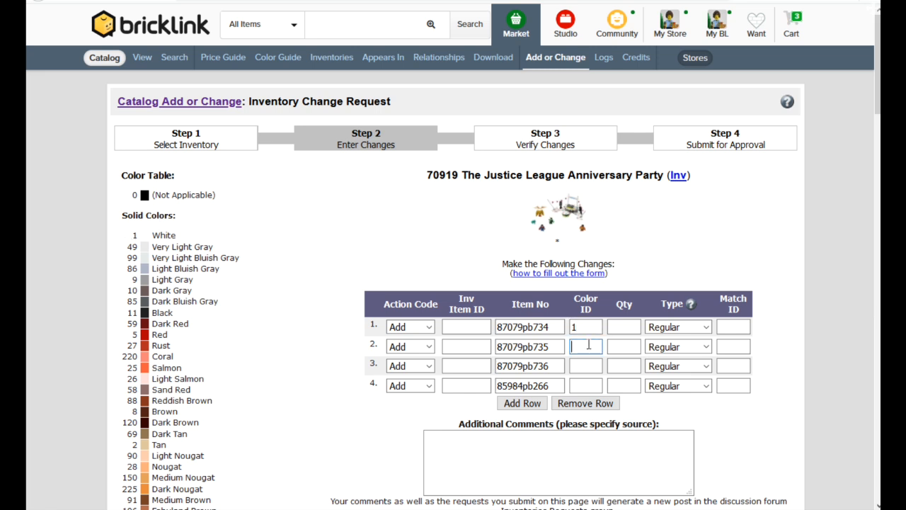
{"action": "type", "text": "1"}
{"action": "left_click", "coordinate": [586, 365]}
{"action": "type", "text": "85"}
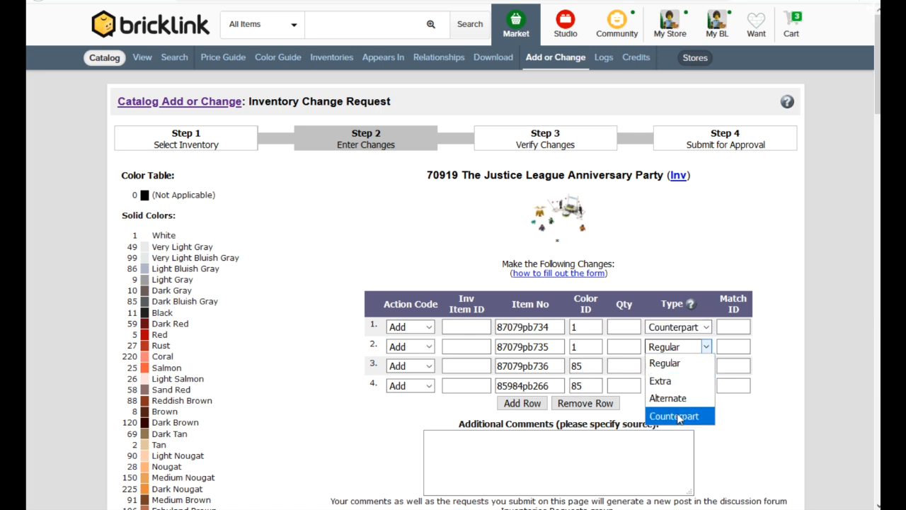
{"action": "left_click", "coordinate": [679, 417]}
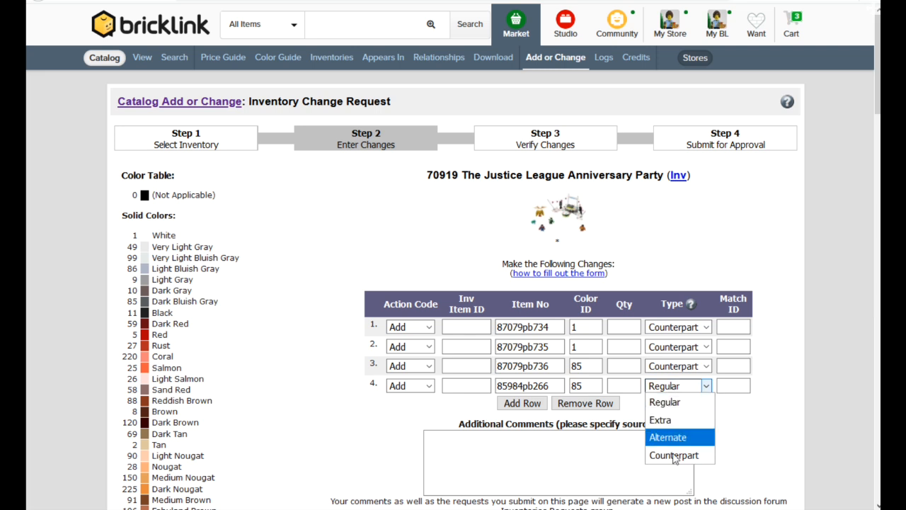
{"action": "left_click", "coordinate": [673, 454]}
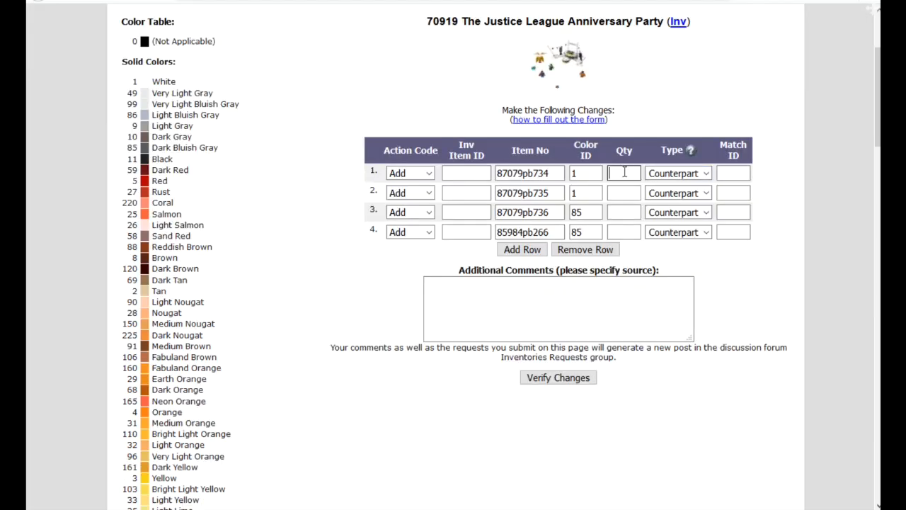
{"action": "type", "text": "1"}
{"action": "left_click", "coordinate": [623, 232]}
{"action": "type", "text": "2"}
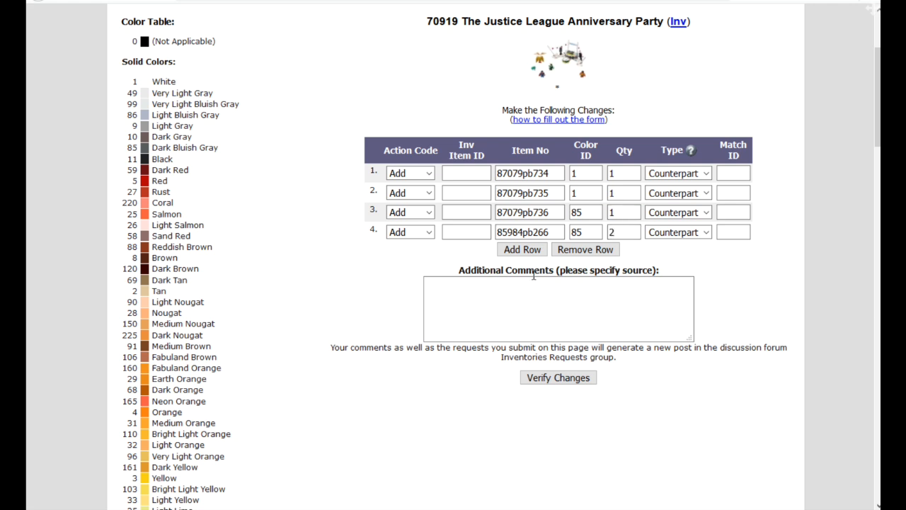
{"action": "mouse_move", "coordinate": [363, 269]}
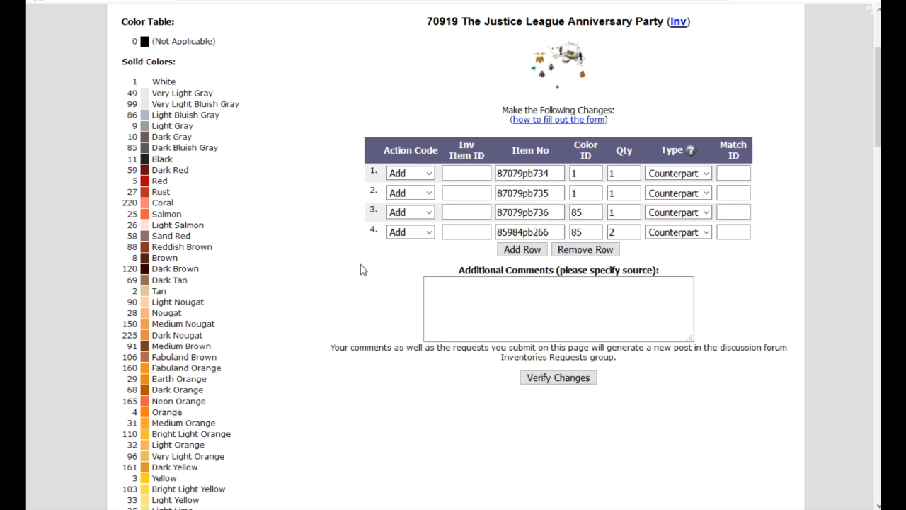
{"action": "mouse_move", "coordinate": [558, 377]}
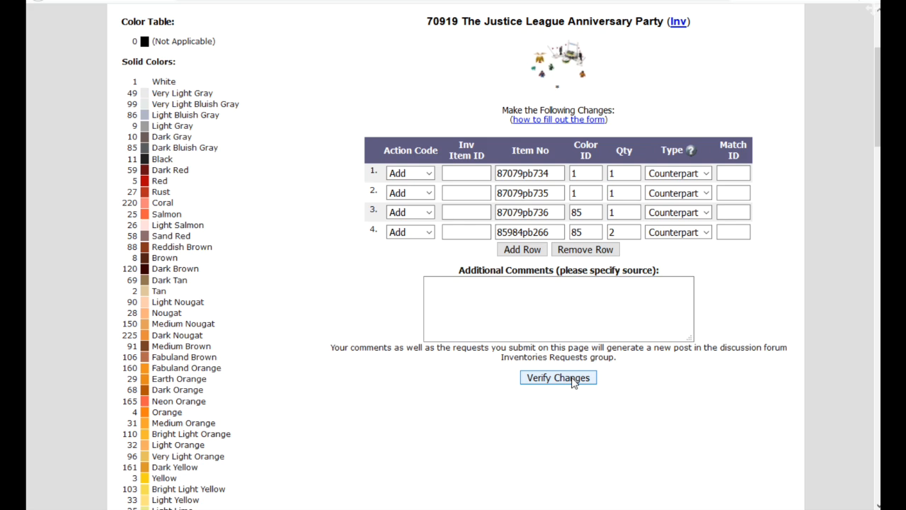
{"action": "left_click", "coordinate": [558, 376]}
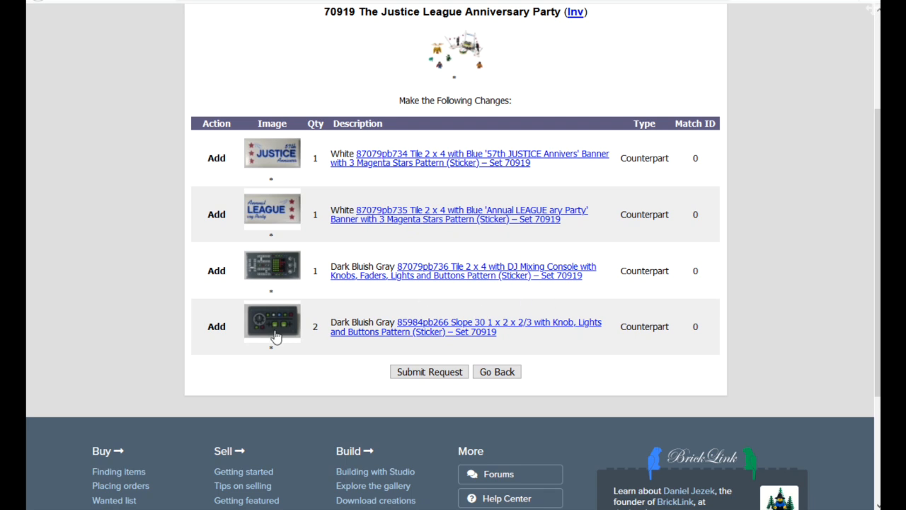
{"action": "mouse_move", "coordinate": [292, 198]}
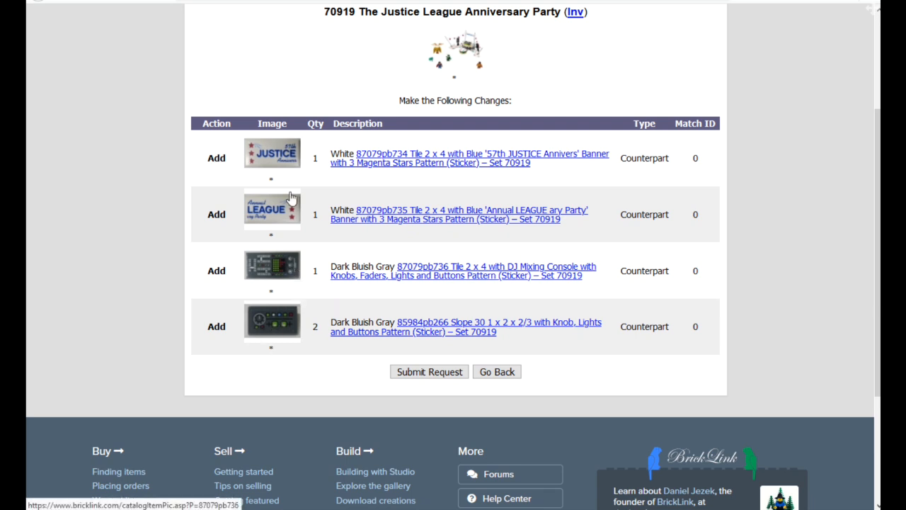
{"action": "mouse_move", "coordinate": [429, 371]}
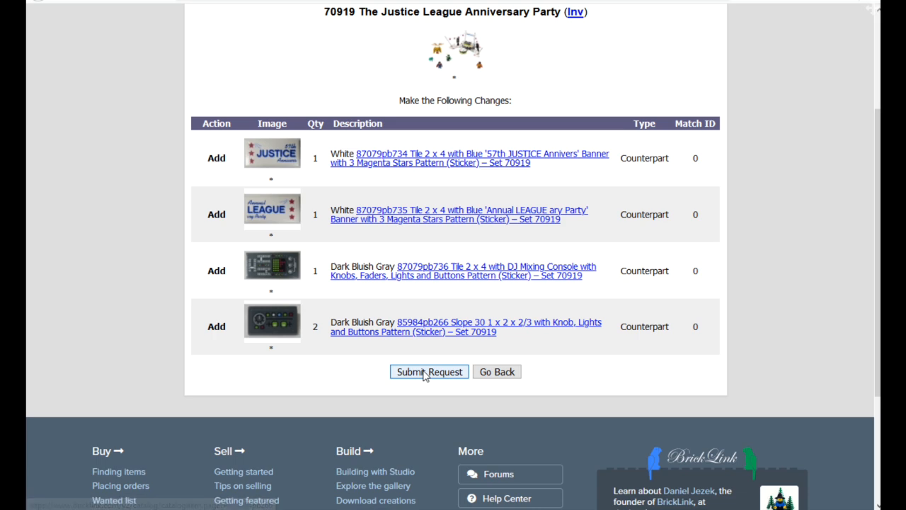
Step: Submit the set 70919 inventory change request so it is pending approval
{"action": "left_click", "coordinate": [427, 371]}
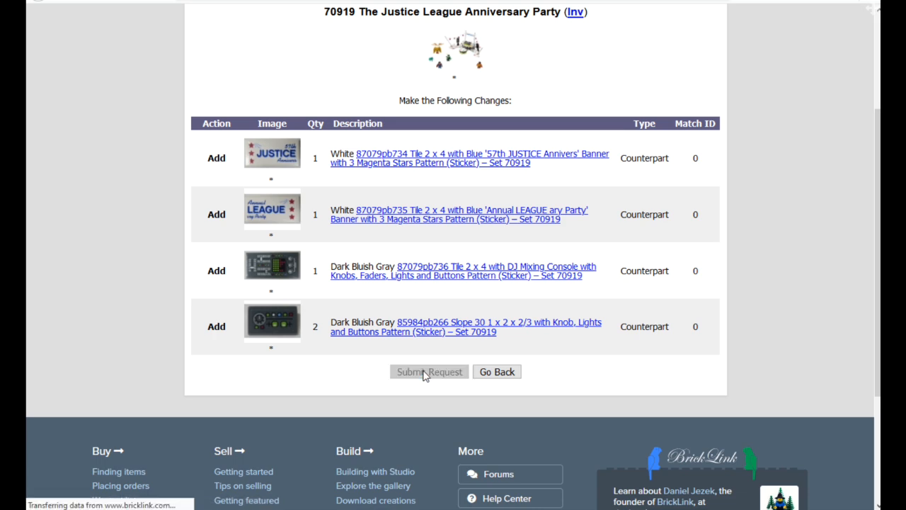
{"action": "left_click", "coordinate": [427, 371]}
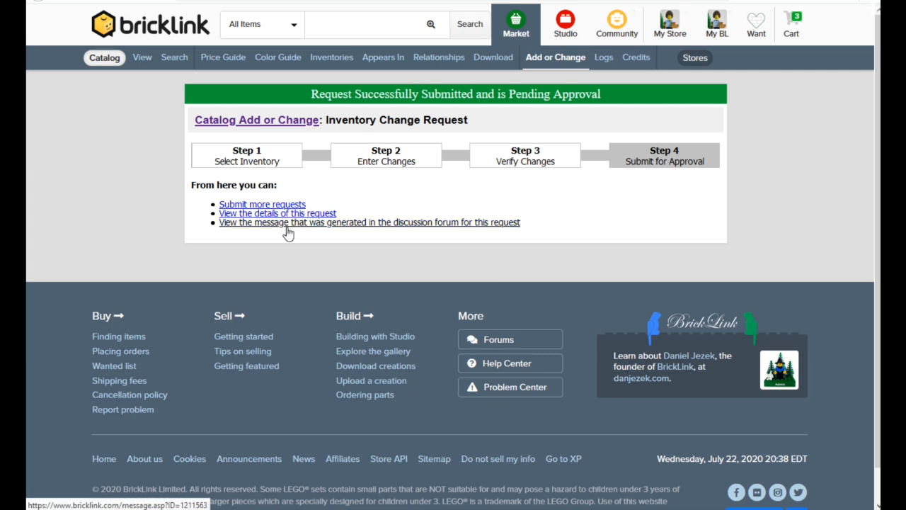
{"action": "mouse_move", "coordinate": [424, 232]}
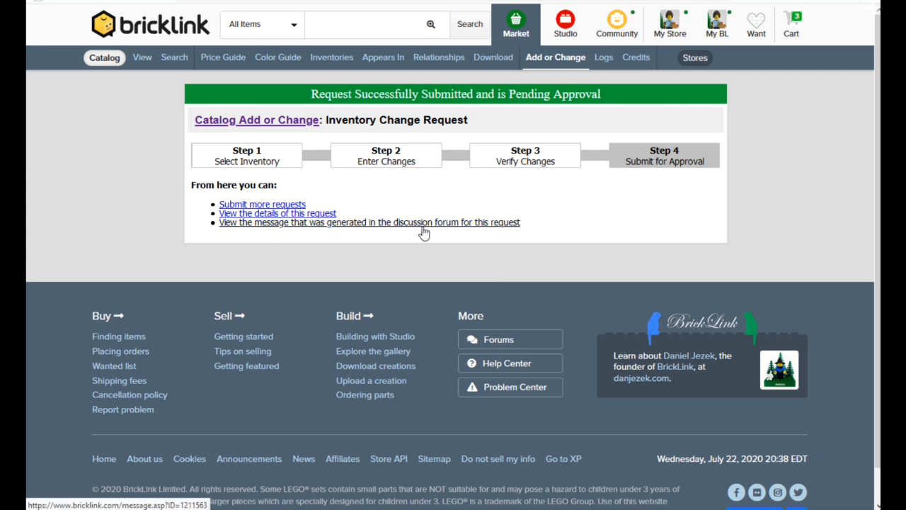
Step: Open the forum post for the set 70919-1 inventory request and read through its message
{"action": "left_click", "coordinate": [618, 23]}
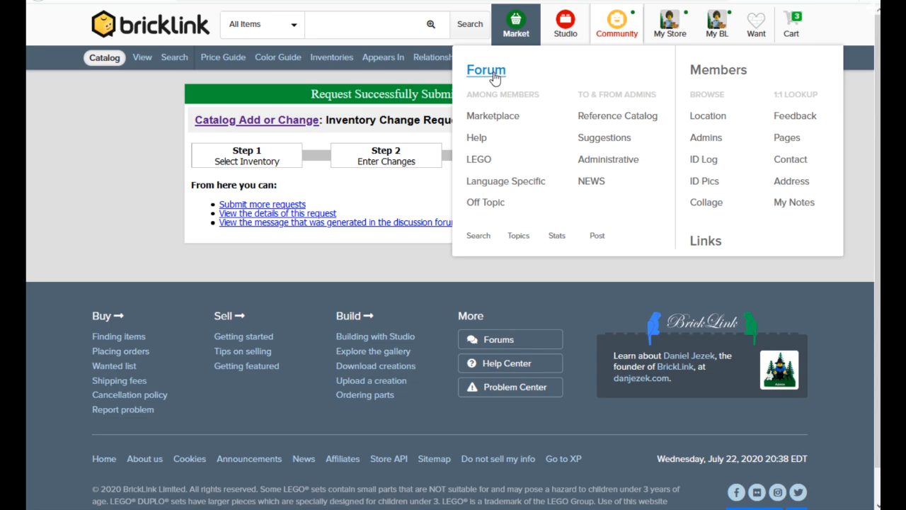
{"action": "left_click", "coordinate": [486, 70]}
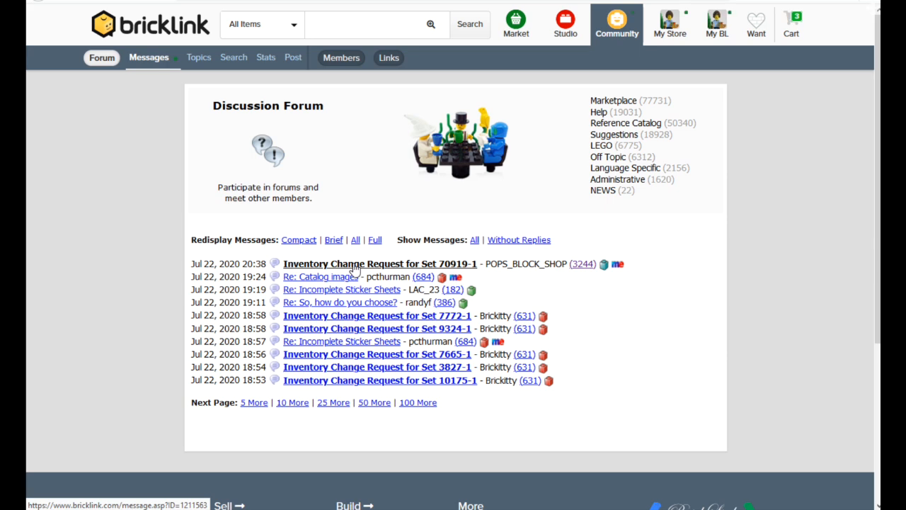
{"action": "left_click", "coordinate": [380, 264]}
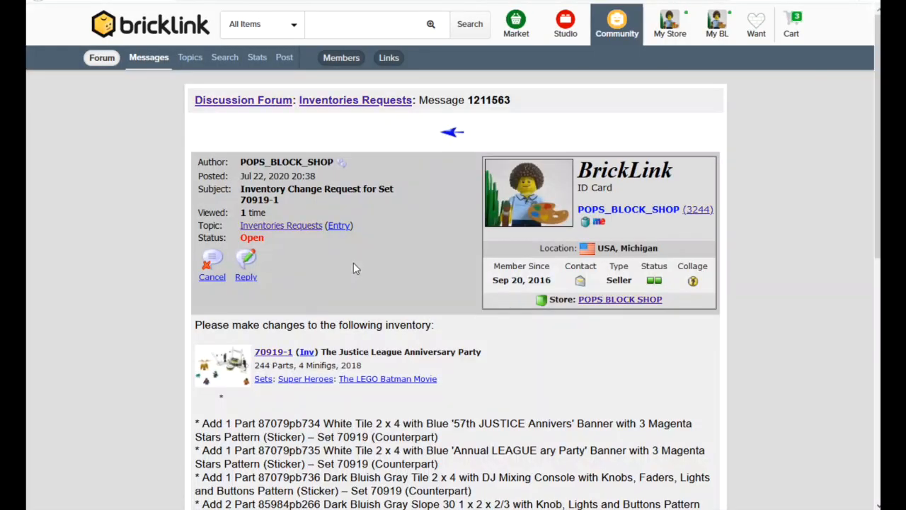
{"action": "scroll", "scroll_direction": "down", "scroll_amount": 3}
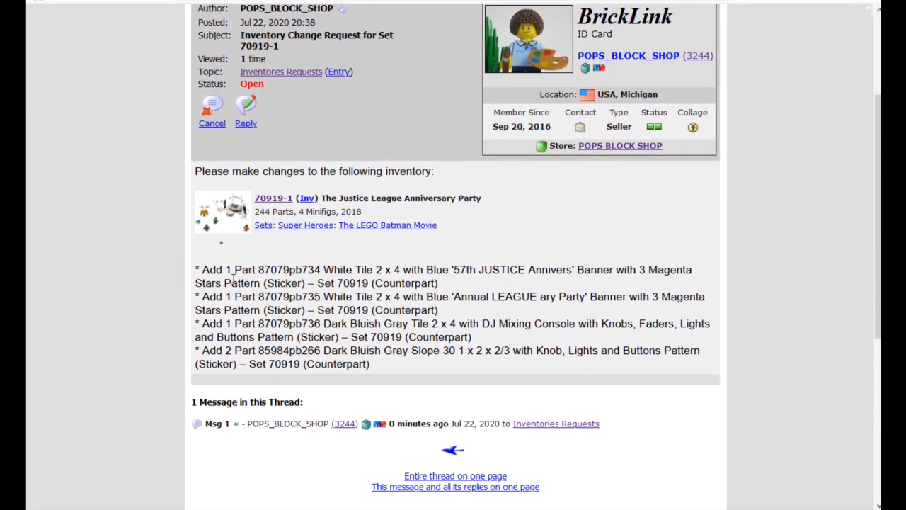
{"action": "mouse_move", "coordinate": [674, 125]}
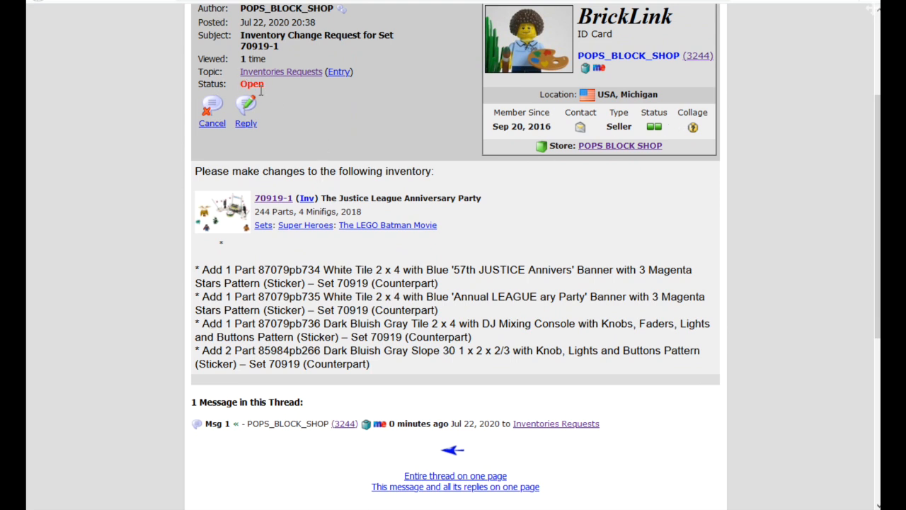
{"action": "mouse_move", "coordinate": [368, 215]}
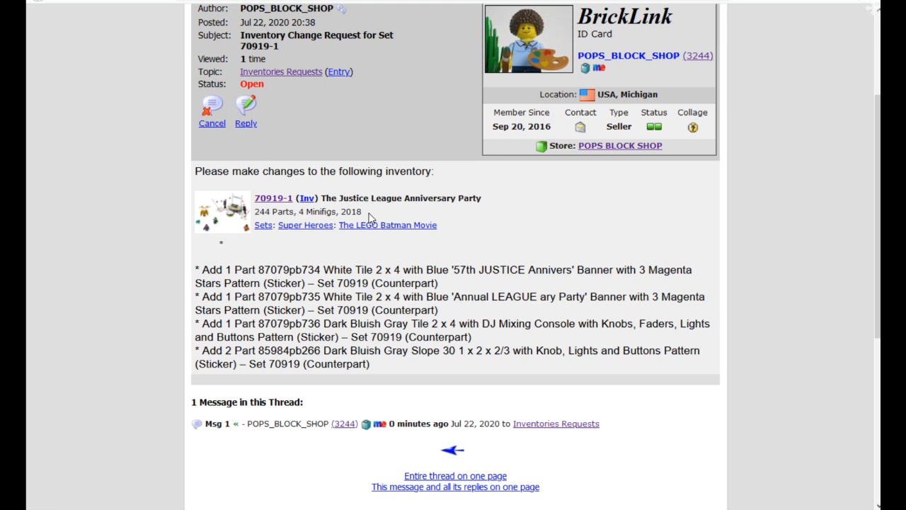
{"action": "mouse_move", "coordinate": [473, 266]}
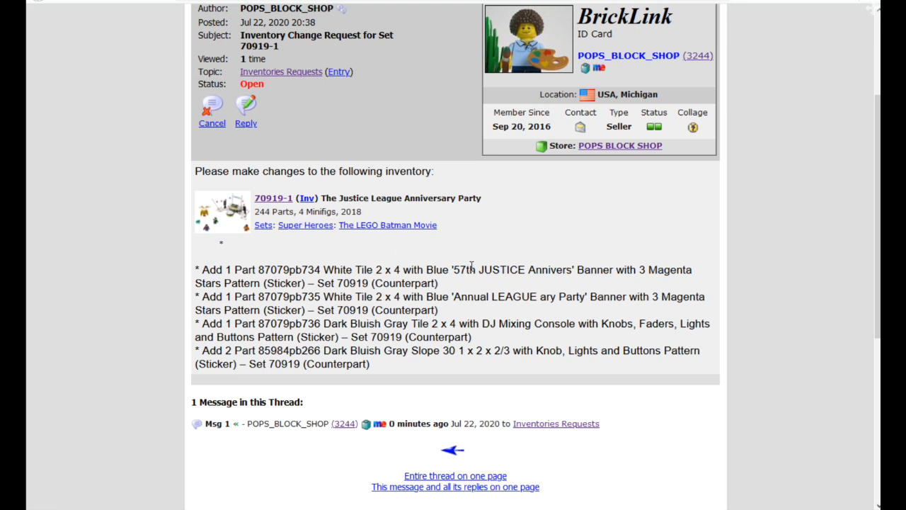
{"action": "scroll", "scroll_direction": "up", "scroll_amount": 3}
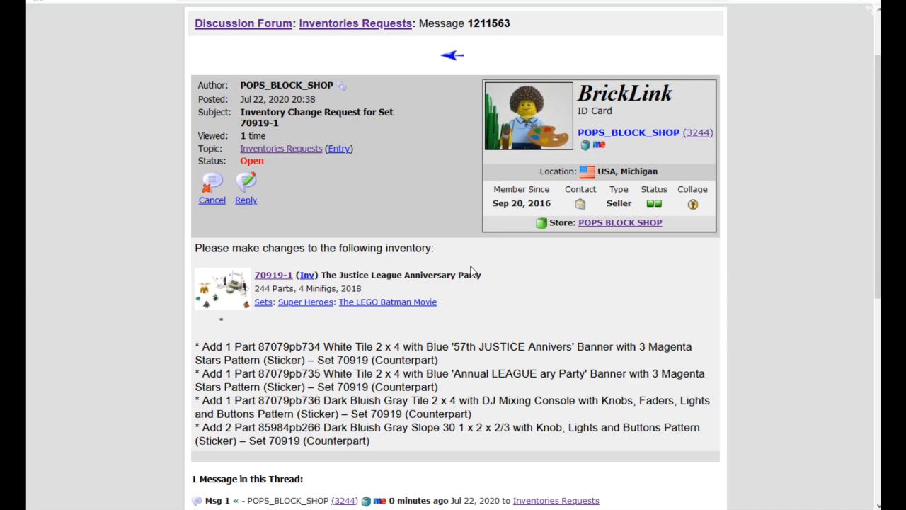
{"action": "scroll", "scroll_direction": "down", "scroll_amount": 3}
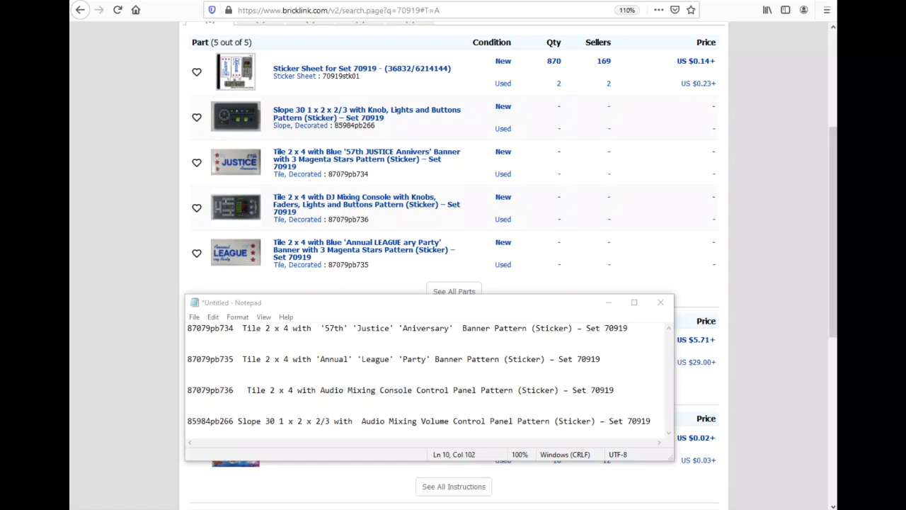
{"action": "mouse_move", "coordinate": [385, 445]}
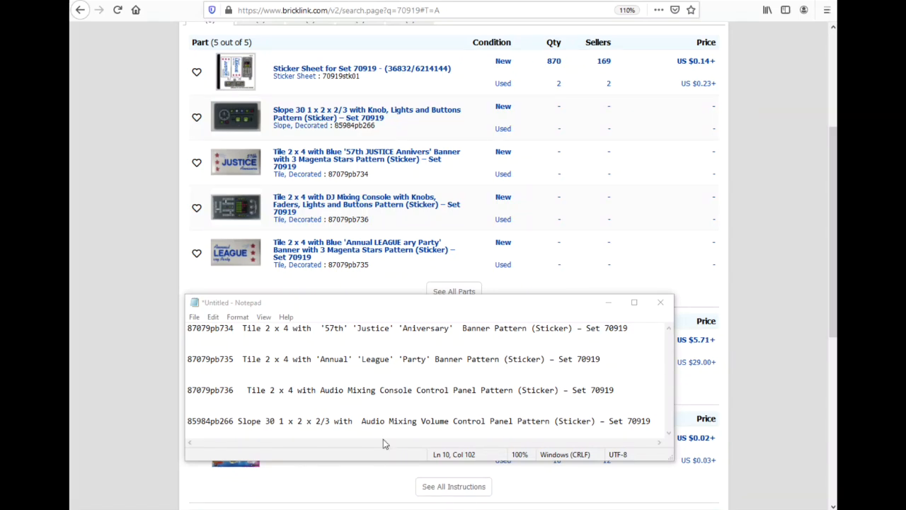
{"action": "mouse_move", "coordinate": [532, 340]}
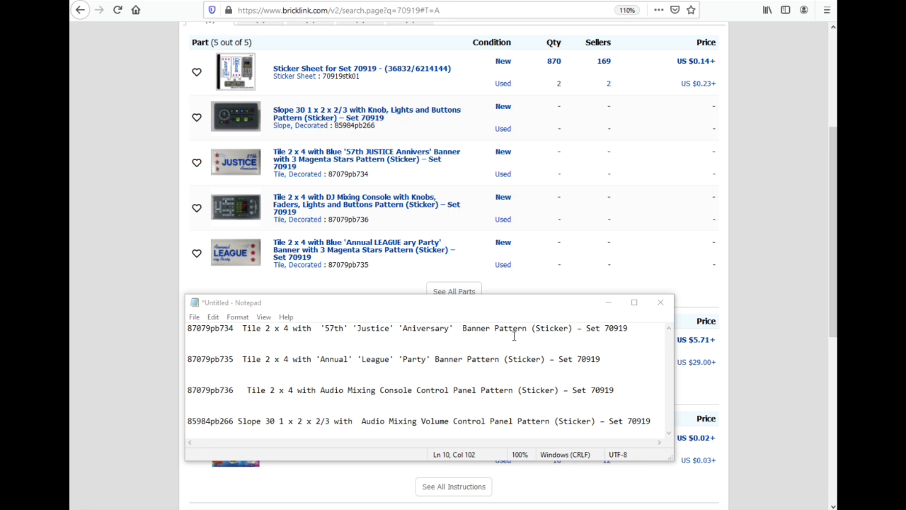
{"action": "mouse_move", "coordinate": [510, 346]}
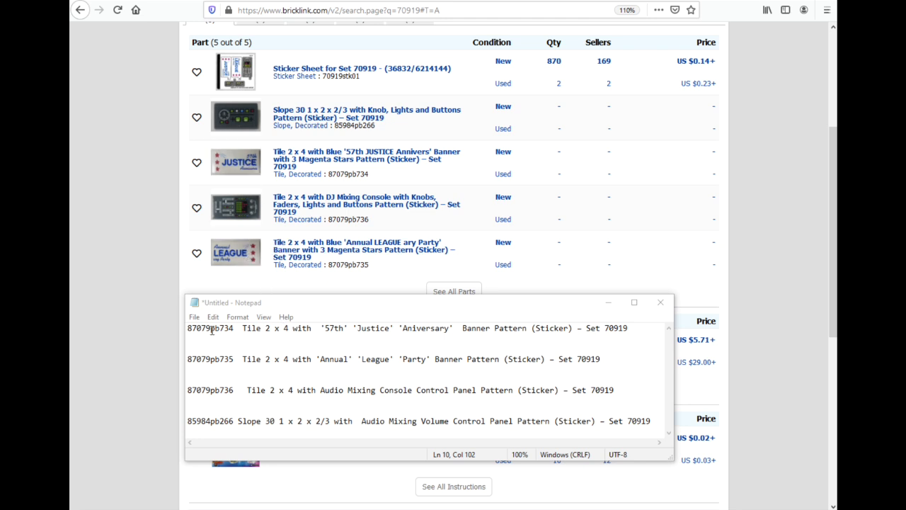
Step: Highlight the '57th' banner pattern wording and 'Control' in the part descriptions to check against the Notepad list
{"action": "double_click", "coordinate": [328, 328]}
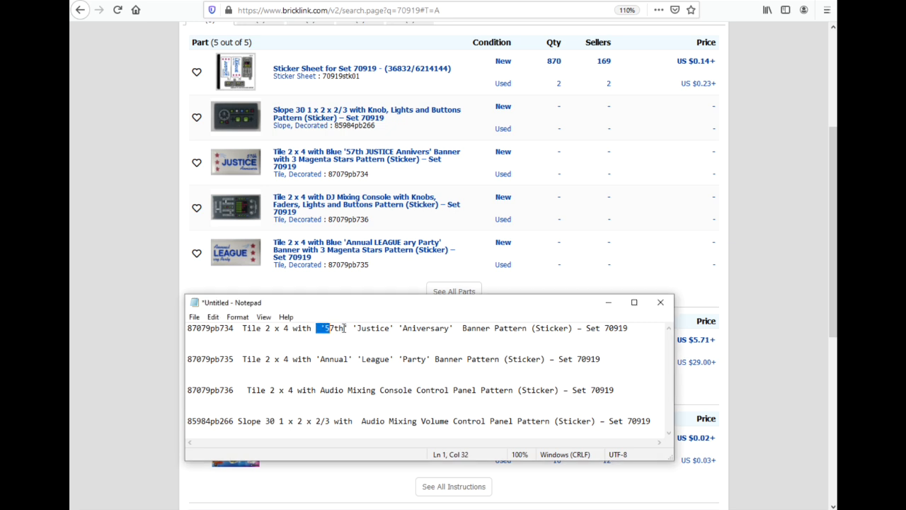
{"action": "left_click_drag", "start_coordinate": [320, 328], "coordinate": [572, 329]}
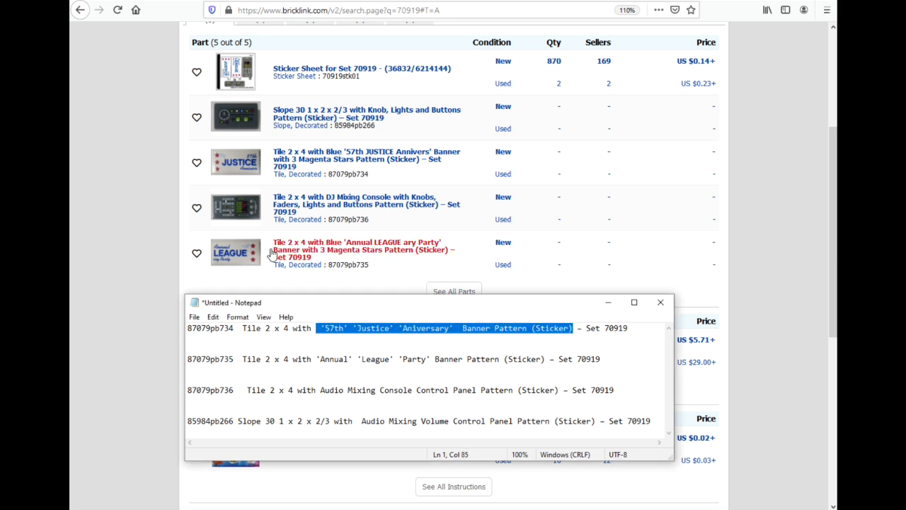
{"action": "mouse_move", "coordinate": [235, 163]}
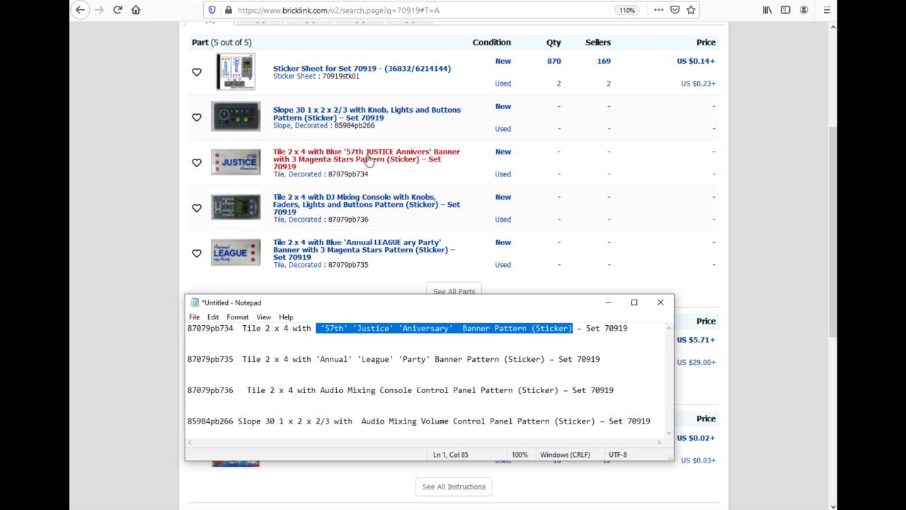
{"action": "mouse_move", "coordinate": [418, 159]}
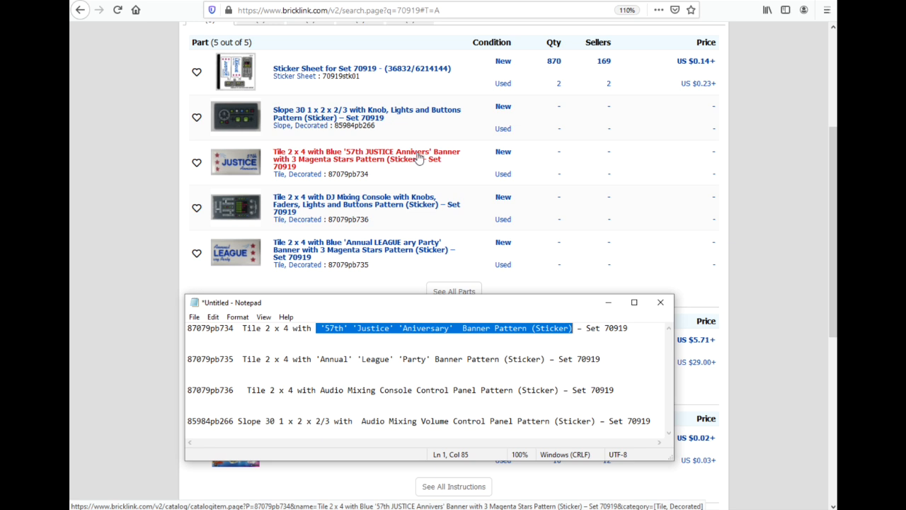
{"action": "mouse_move", "coordinate": [388, 168]}
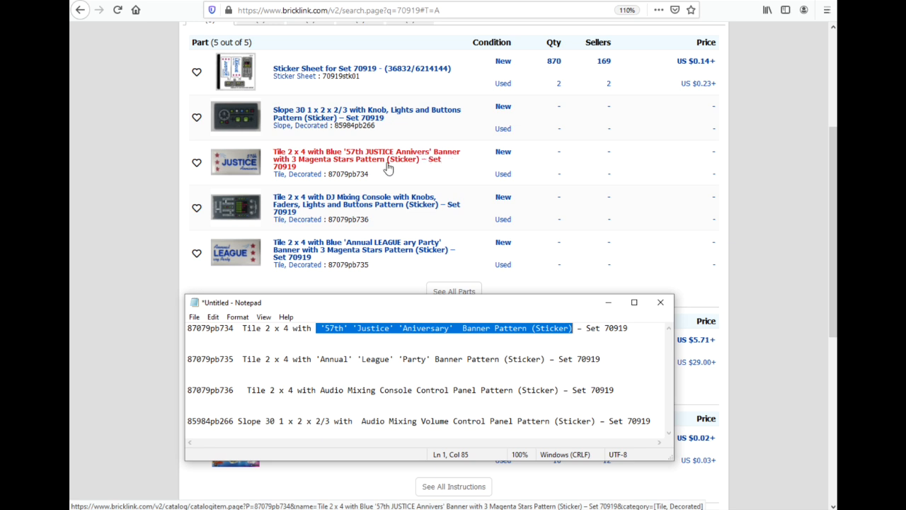
{"action": "mouse_move", "coordinate": [317, 164]}
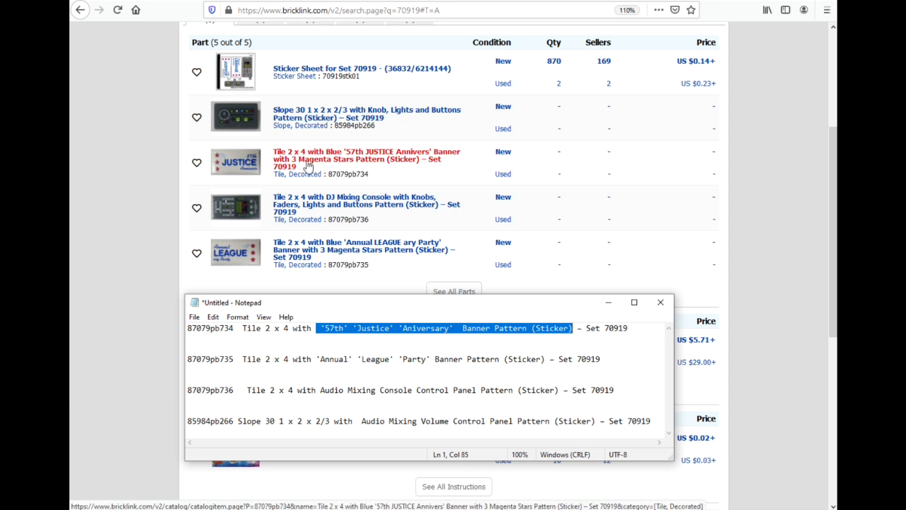
{"action": "mouse_move", "coordinate": [227, 163]}
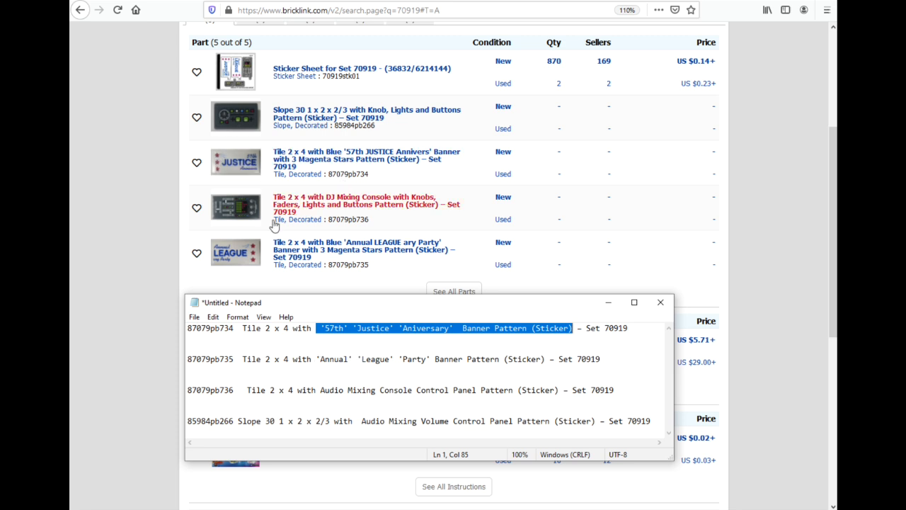
{"action": "mouse_move", "coordinate": [264, 261]}
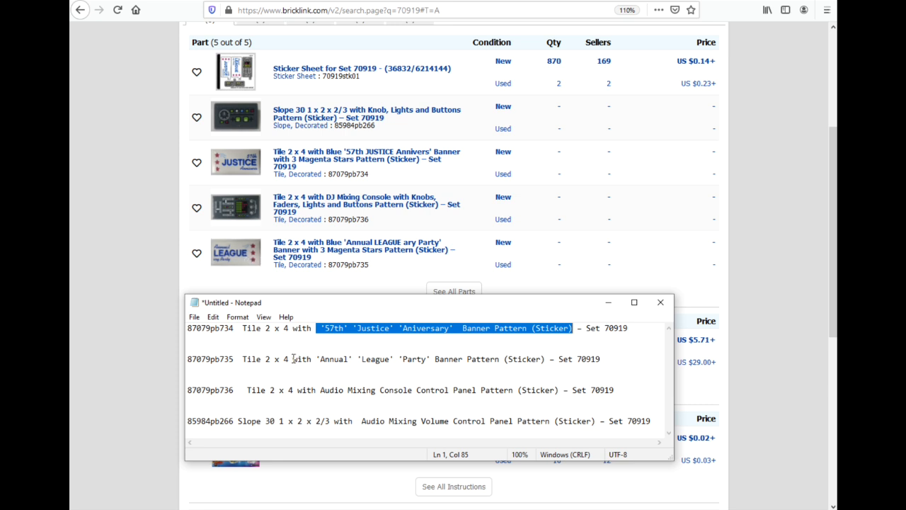
{"action": "mouse_move", "coordinate": [426, 362]}
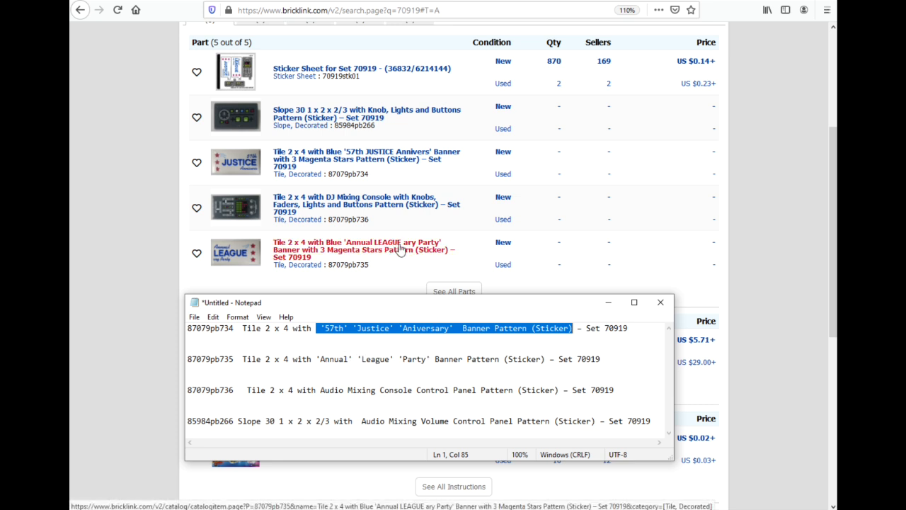
{"action": "mouse_move", "coordinate": [419, 249]}
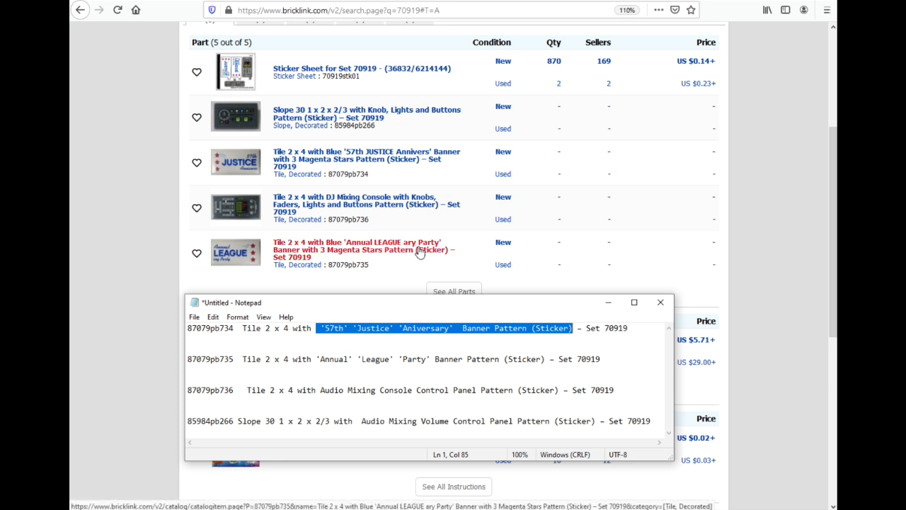
{"action": "mouse_move", "coordinate": [485, 252]}
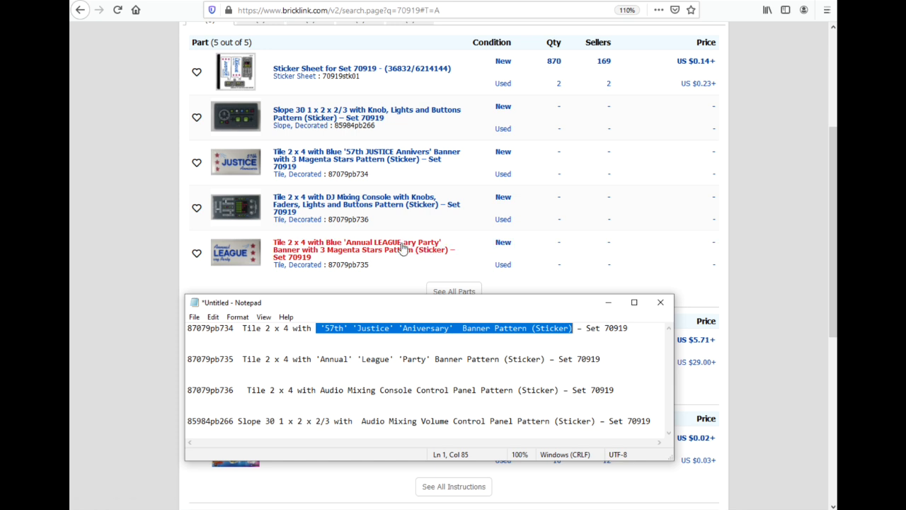
{"action": "mouse_move", "coordinate": [404, 249]}
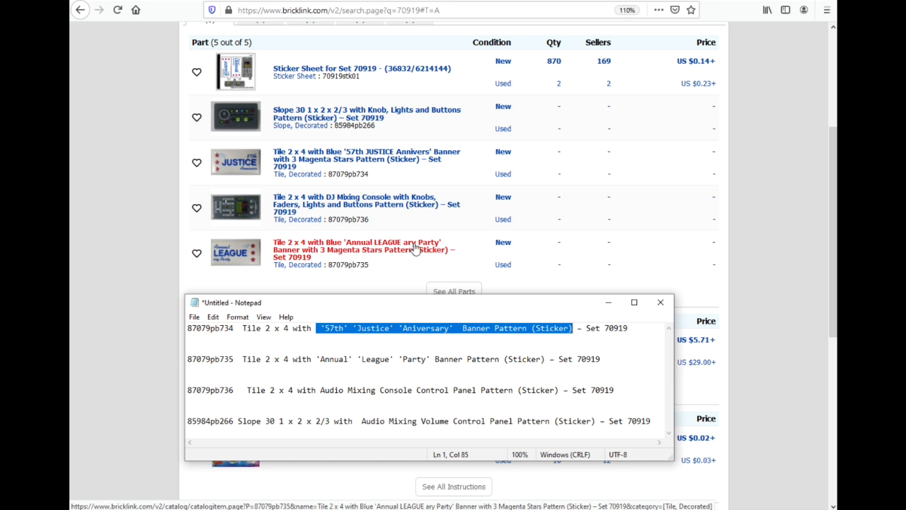
{"action": "mouse_move", "coordinate": [310, 257]}
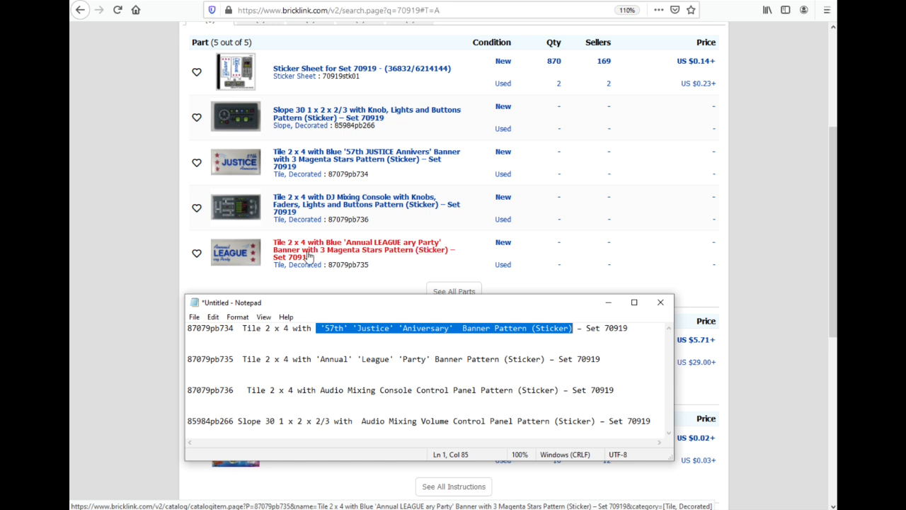
{"action": "mouse_move", "coordinate": [386, 258]}
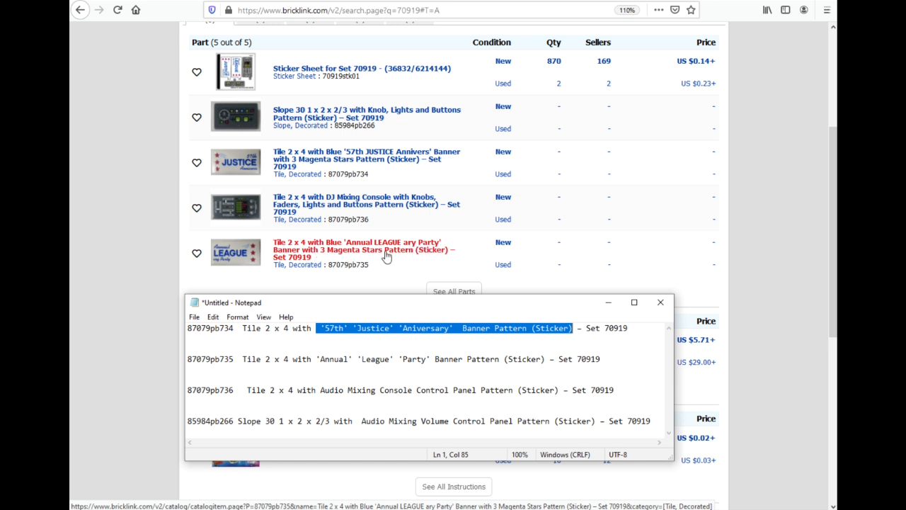
{"action": "mouse_move", "coordinate": [433, 249]}
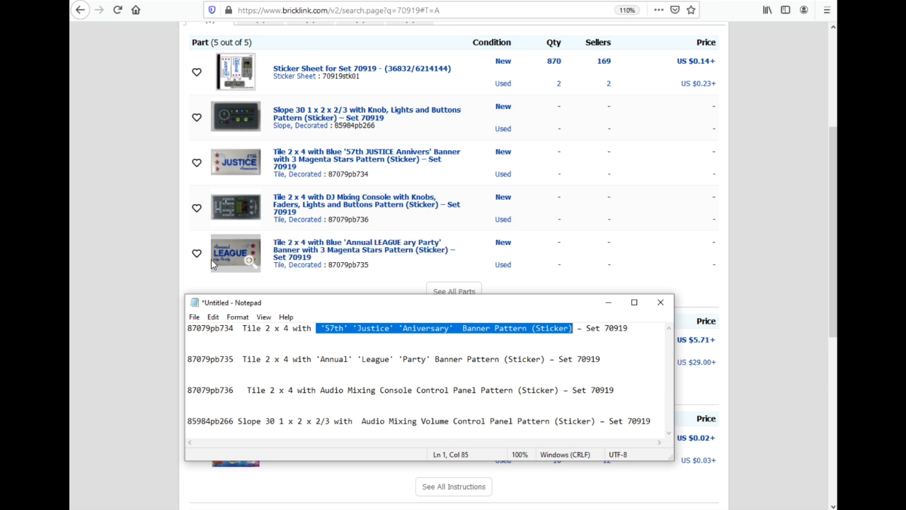
{"action": "mouse_move", "coordinate": [374, 371]}
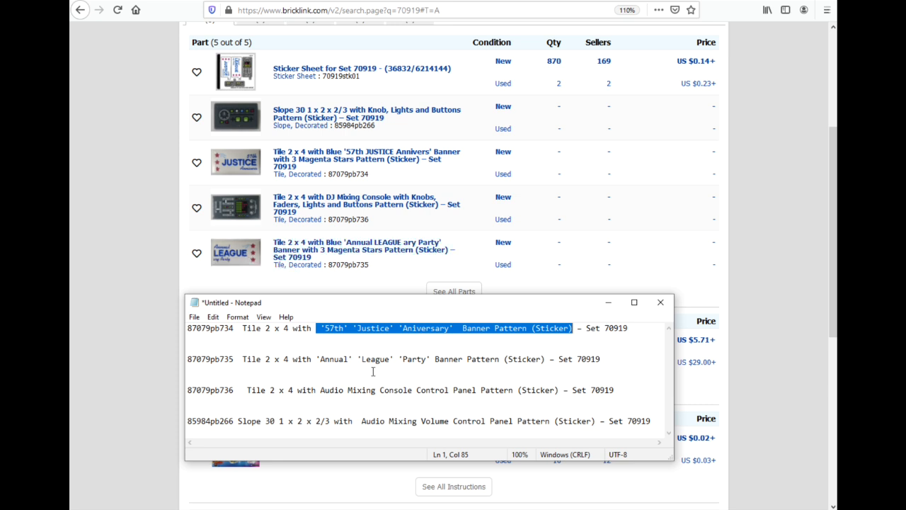
{"action": "mouse_move", "coordinate": [241, 119]}
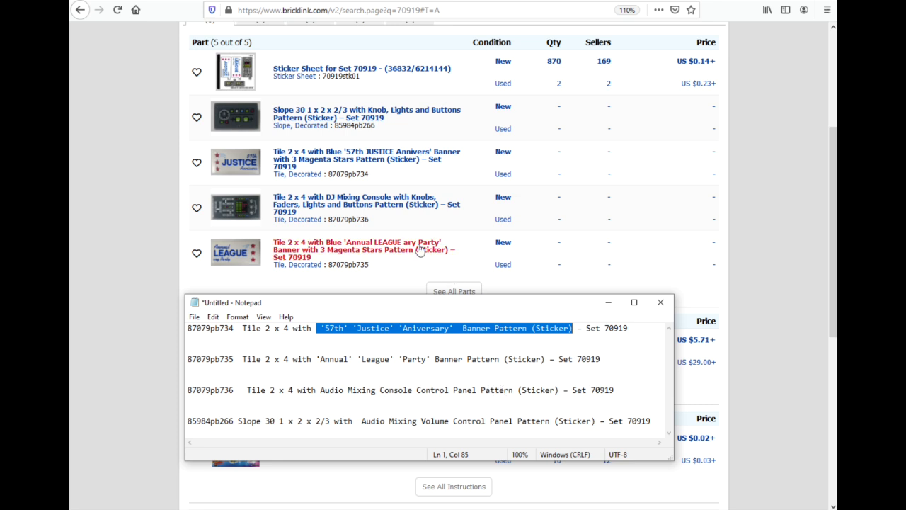
{"action": "mouse_move", "coordinate": [354, 204]}
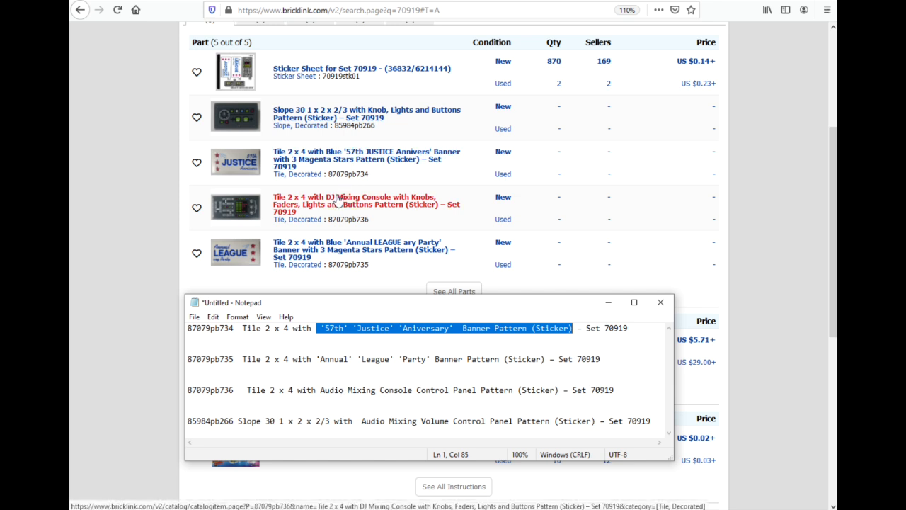
{"action": "mouse_move", "coordinate": [284, 213]}
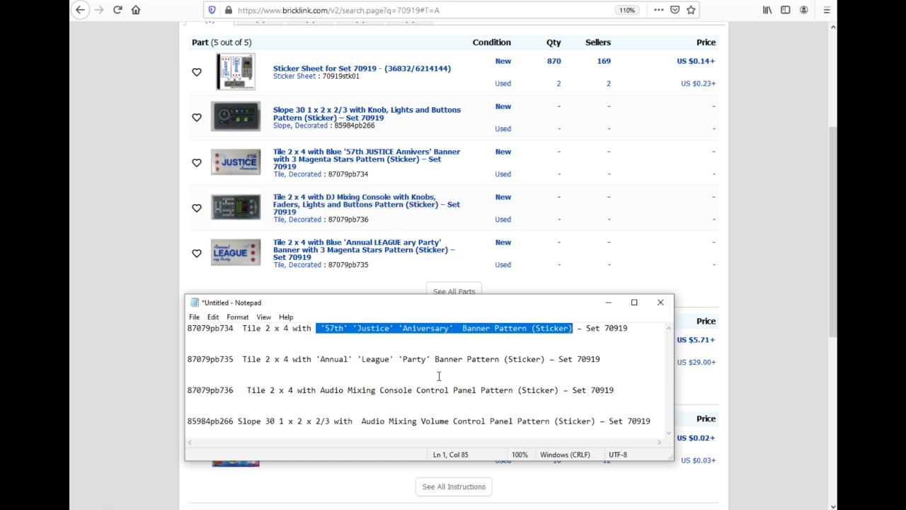
{"action": "mouse_move", "coordinate": [377, 210]}
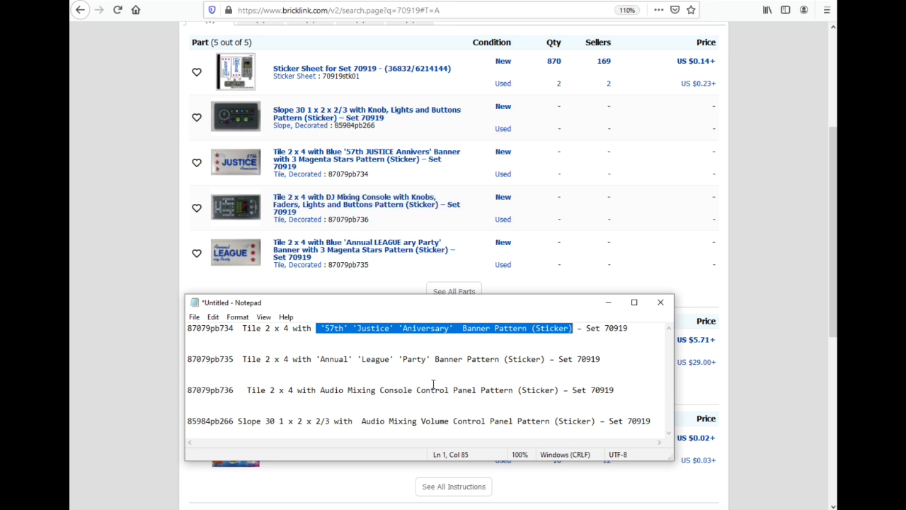
{"action": "mouse_move", "coordinate": [242, 205]}
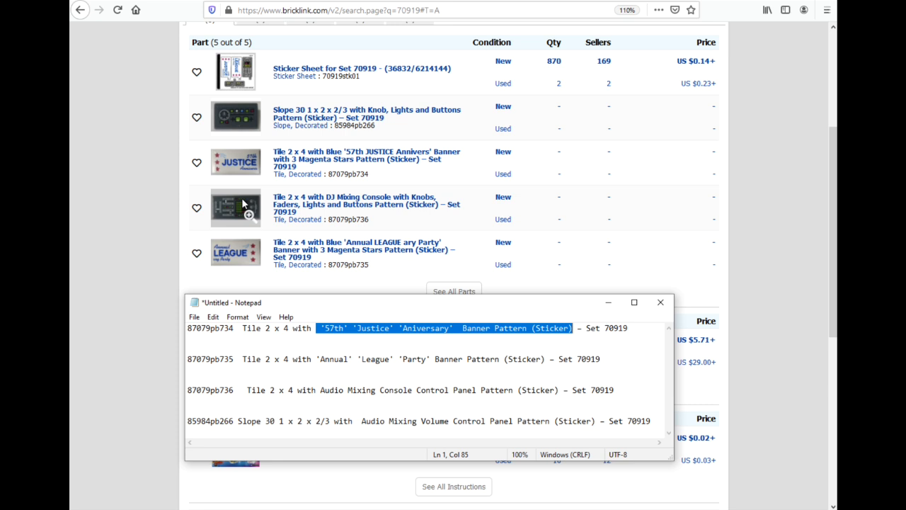
{"action": "left_click", "coordinate": [417, 391]}
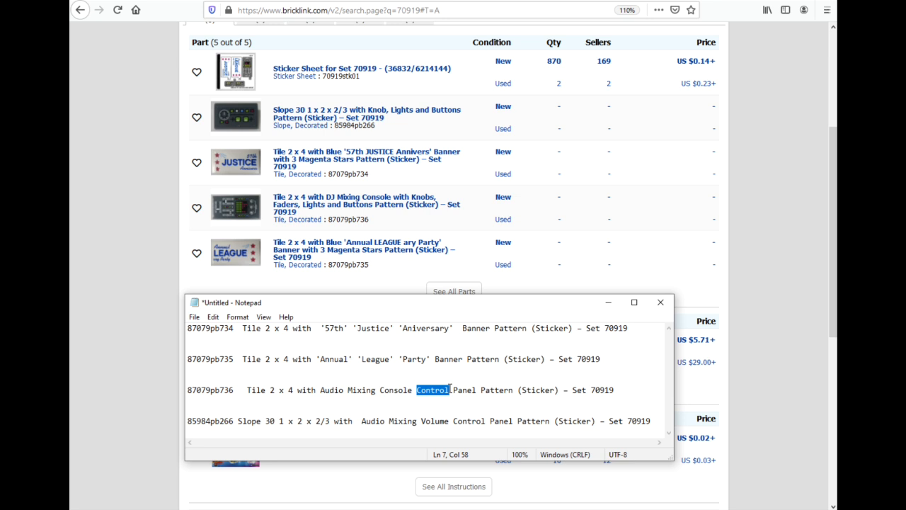
{"action": "mouse_move", "coordinate": [544, 345]}
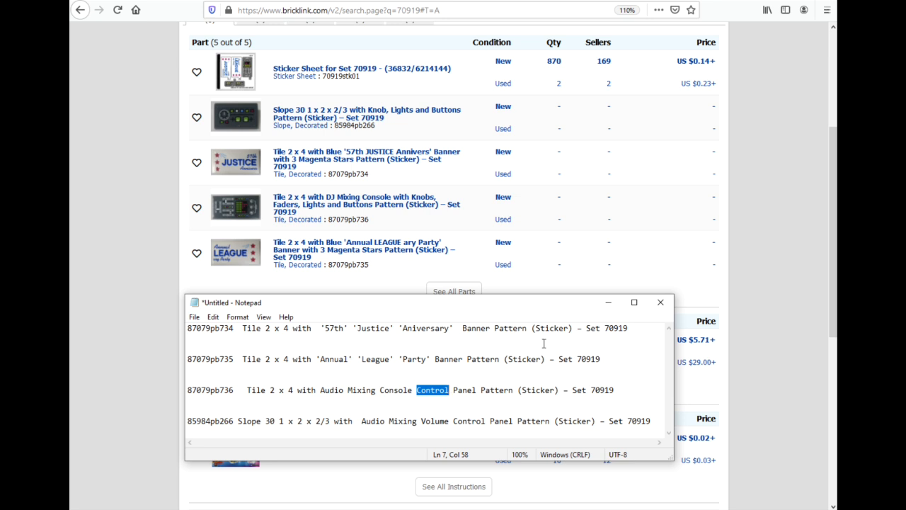
{"action": "mouse_move", "coordinate": [354, 249]}
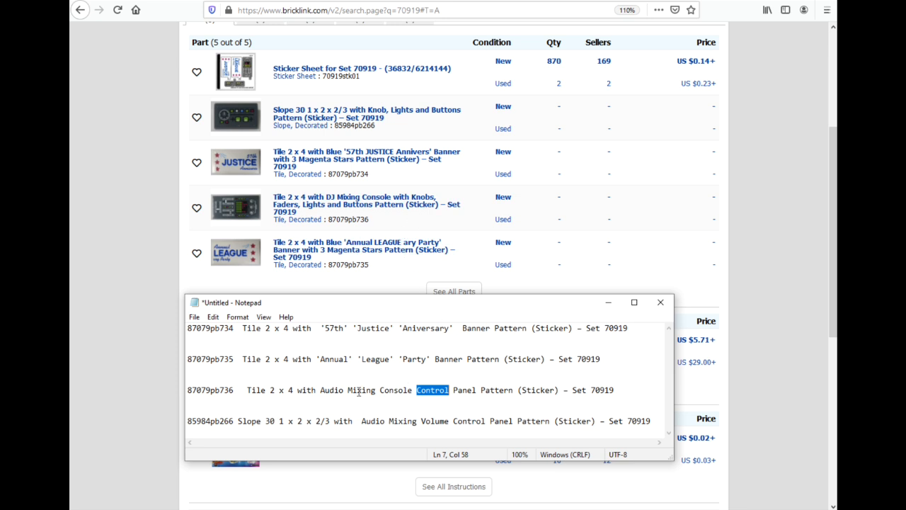
{"action": "mouse_move", "coordinate": [453, 402]}
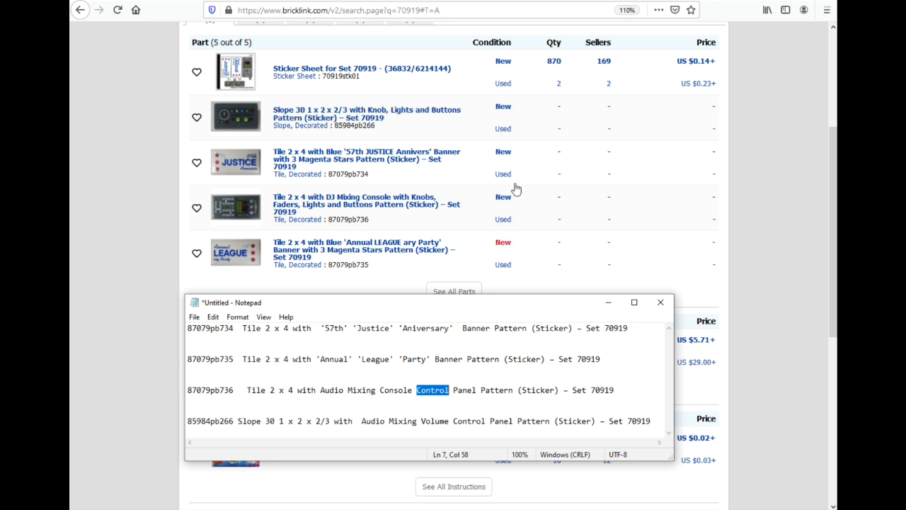
{"action": "mouse_move", "coordinate": [366, 113]}
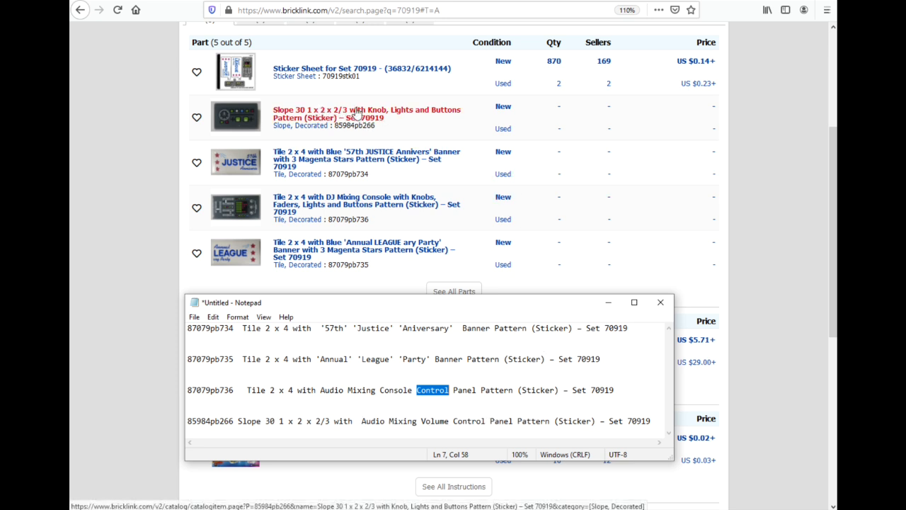
{"action": "mouse_move", "coordinate": [432, 114]}
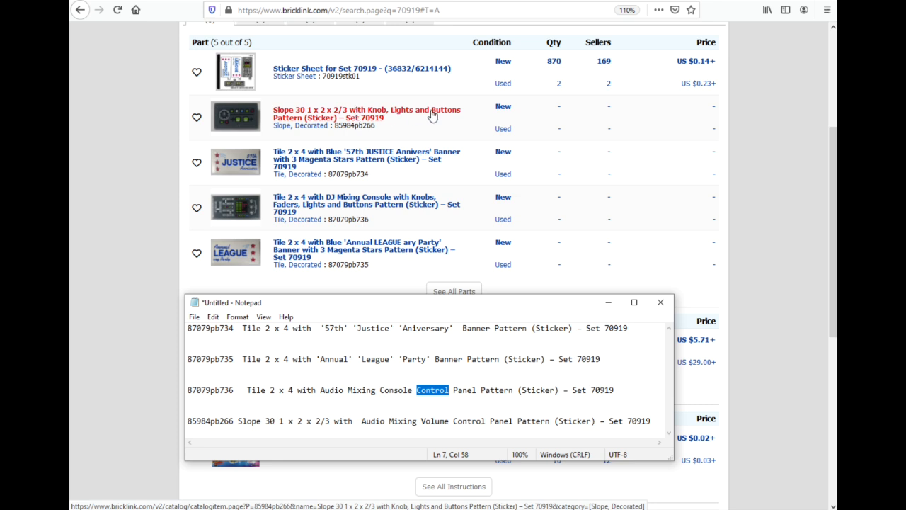
{"action": "mouse_move", "coordinate": [368, 115]}
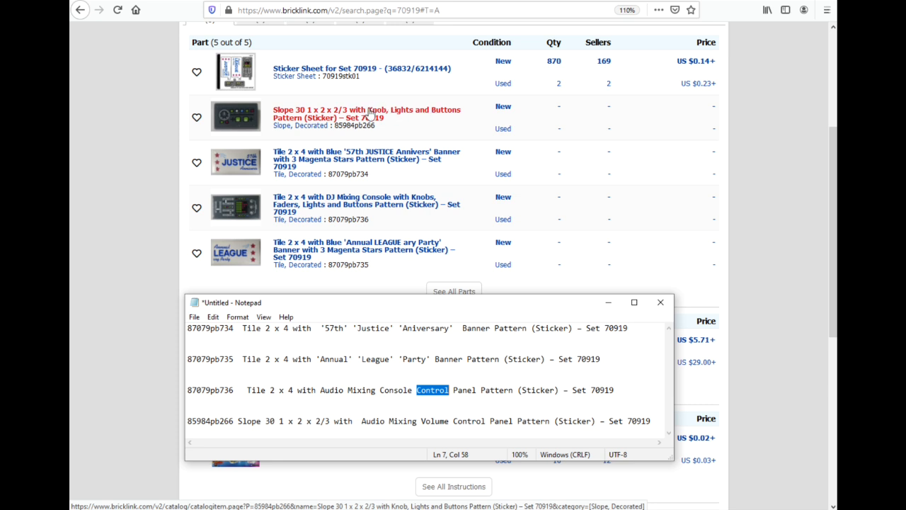
{"action": "mouse_move", "coordinate": [369, 117]}
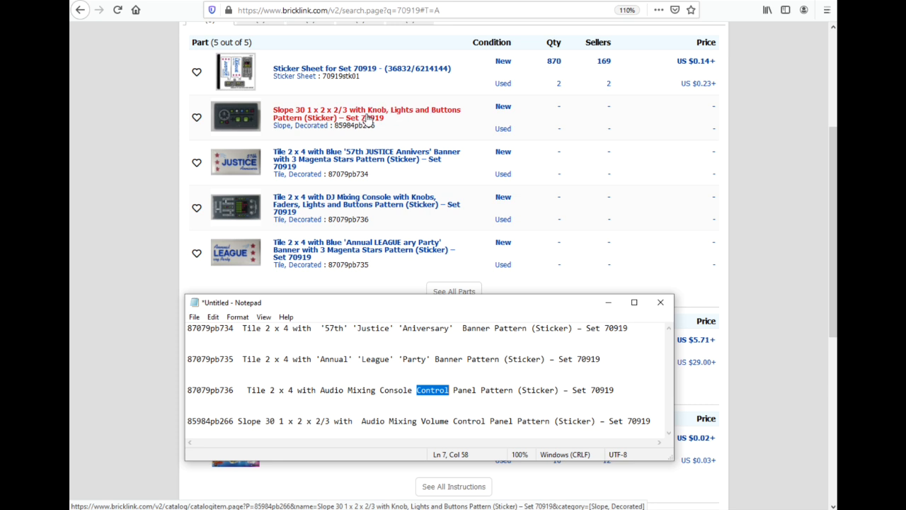
{"action": "mouse_move", "coordinate": [235, 116]}
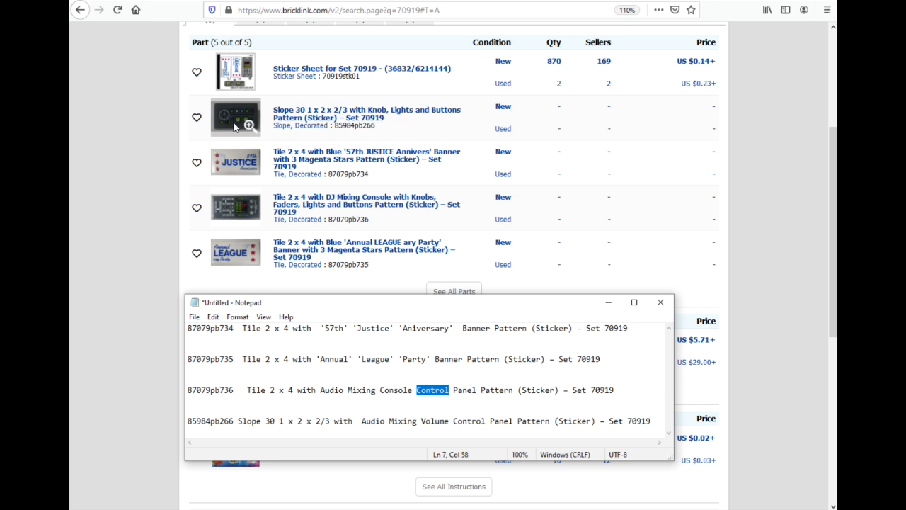
{"action": "mouse_move", "coordinate": [366, 114]}
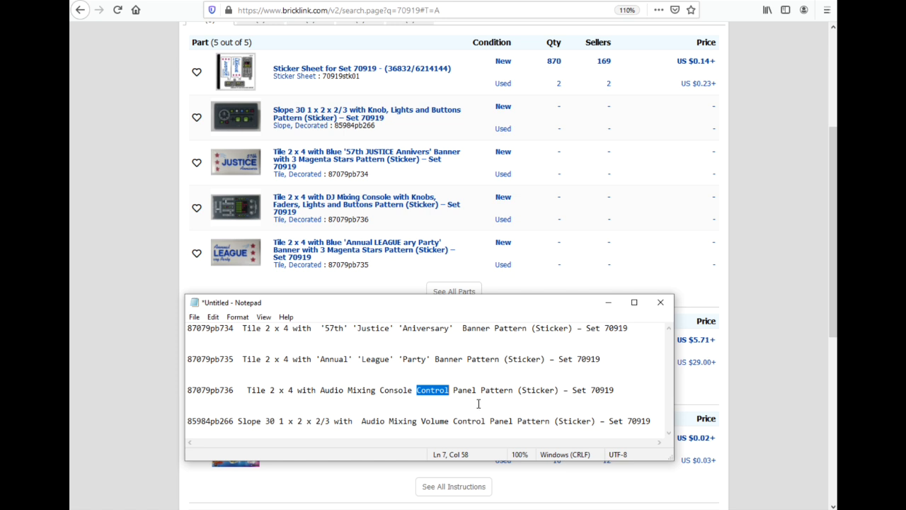
{"action": "mouse_move", "coordinate": [235, 206]}
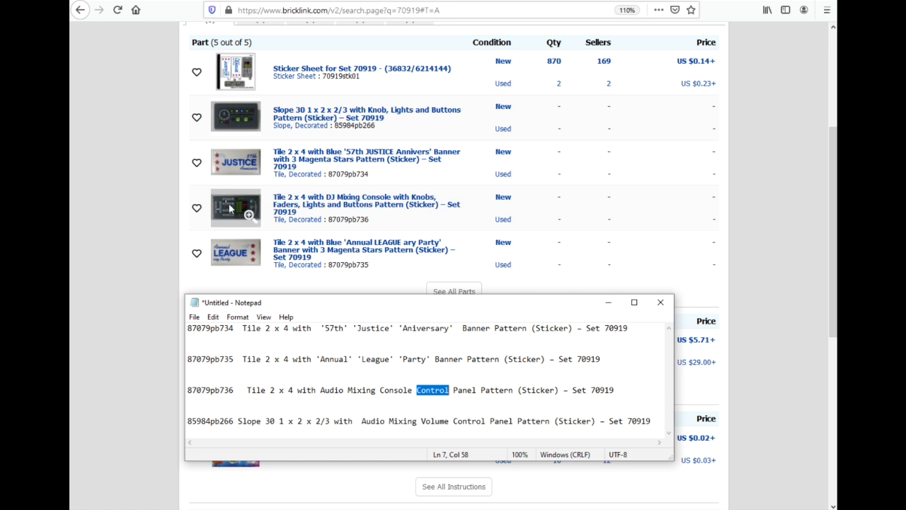
{"action": "mouse_move", "coordinate": [347, 209]}
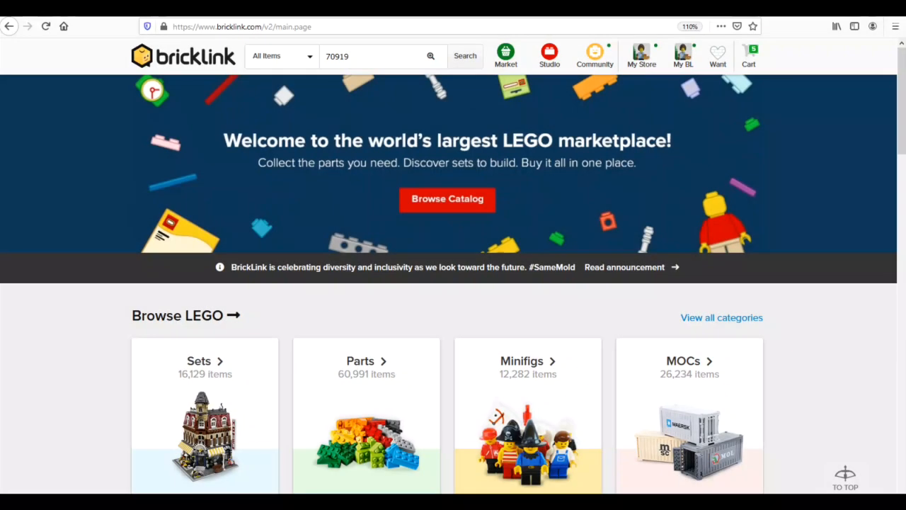
{"action": "mouse_move", "coordinate": [418, 102]}
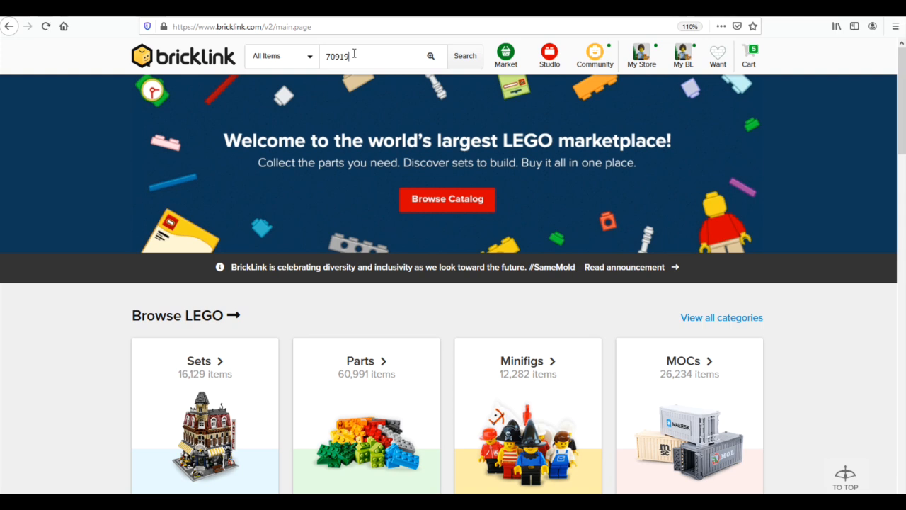
Step: Open set 70919-1's Set Inventory and scroll to the Counterparts section listing the four new stickers
{"action": "left_click", "coordinate": [464, 57]}
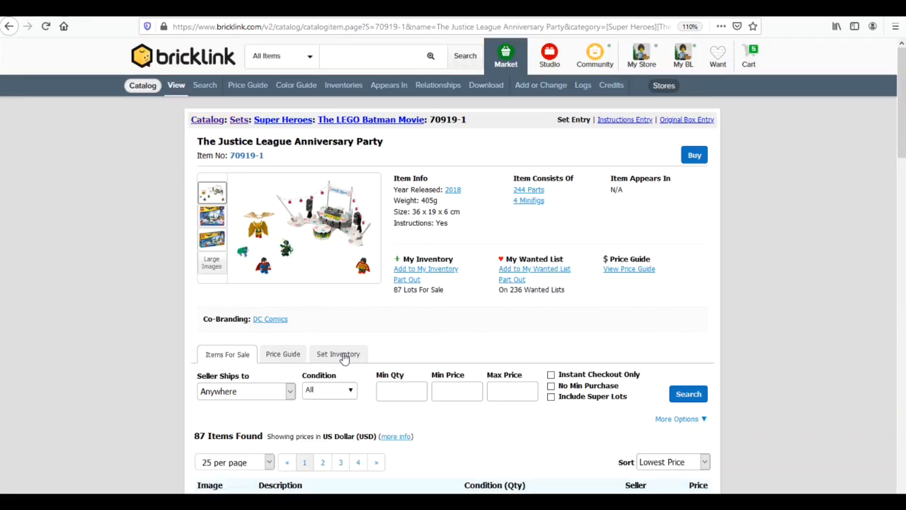
{"action": "left_click", "coordinate": [337, 354]}
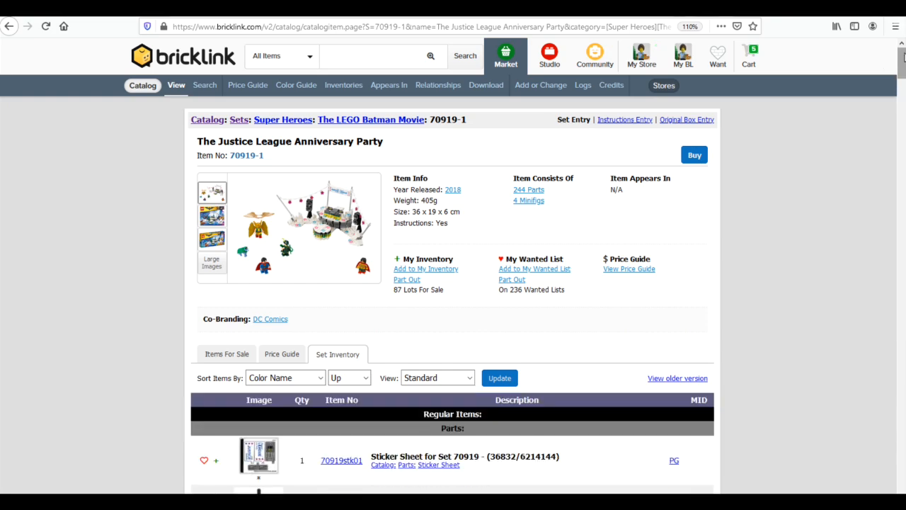
{"action": "scroll", "scroll_direction": "down", "scroll_amount": 3}
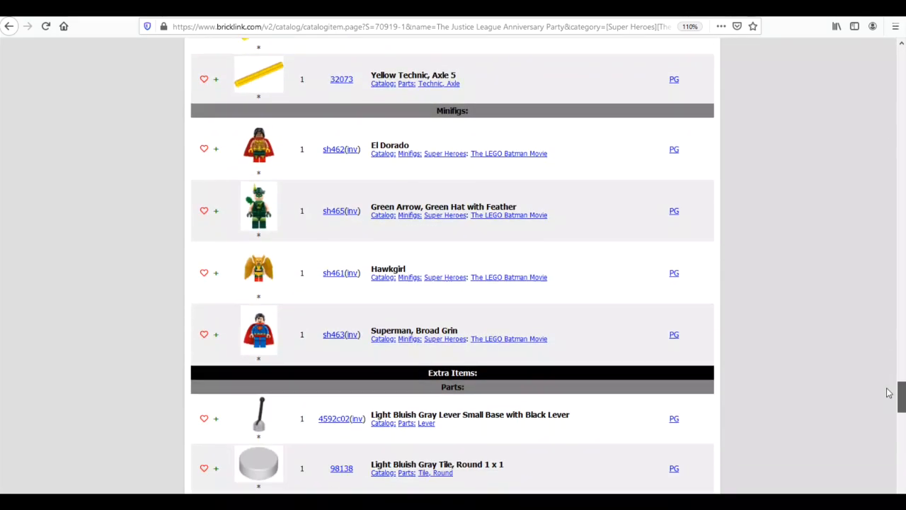
{"action": "scroll", "scroll_direction": "down", "scroll_amount": 3}
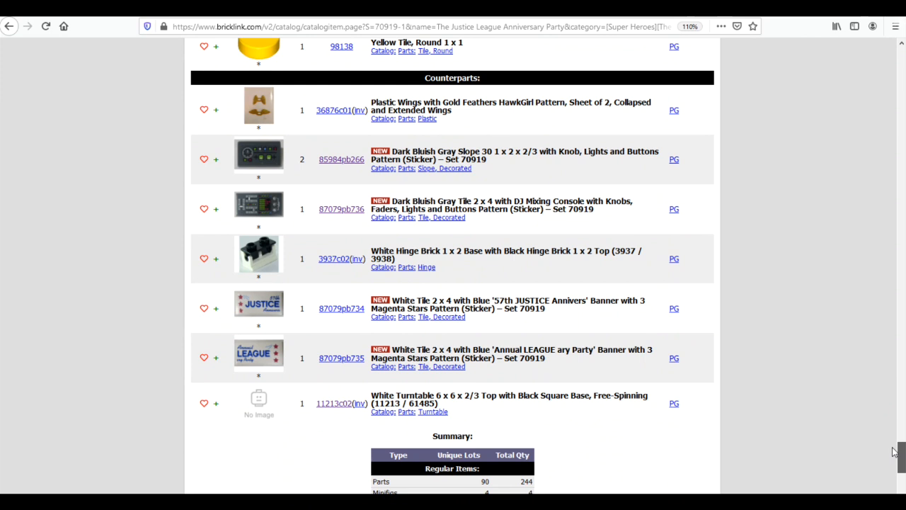
{"action": "mouse_move", "coordinate": [225, 265]}
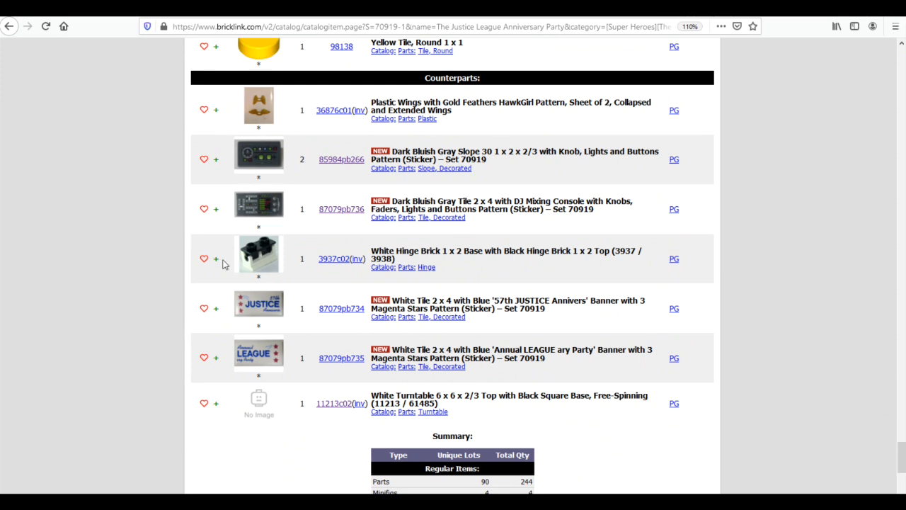
{"action": "mouse_move", "coordinate": [241, 391]}
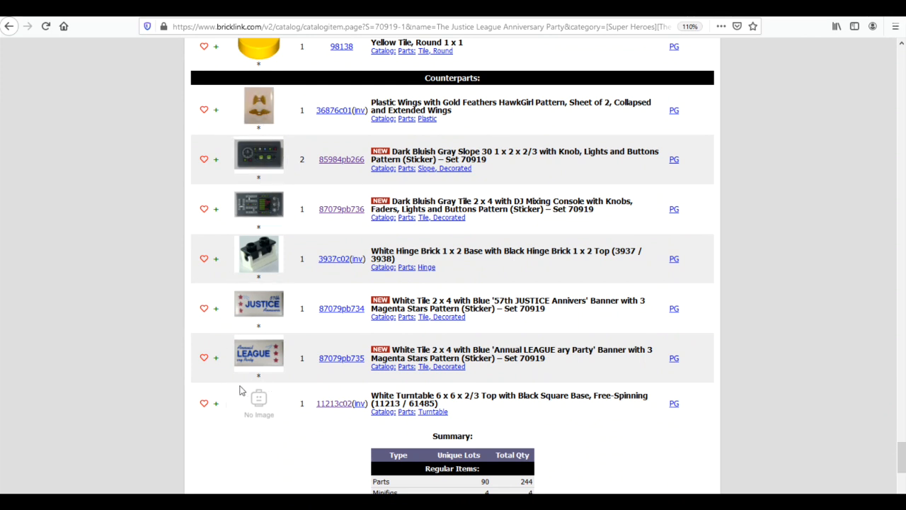
{"action": "left_click", "coordinate": [337, 403]}
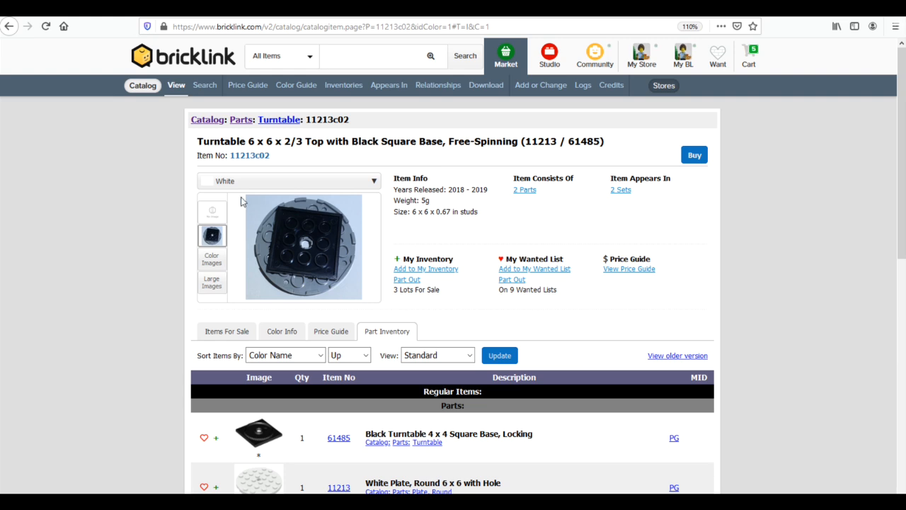
{"action": "left_click", "coordinate": [10, 26]}
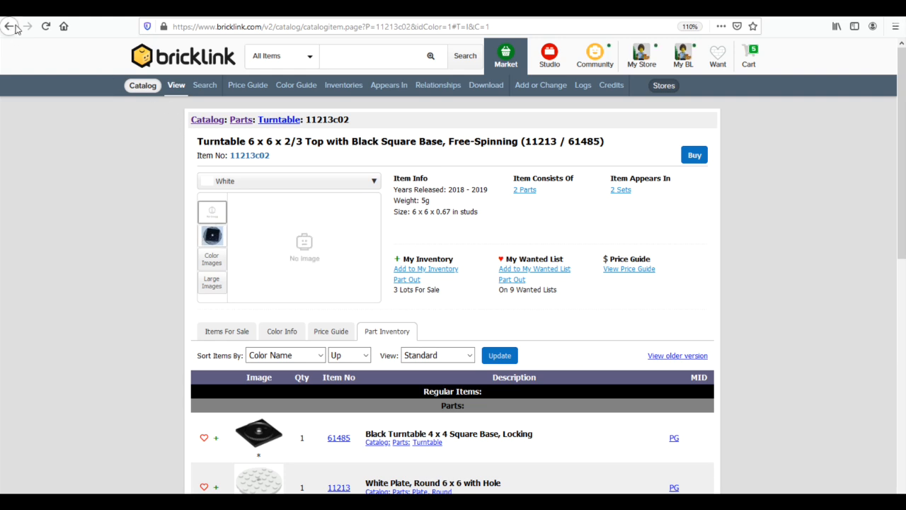
{"action": "left_click", "coordinate": [10, 26]}
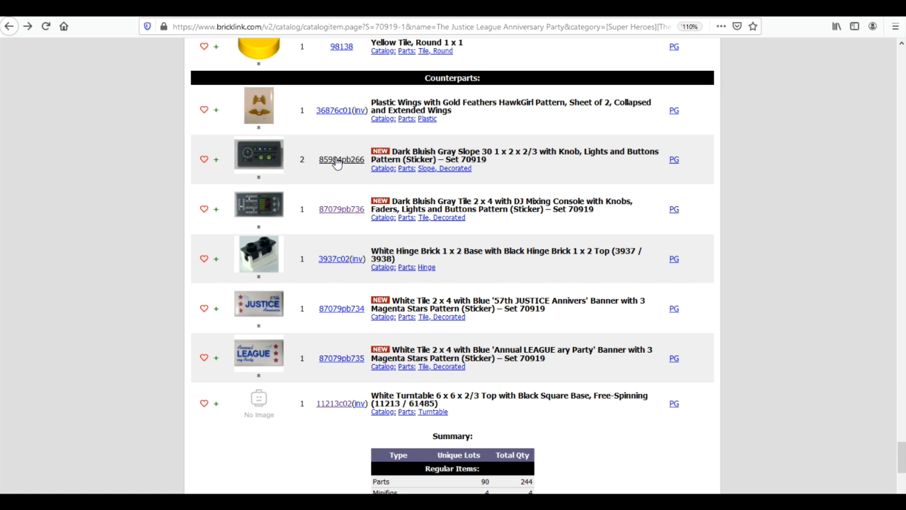
{"action": "mouse_move", "coordinate": [377, 326]}
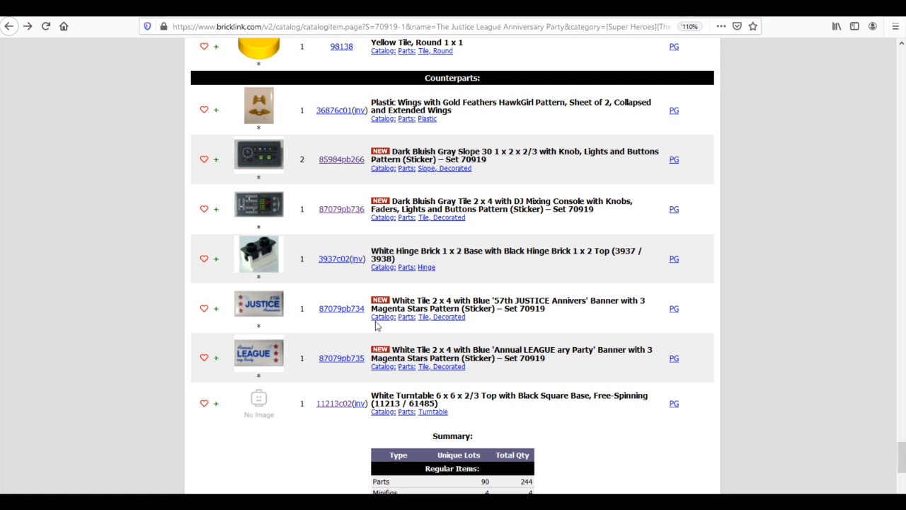
{"action": "mouse_move", "coordinate": [357, 354]}
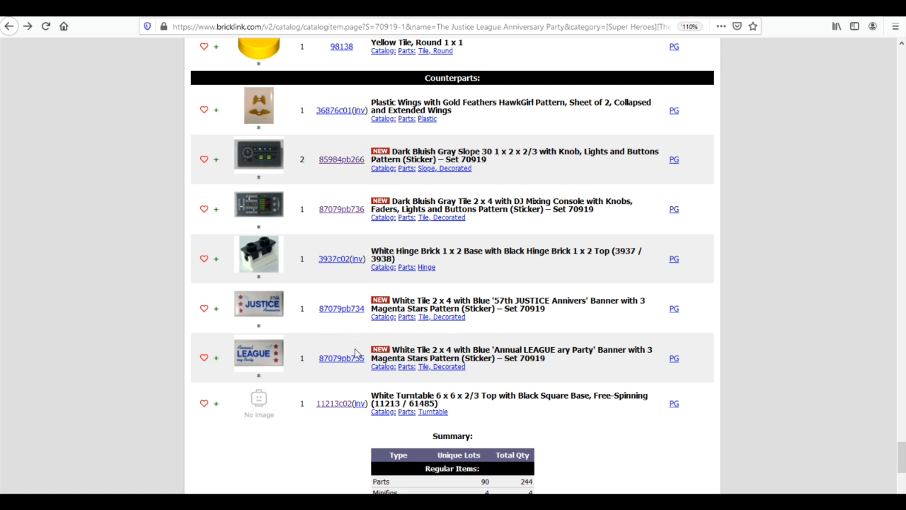
{"action": "double_click", "coordinate": [529, 356]}
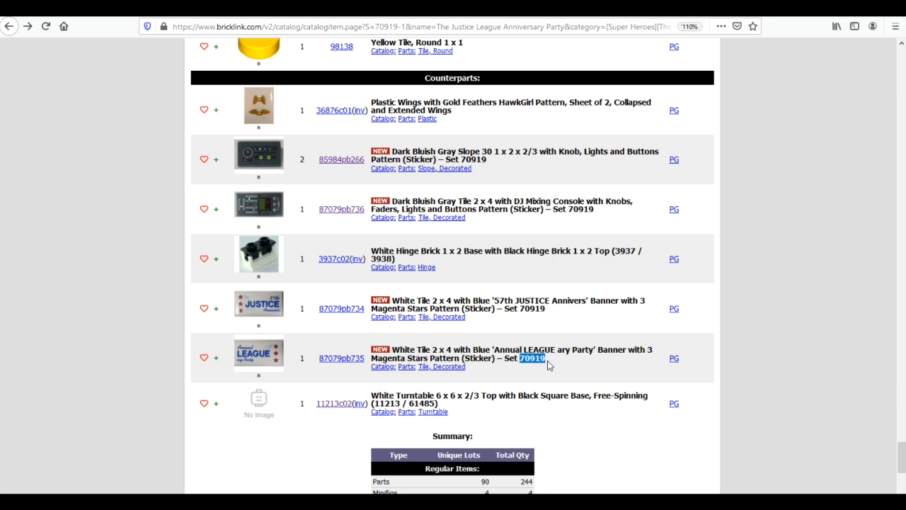
{"action": "mouse_move", "coordinate": [533, 314]}
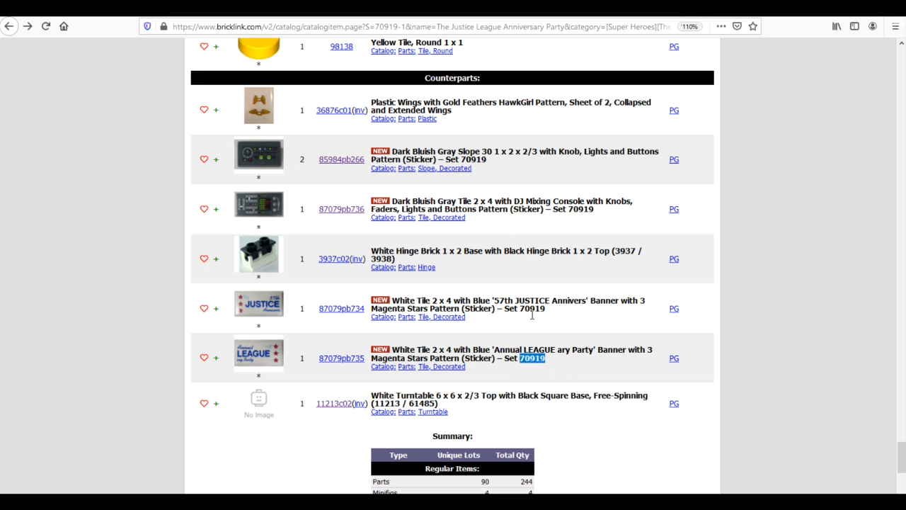
Step: Return to the 70919 search results listing the sticker sheet and four new sticker parts
{"action": "left_click", "coordinate": [533, 357]}
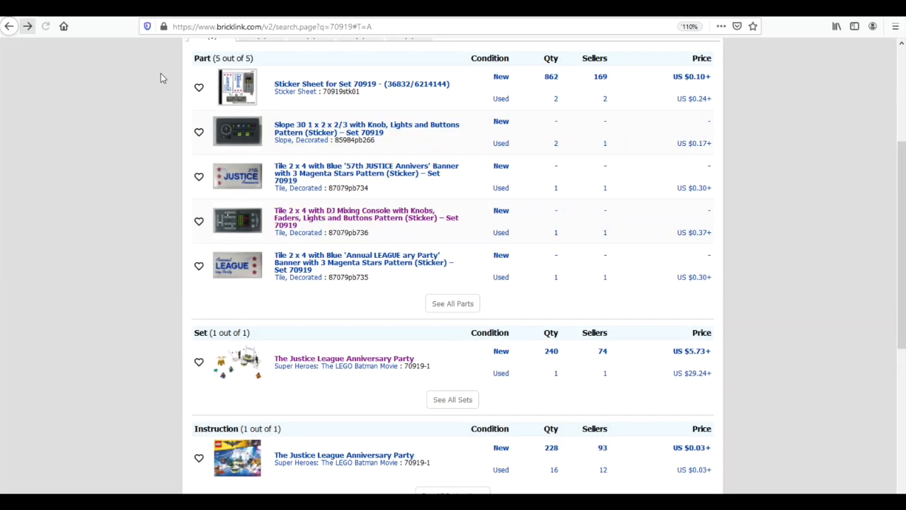
{"action": "scroll", "scroll_direction": "up", "scroll_amount": 3}
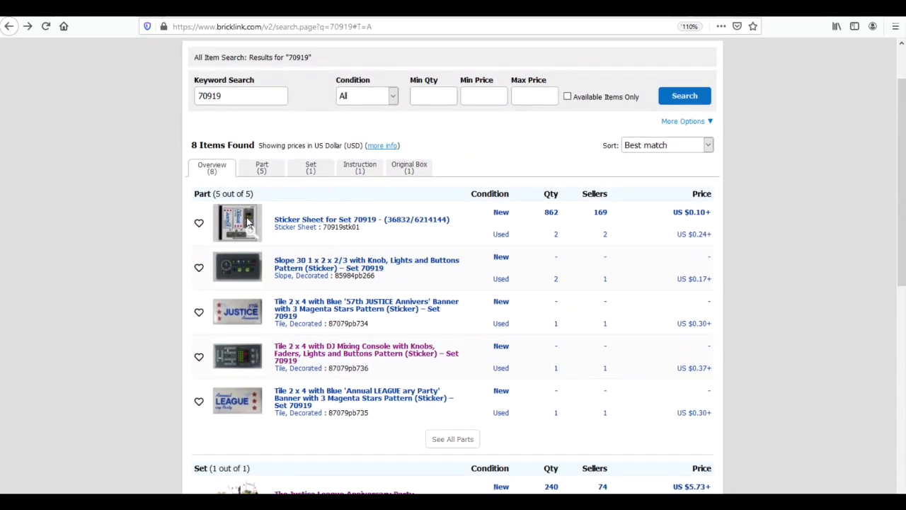
{"action": "mouse_move", "coordinate": [294, 283]}
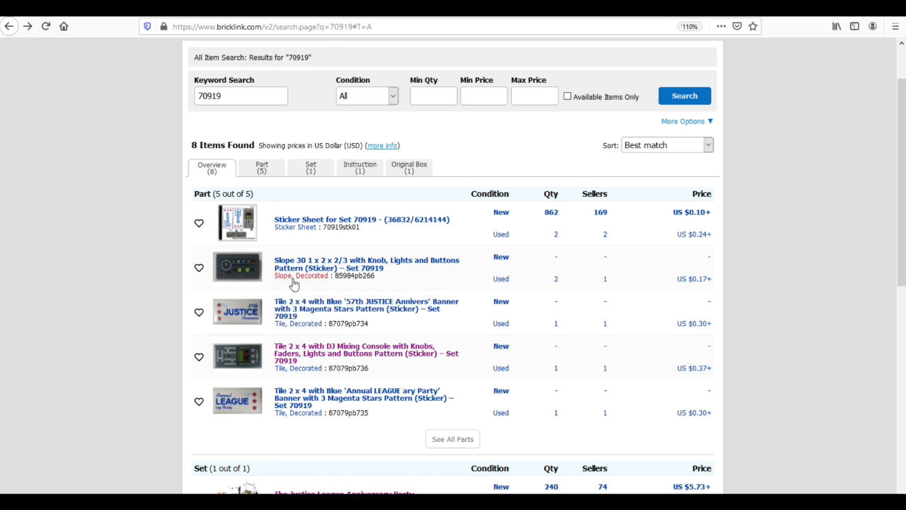
{"action": "mouse_move", "coordinate": [354, 309]}
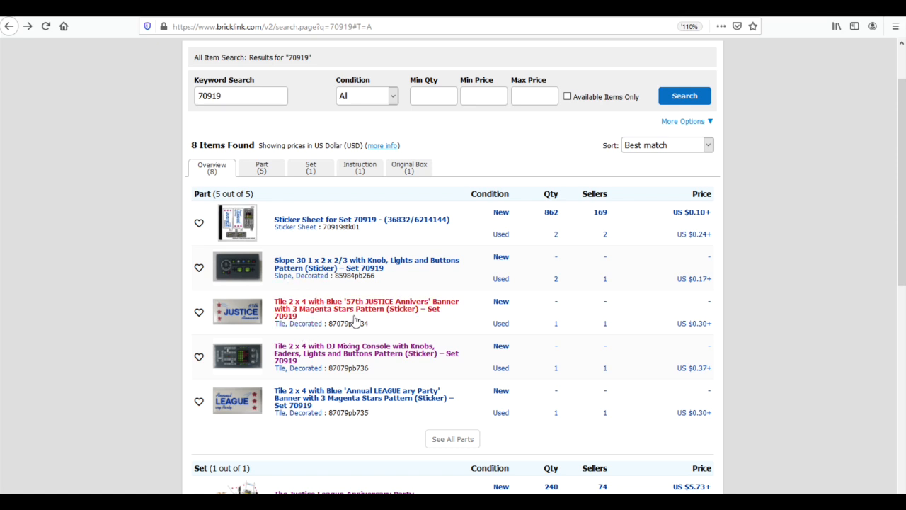
{"action": "mouse_move", "coordinate": [361, 323]}
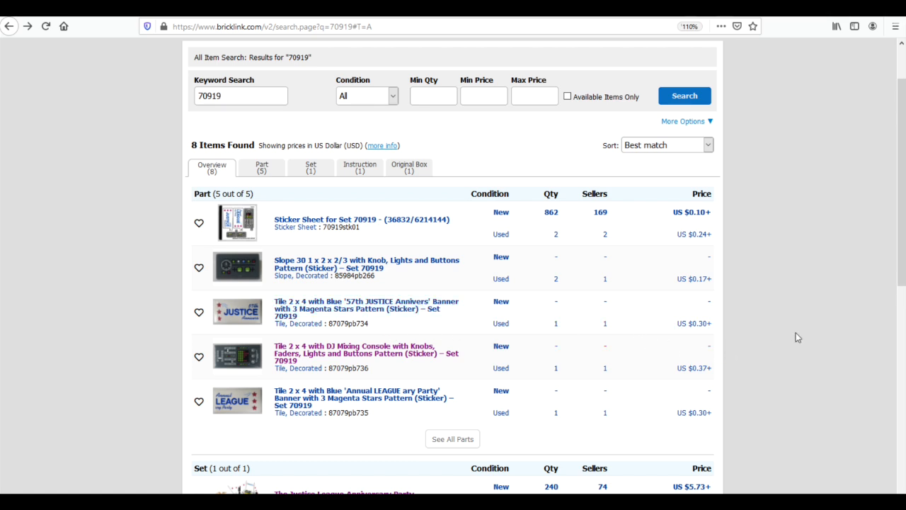
{"action": "mouse_move", "coordinate": [779, 342]}
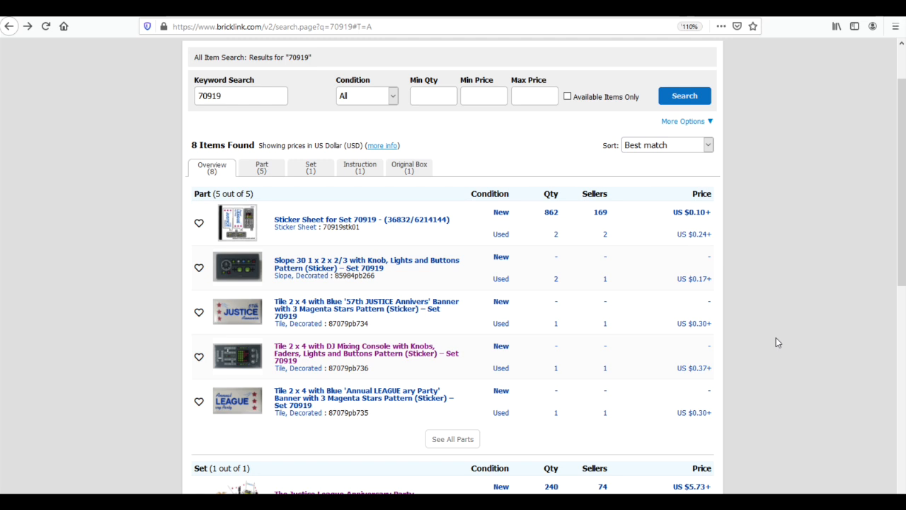
{"action": "mouse_move", "coordinate": [215, 325]}
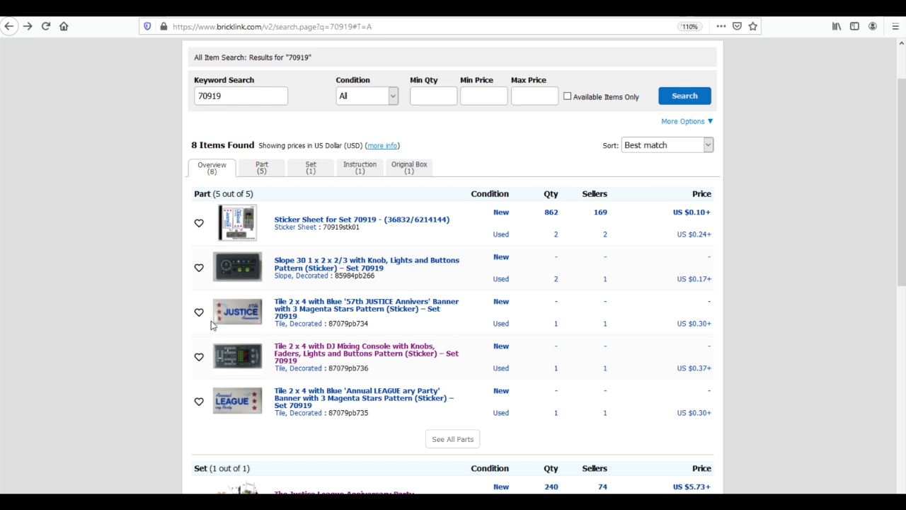
{"action": "mouse_move", "coordinate": [264, 425]}
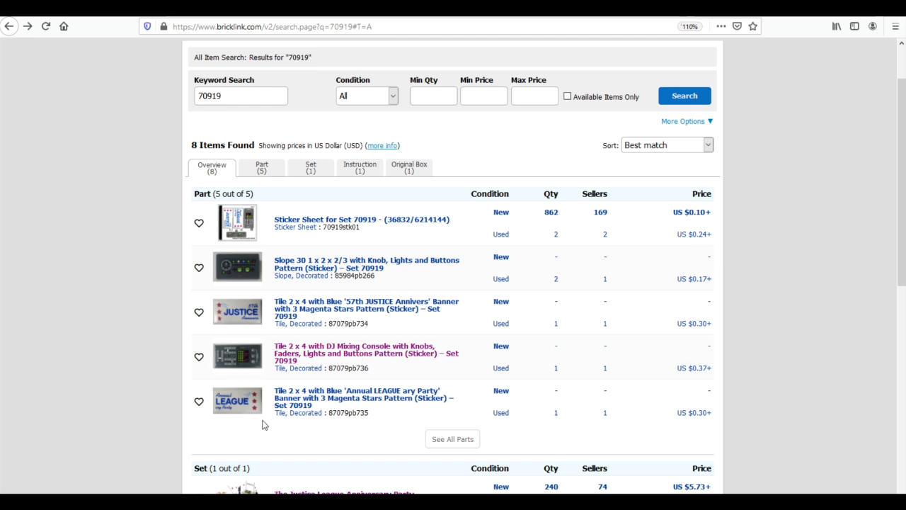
{"action": "mouse_move", "coordinate": [263, 447]}
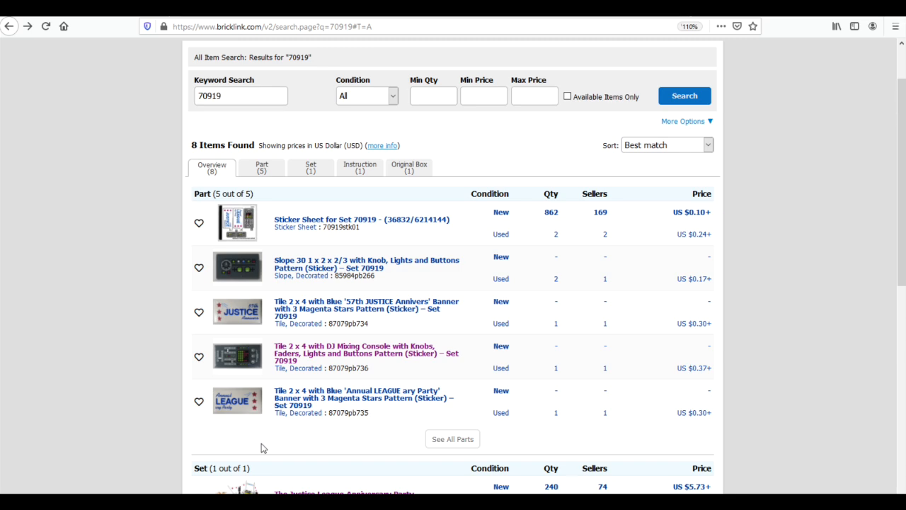